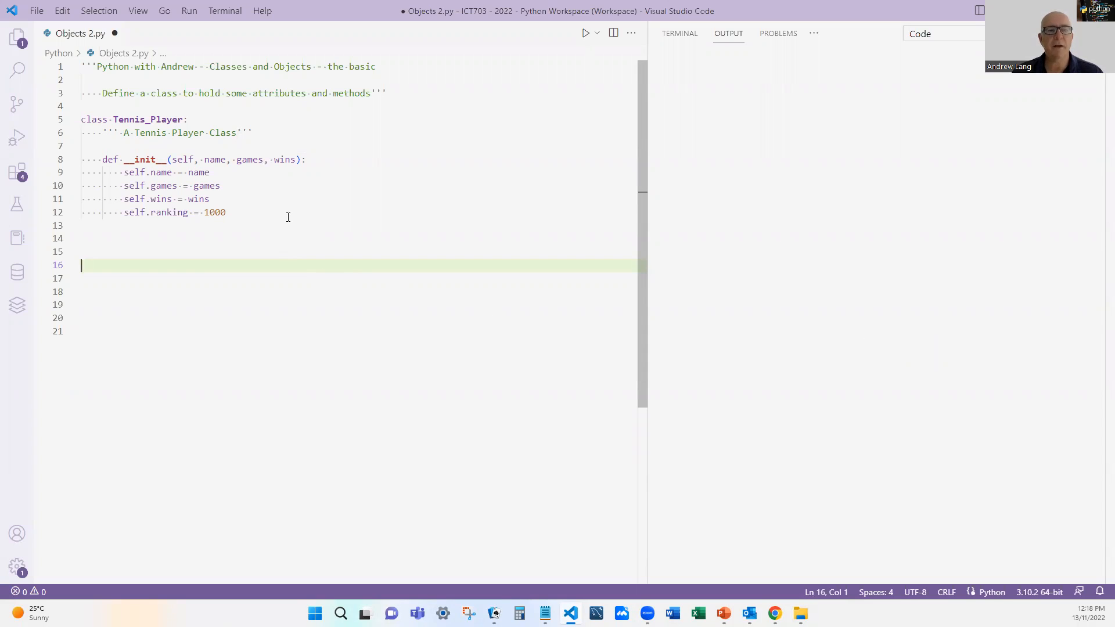
mouse_move(274, 237)
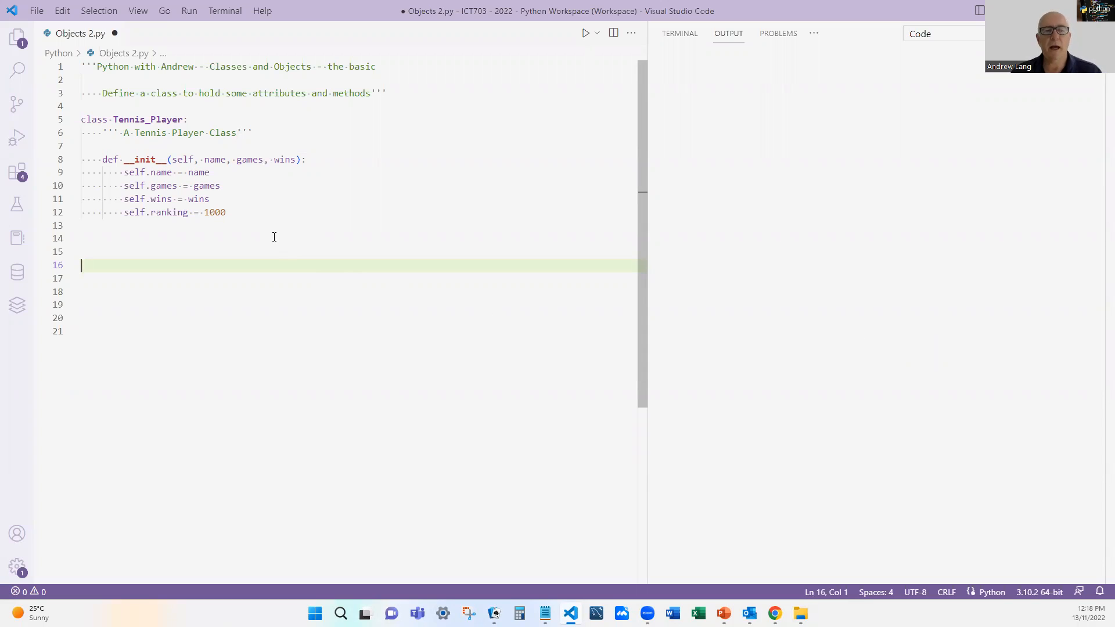
mouse_move(279, 276)
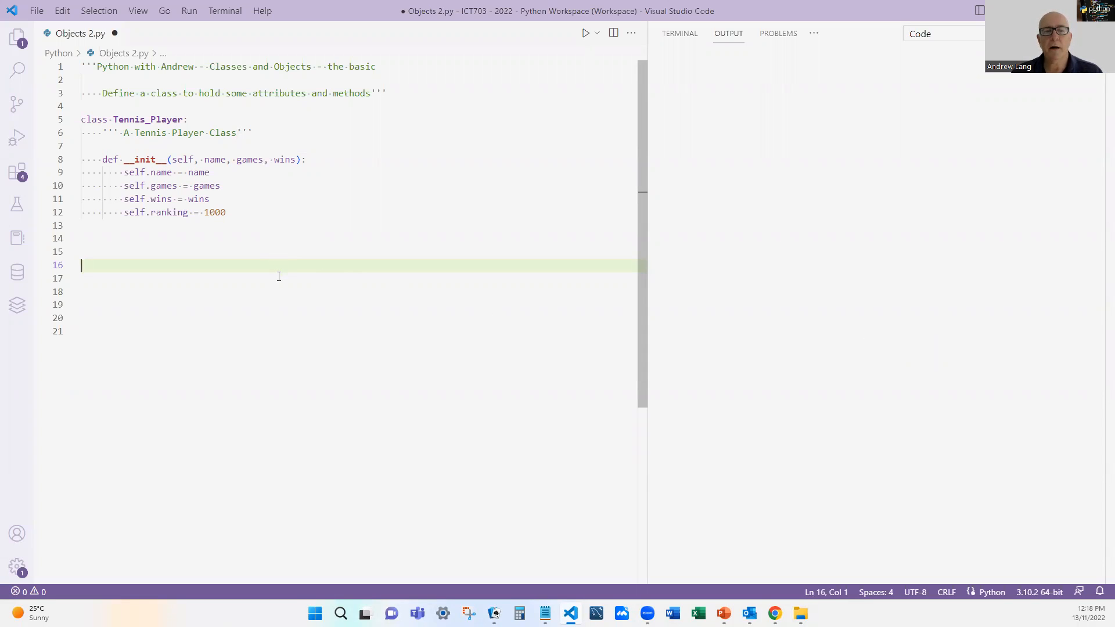
mouse_move(295, 350)
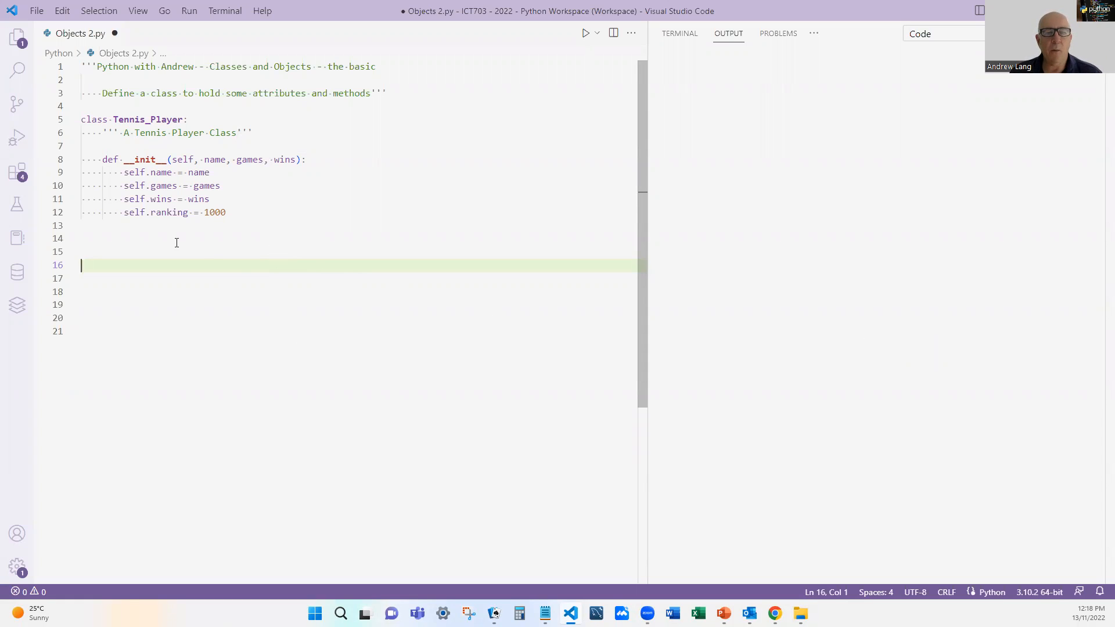
mouse_move(244, 305)
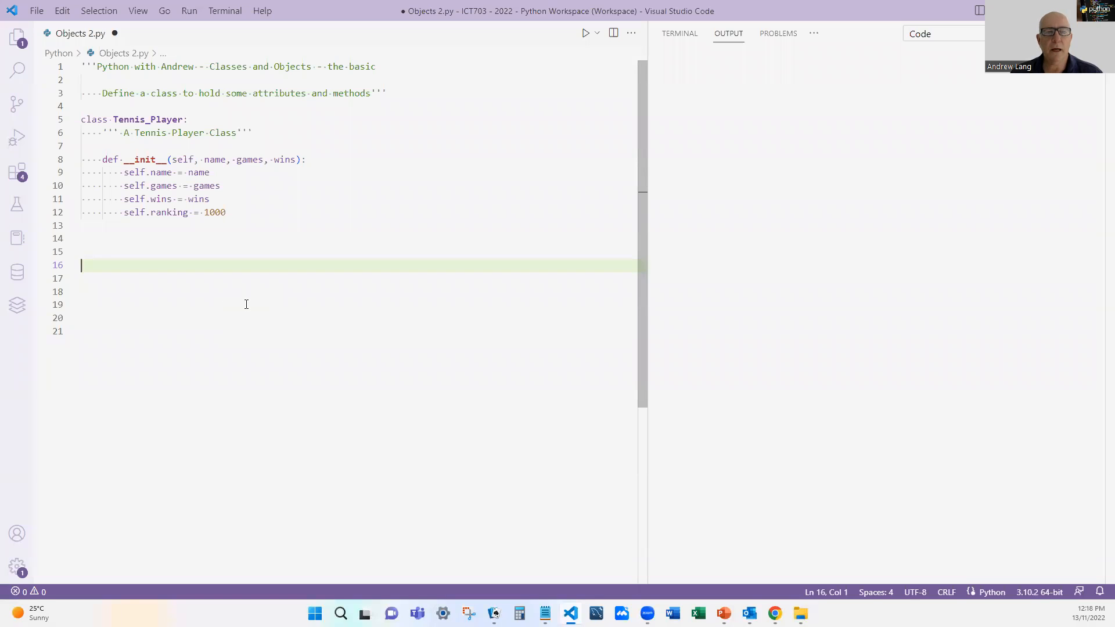
mouse_move(296, 278)
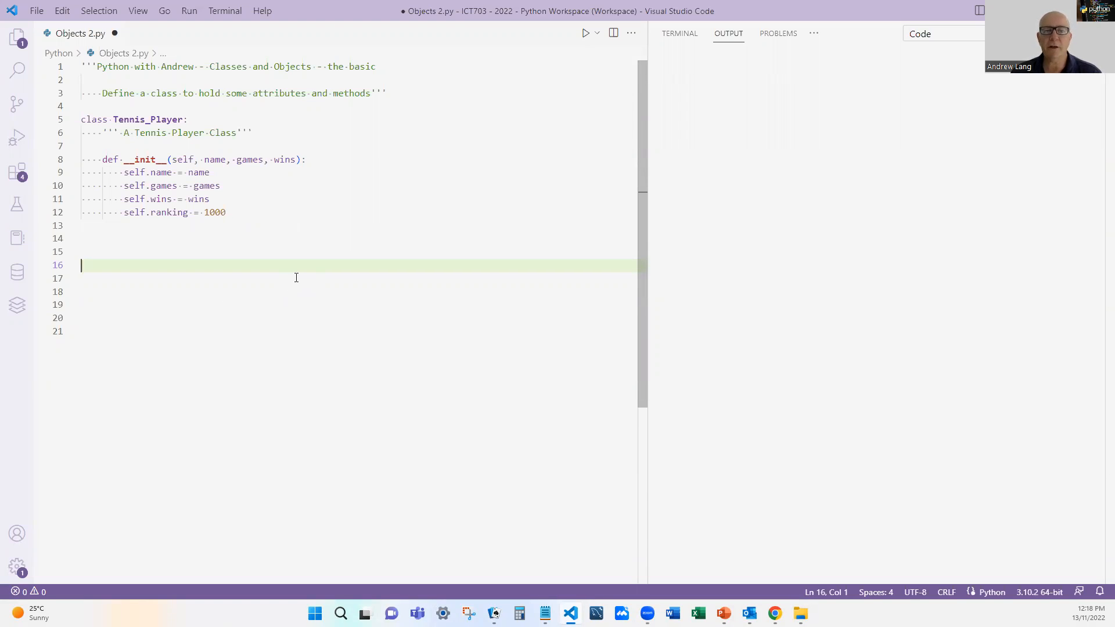
mouse_move(306, 274)
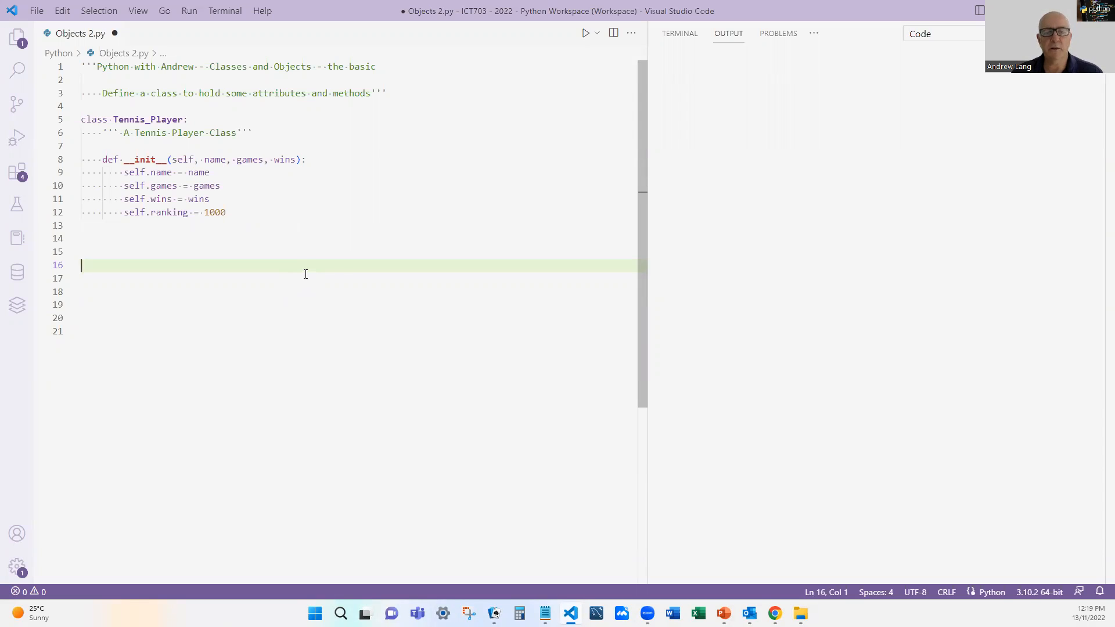
mouse_move(341, 272)
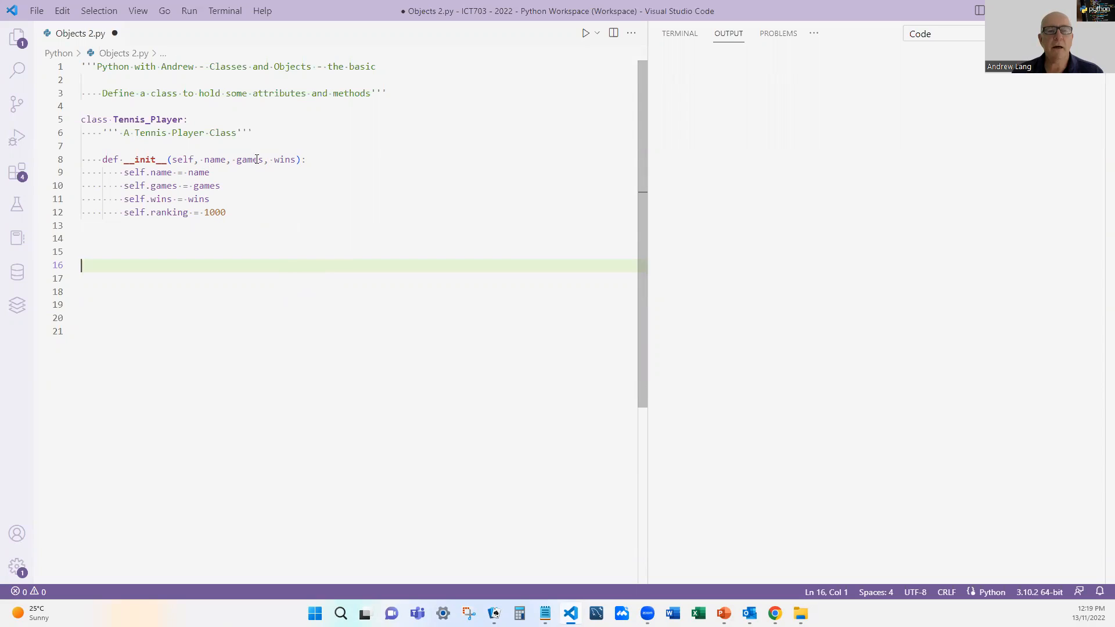
mouse_move(350, 289)
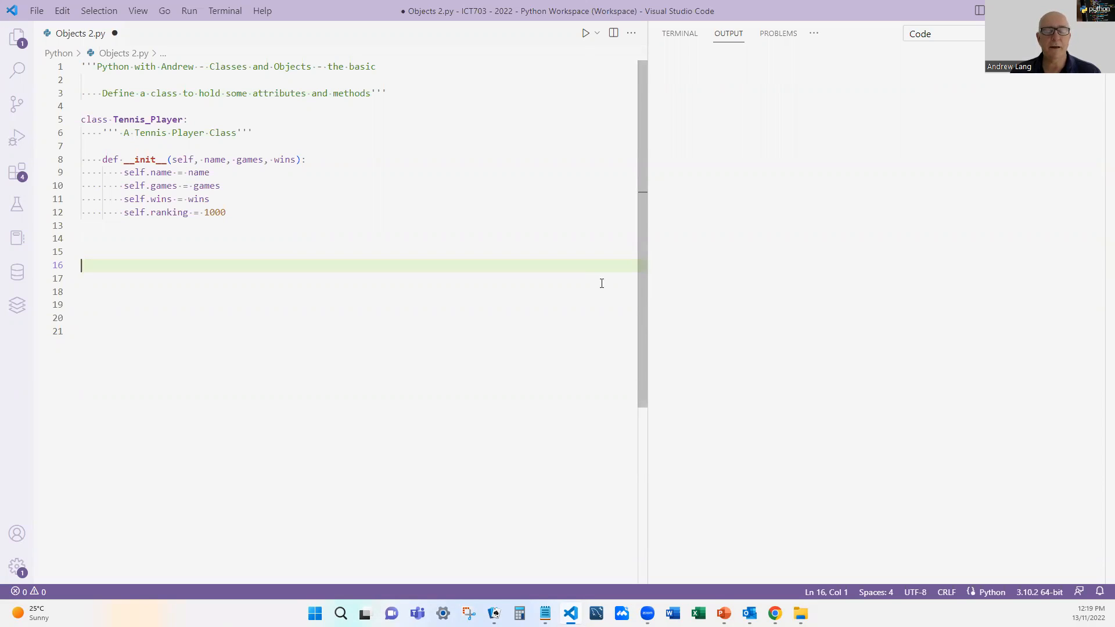
mouse_move(598, 277)
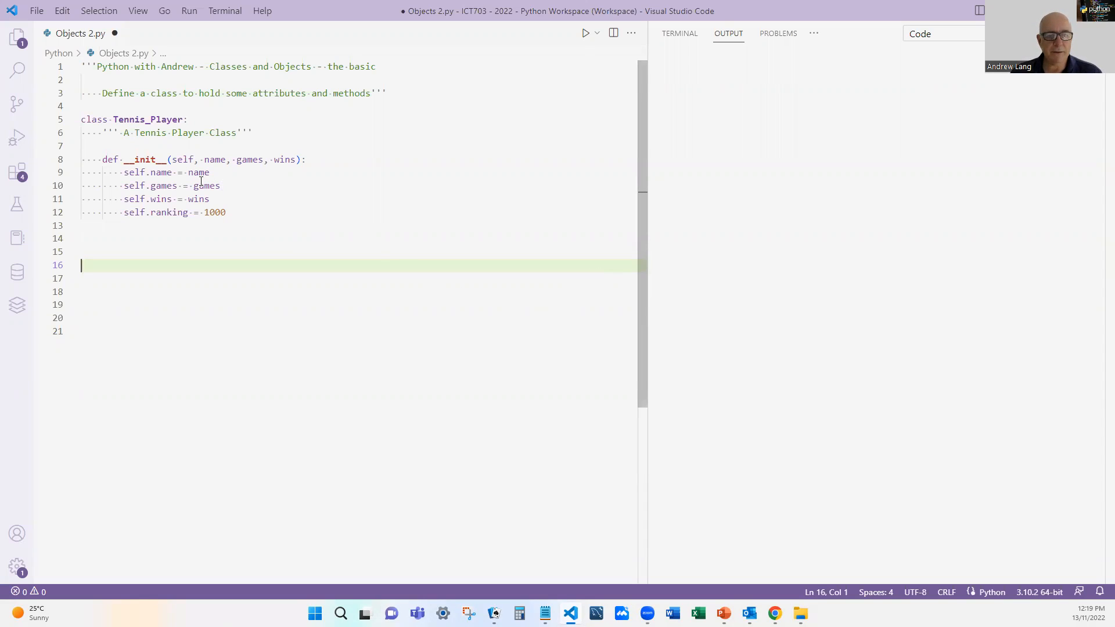
mouse_move(330, 249)
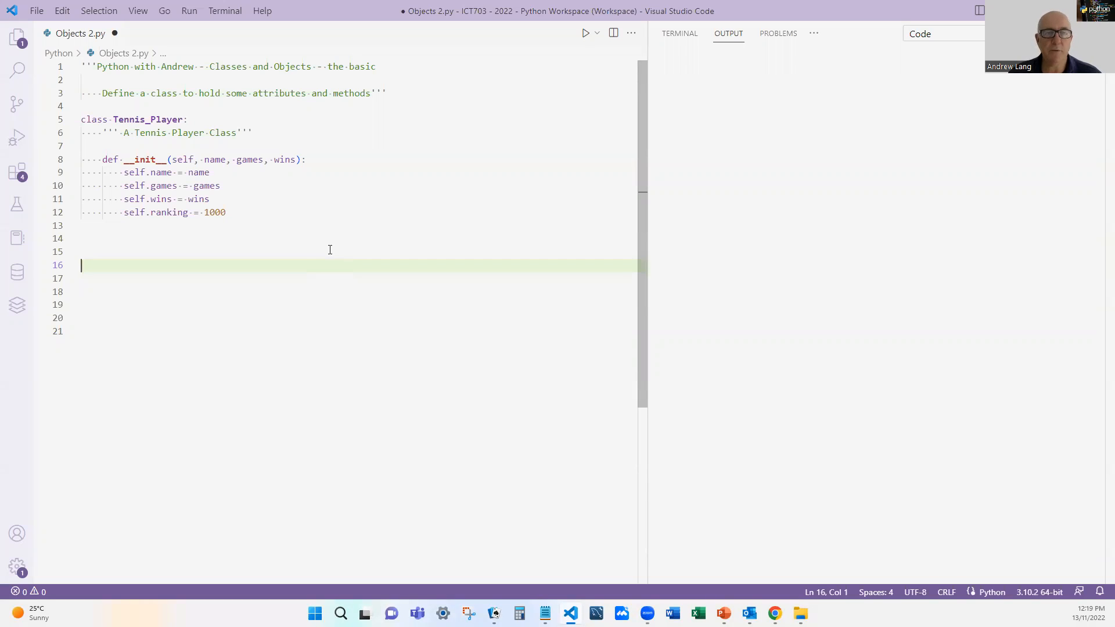
mouse_move(340, 243)
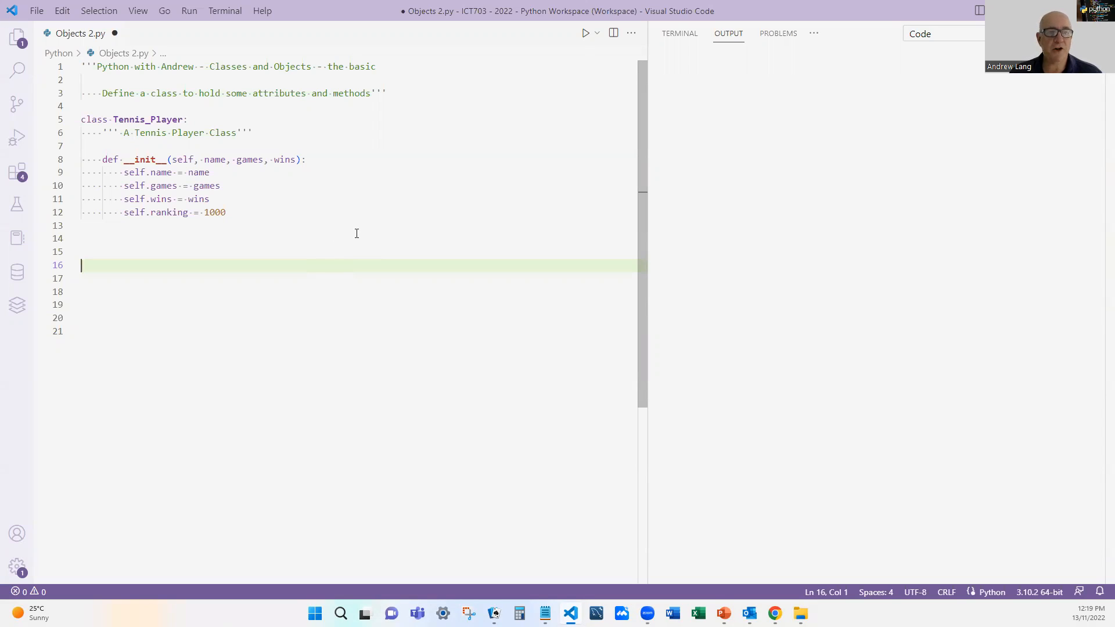
mouse_move(378, 233)
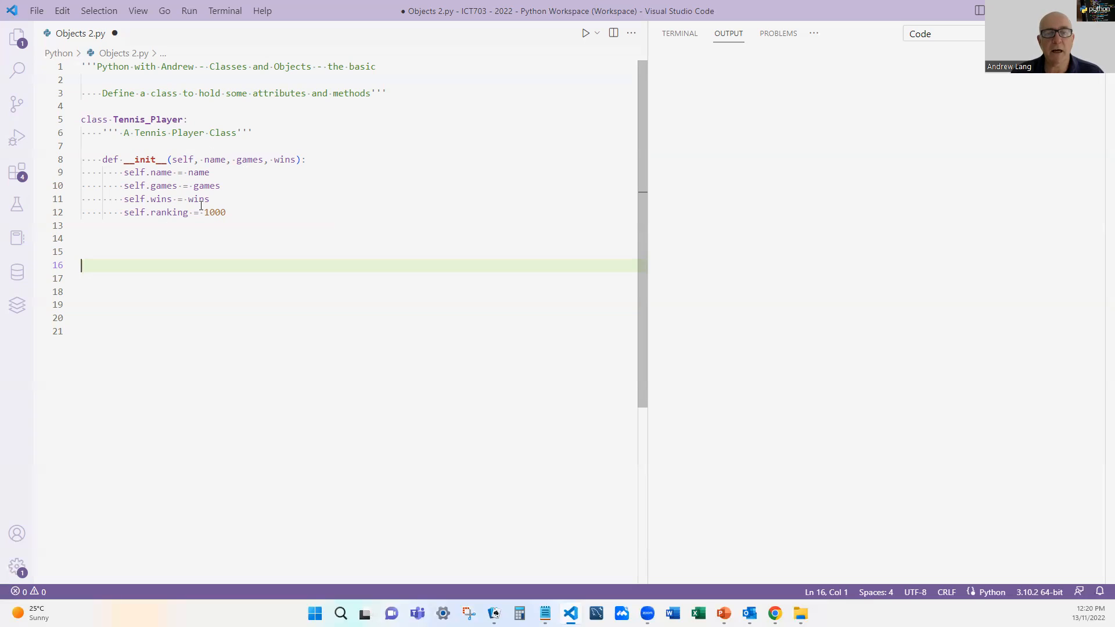
mouse_move(126, 163)
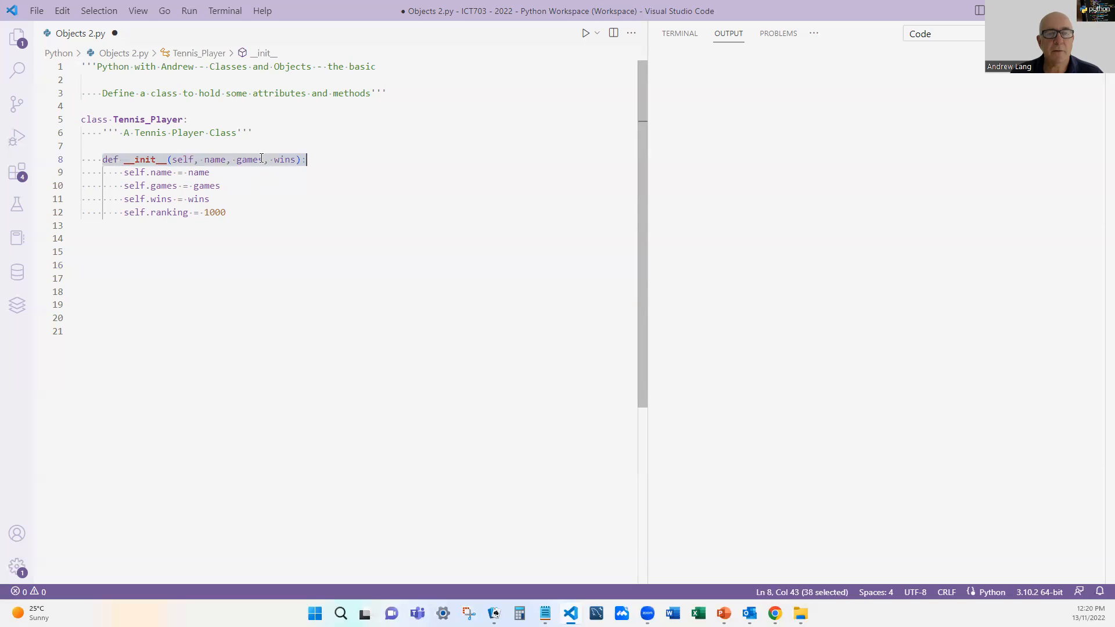
mouse_move(231, 225)
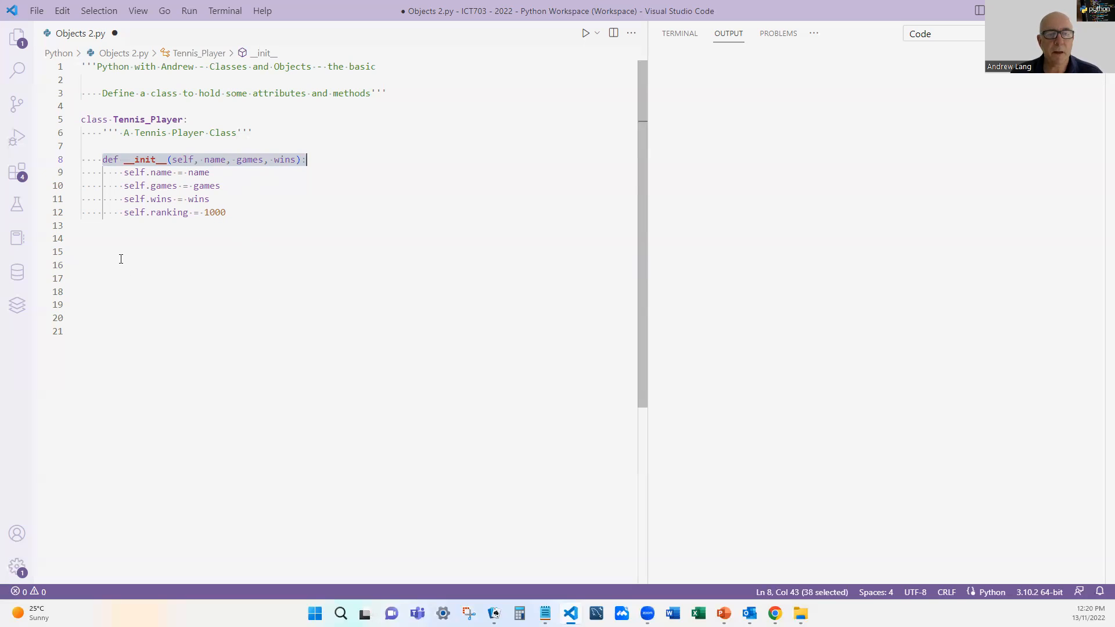
Add an indented print_details(self) method header inside the Tennis_Player class.
click(116, 251)
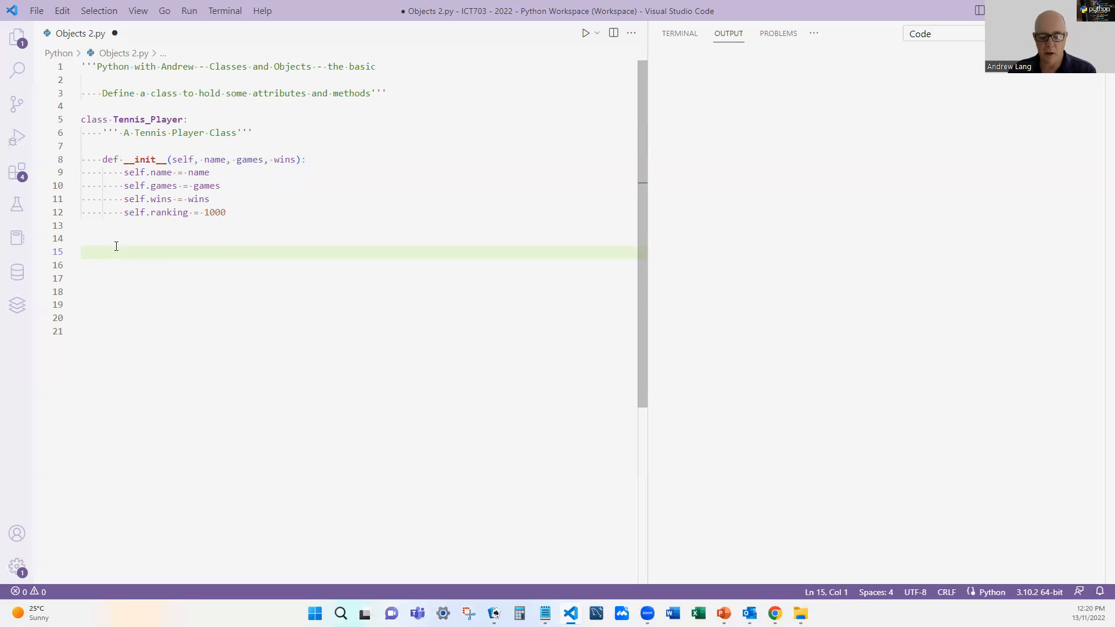
key(Tab)
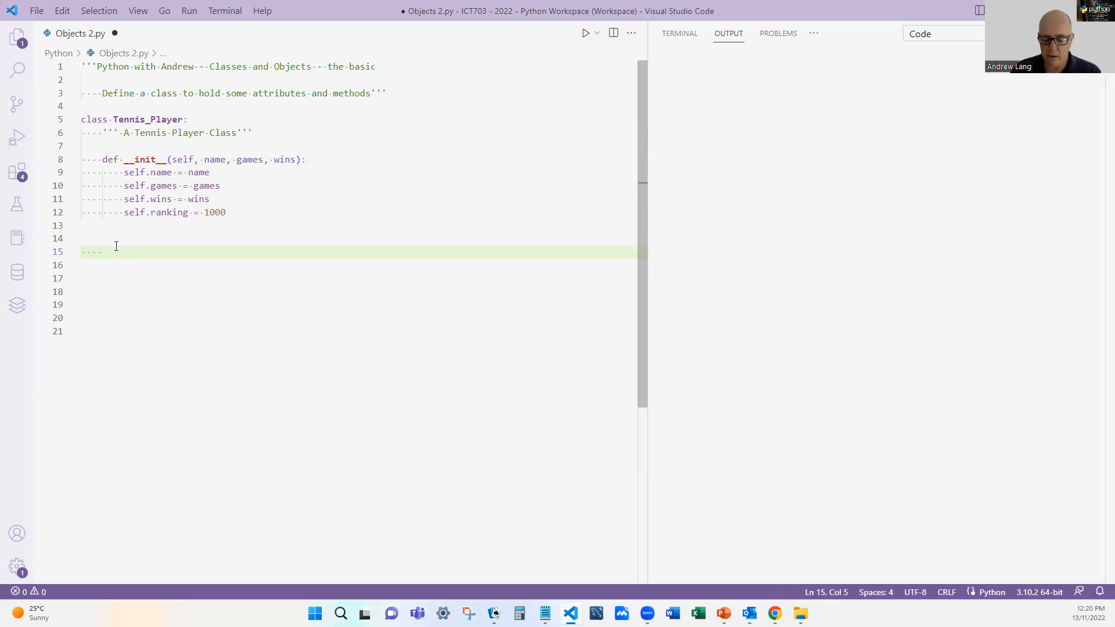
text(def)
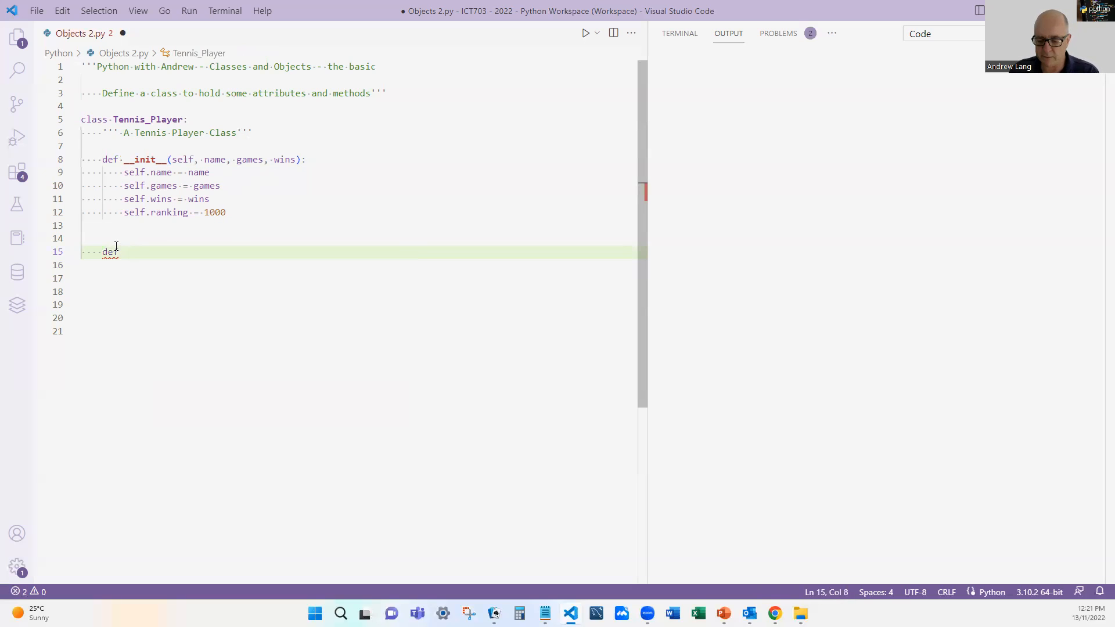
text(print)
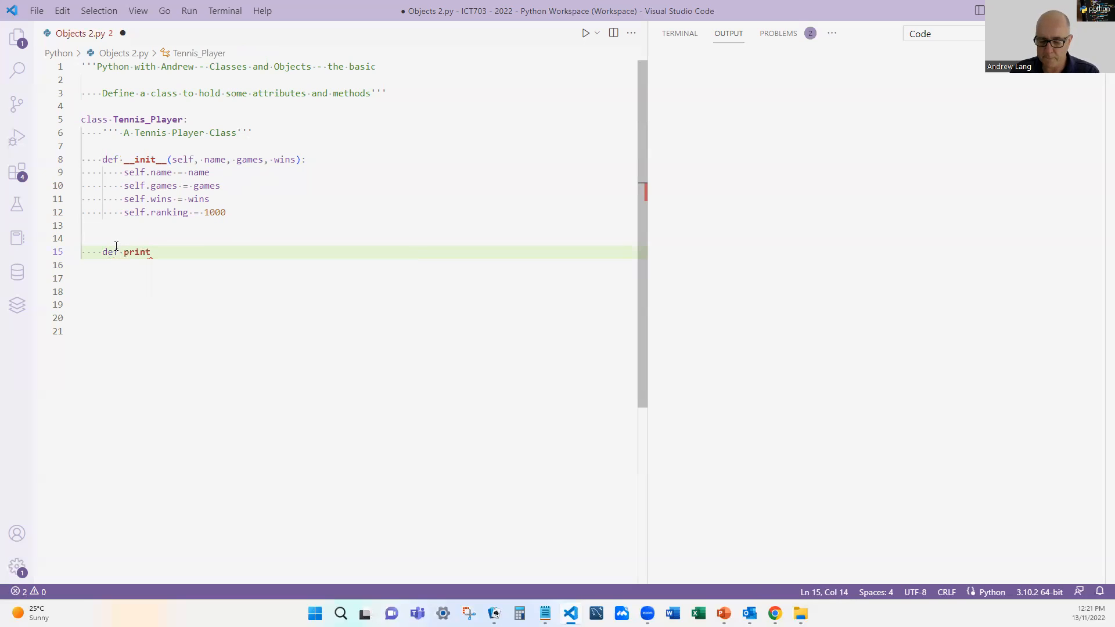
text(_details)
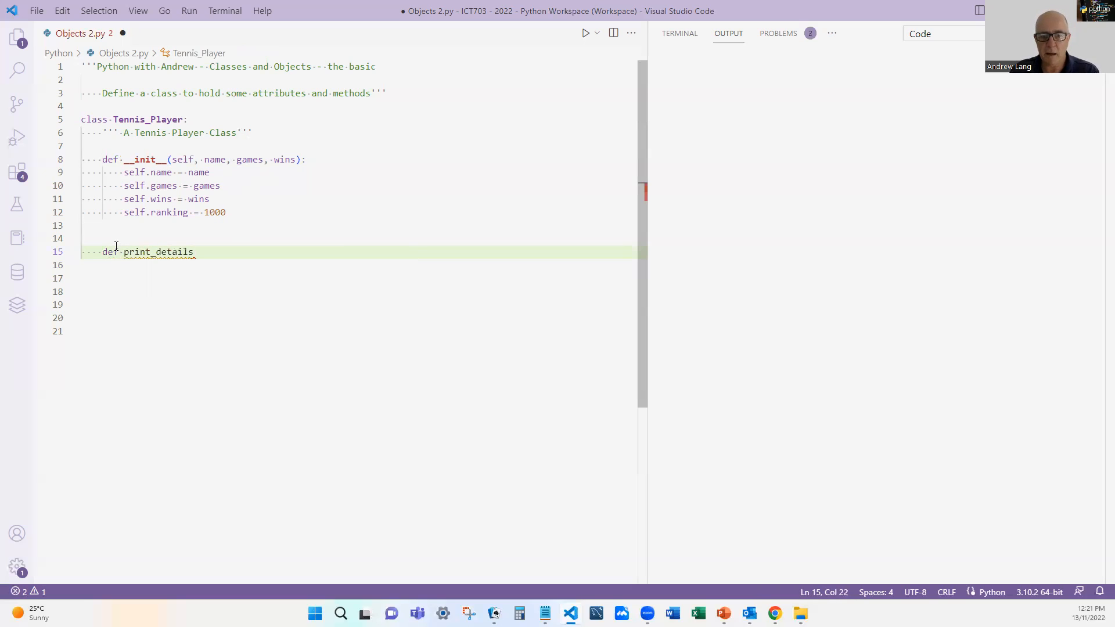
text((self))
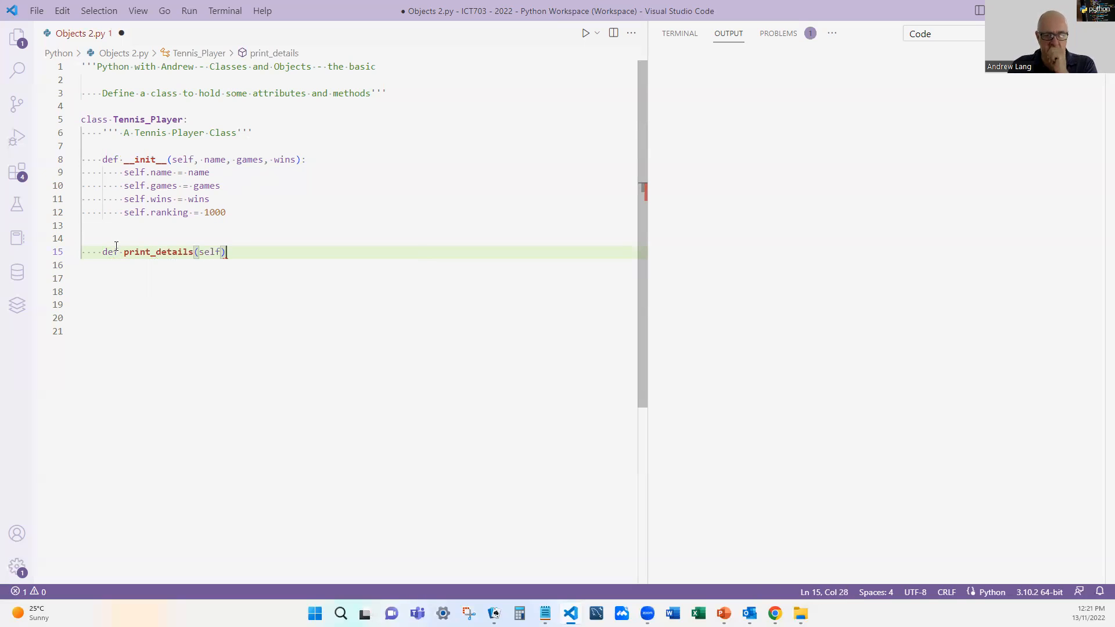
text(:)
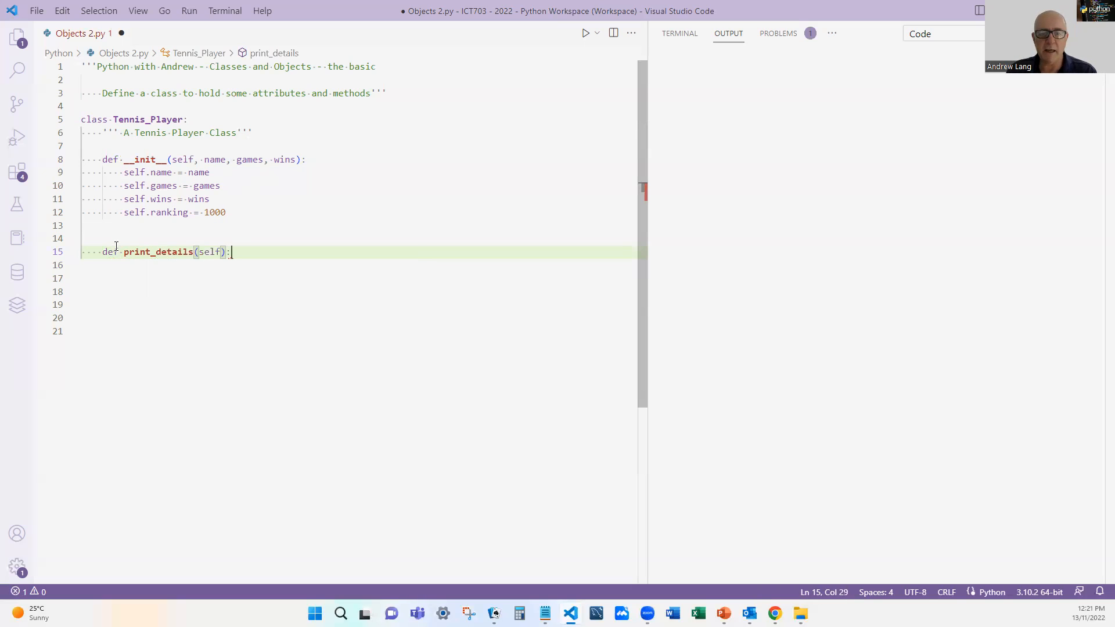
key(Enter)
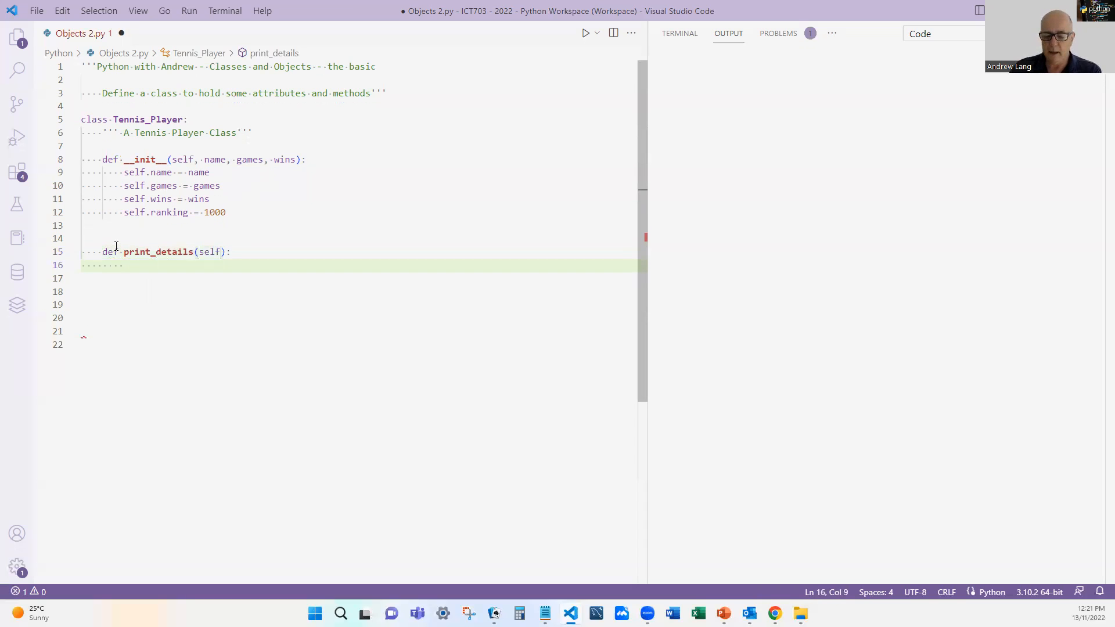
Write print lines labelled Name, Games, Wins and Rank using the player's attributes.
text(print()
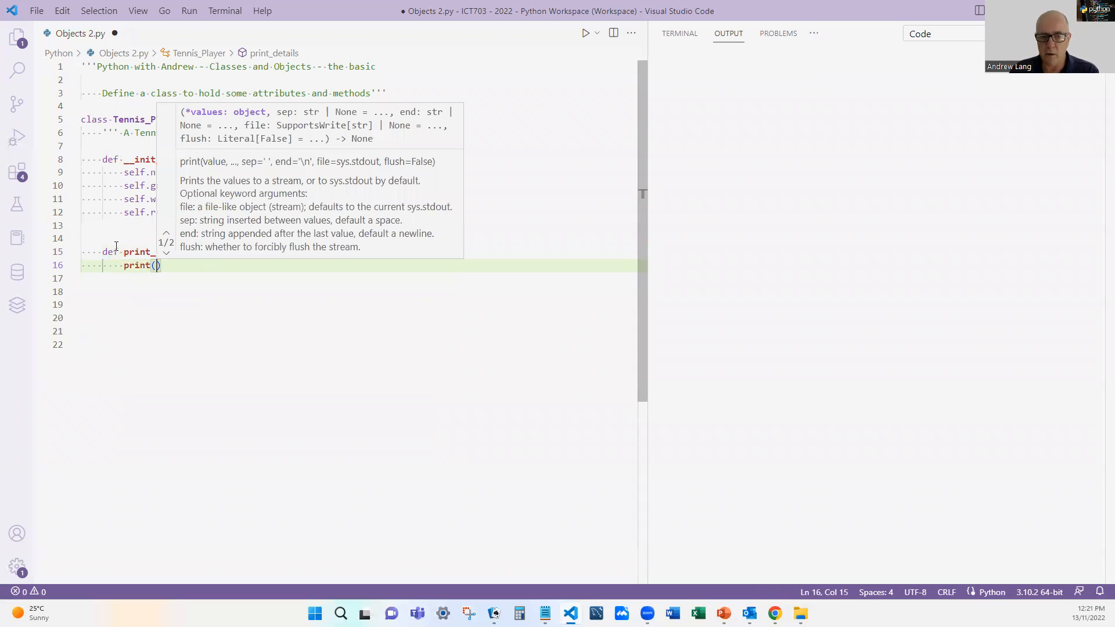
text("Name")
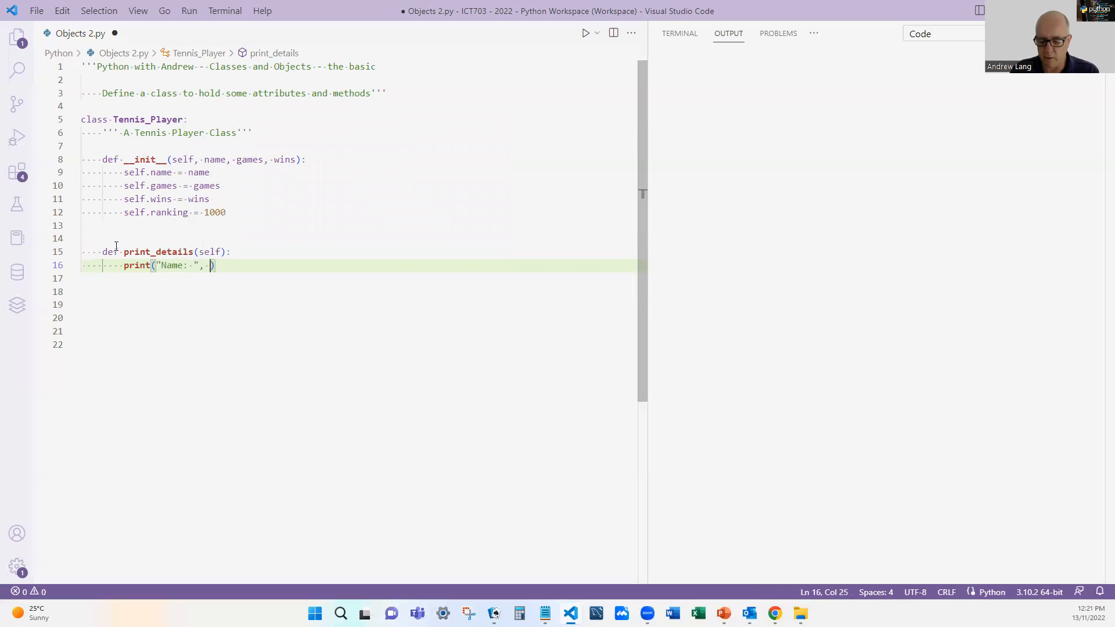
text(self,)
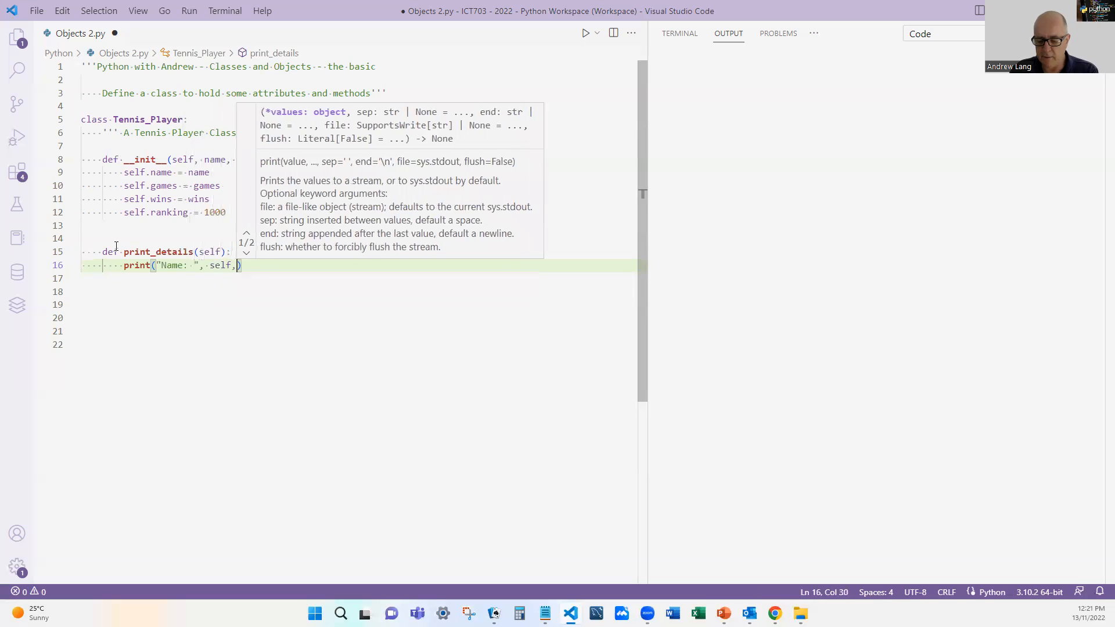
text(name)
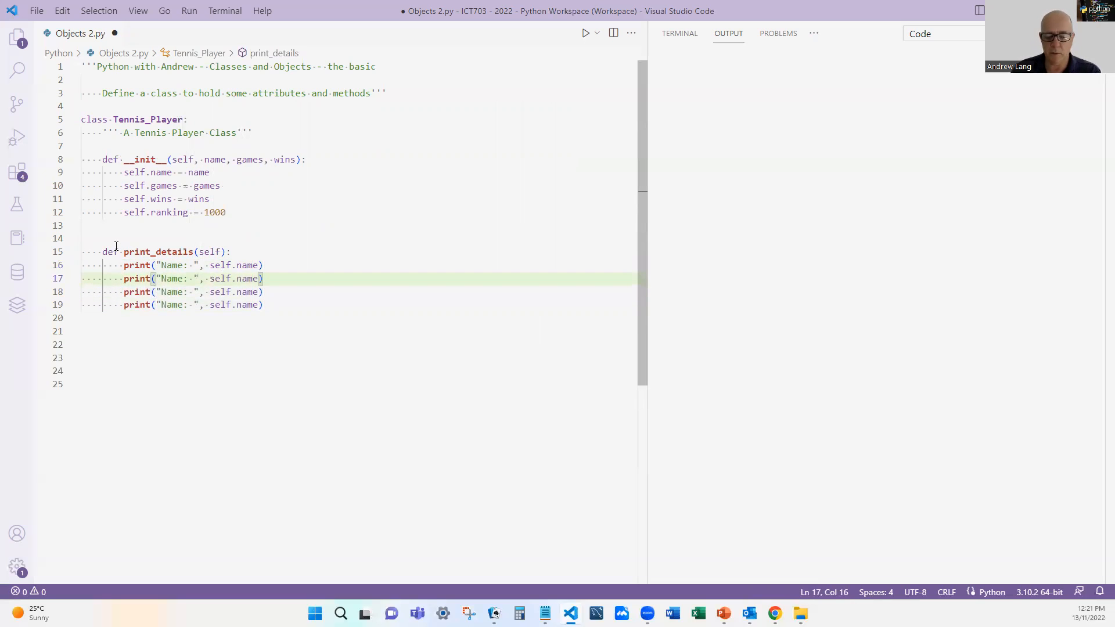
text(Games)
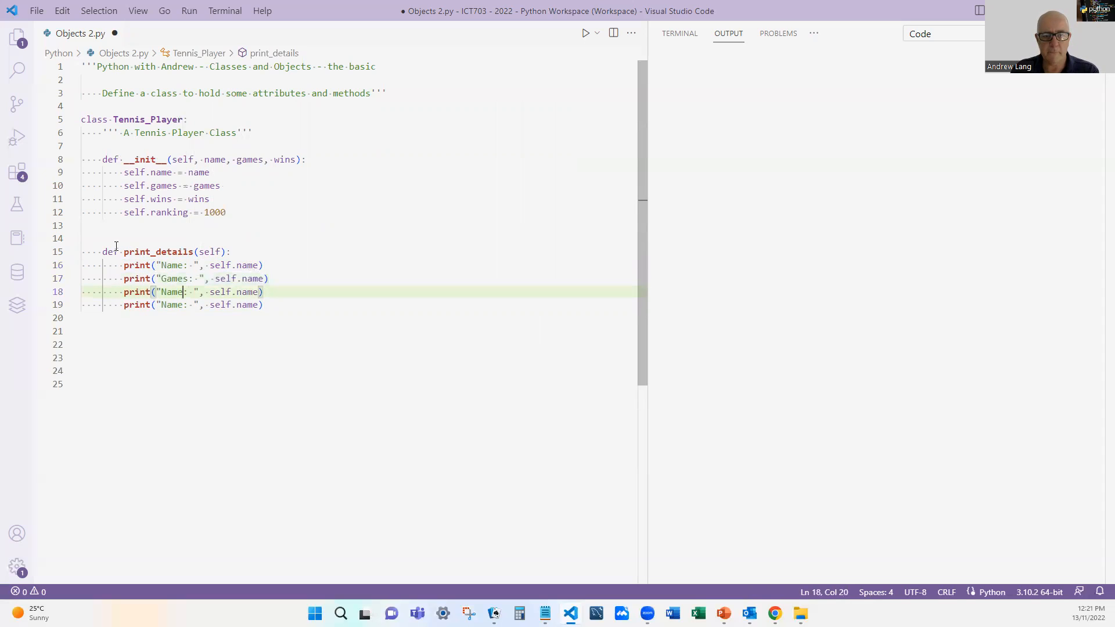
text(Wins)
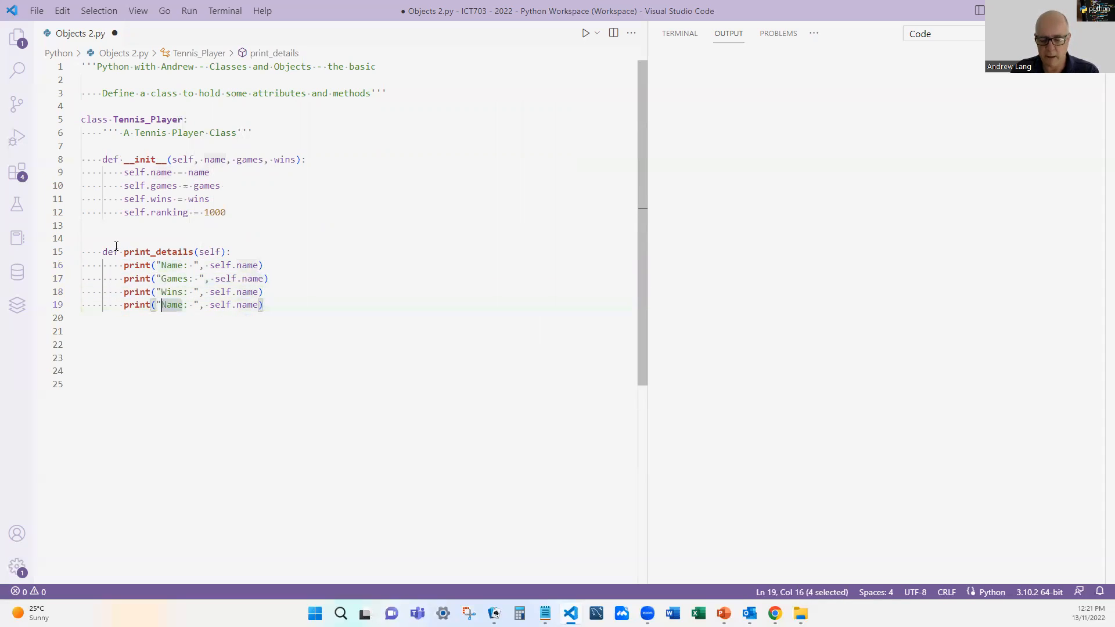
text(Rank)
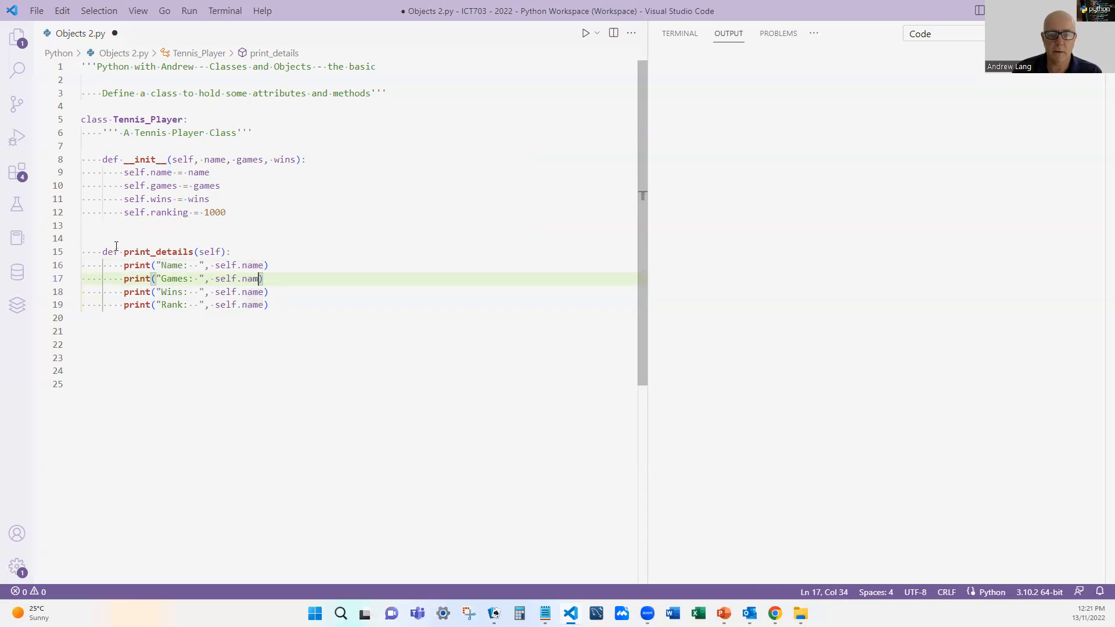
text(ge)
click(360, 291)
text(wins)
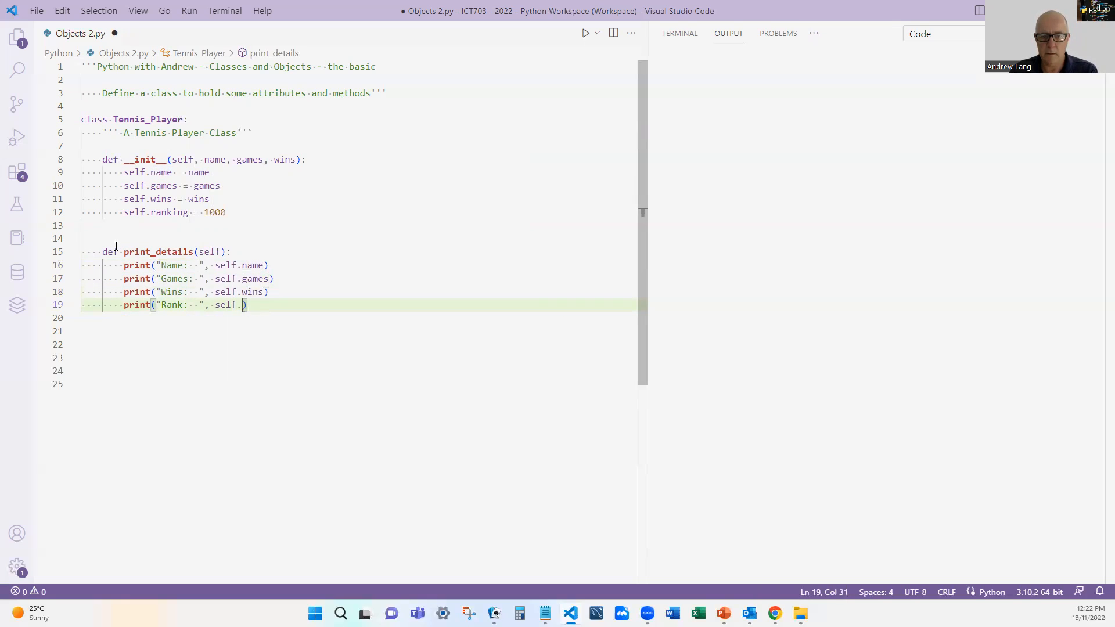
text(ranking)
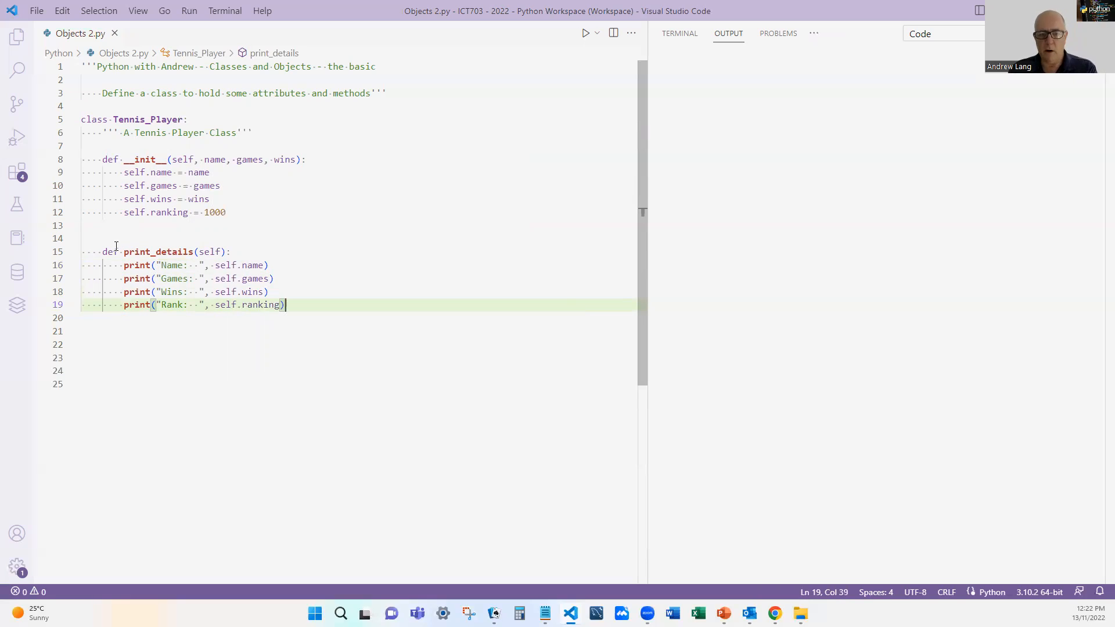
Create tp1 for Andrew (35, 33) and Fred's tp2, call tp1.print_details(), and save.
key(Enter)
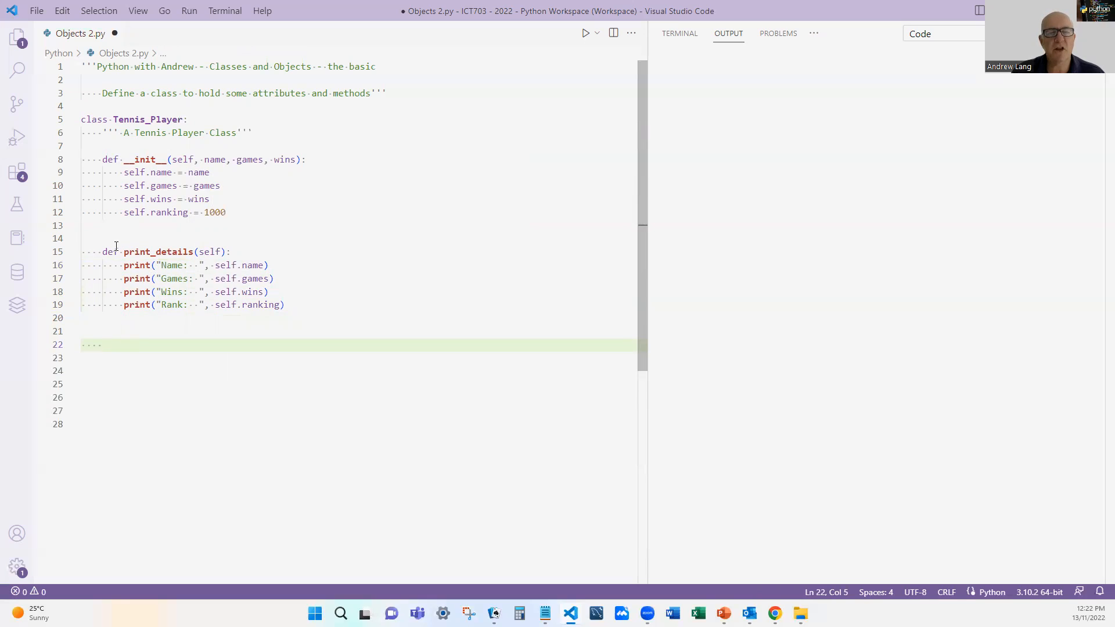
key(Backspace)
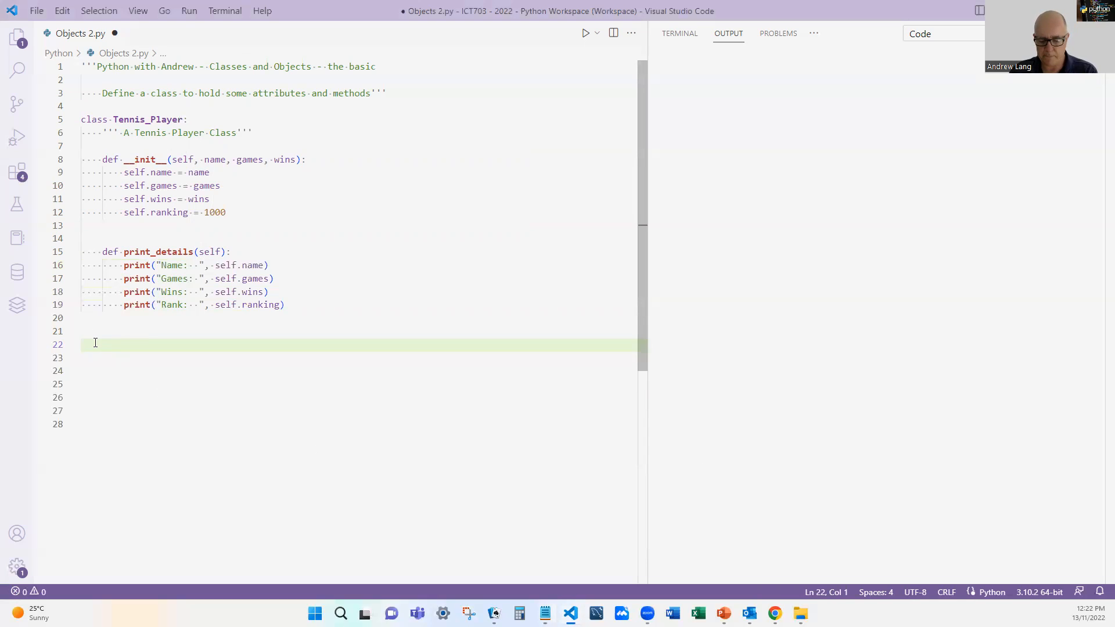
text(tp1 = Tennis_Player("Andrew", 35, 33) #create an object)
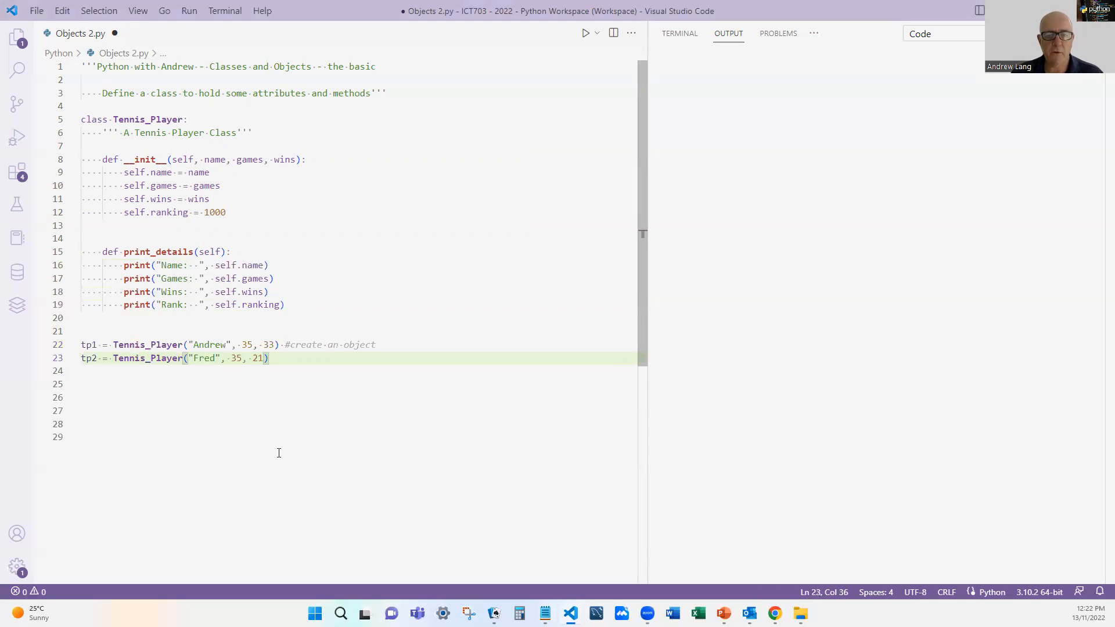
mouse_move(449, 297)
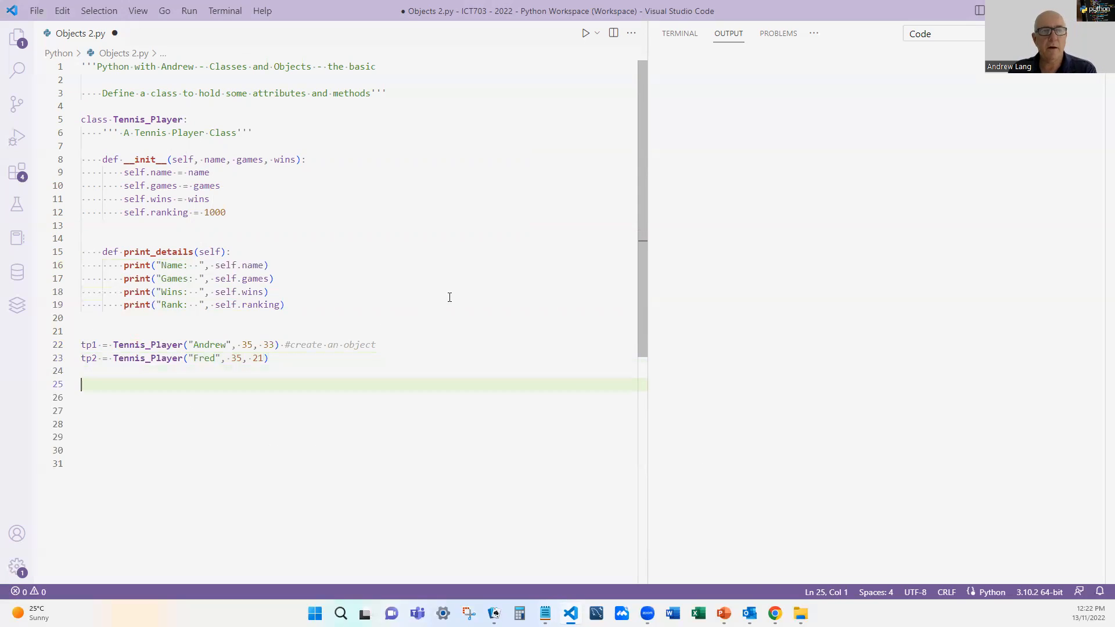
text(t)
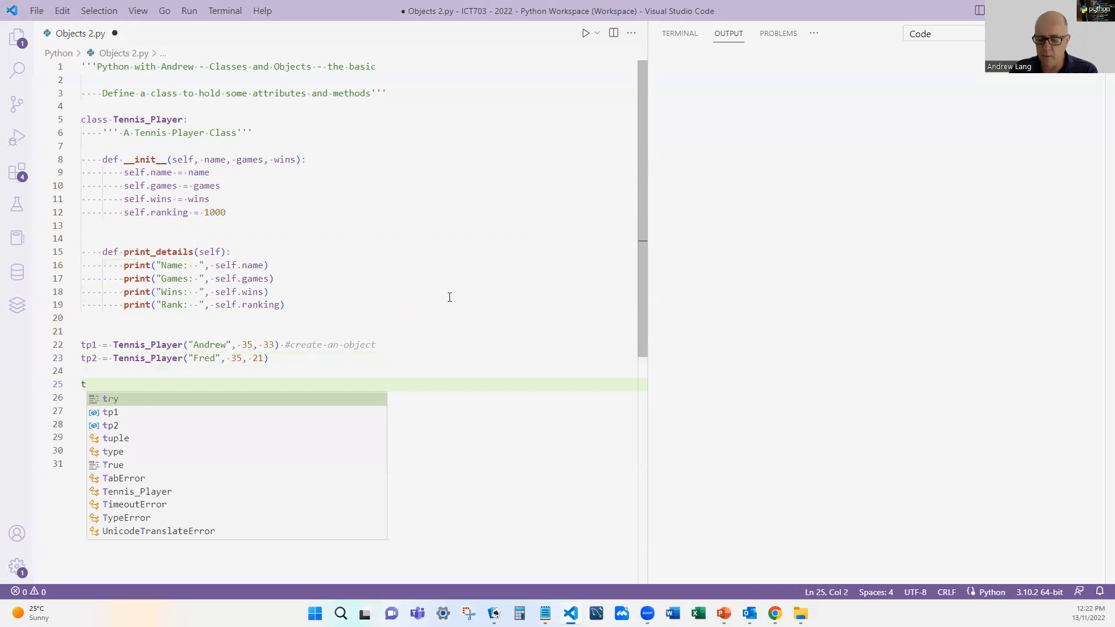
text(p1.)
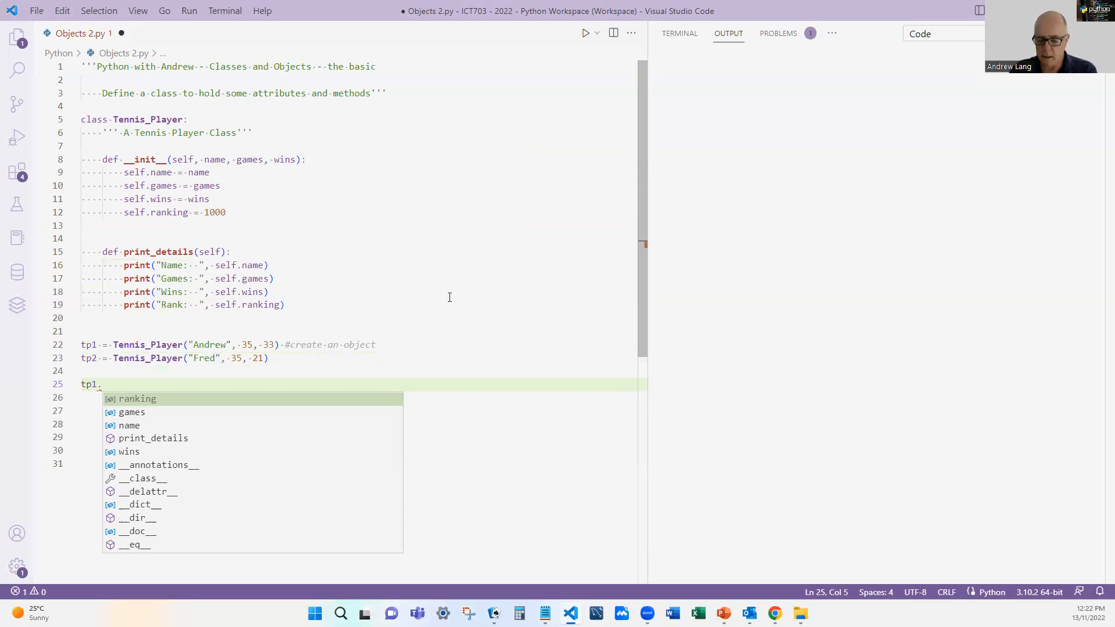
text(print_details)
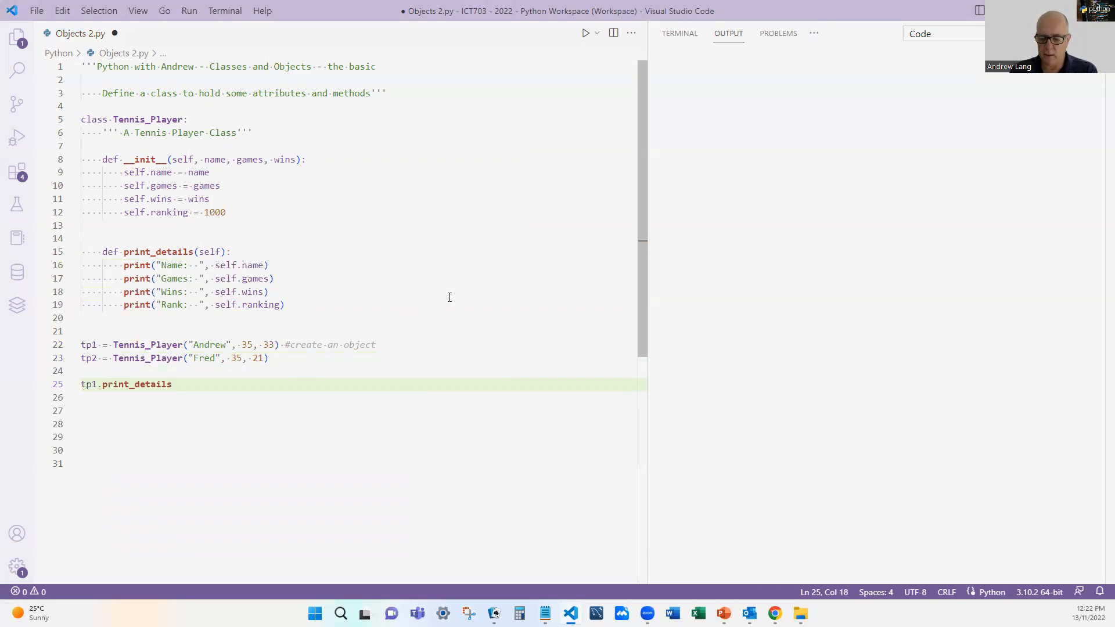
text(())
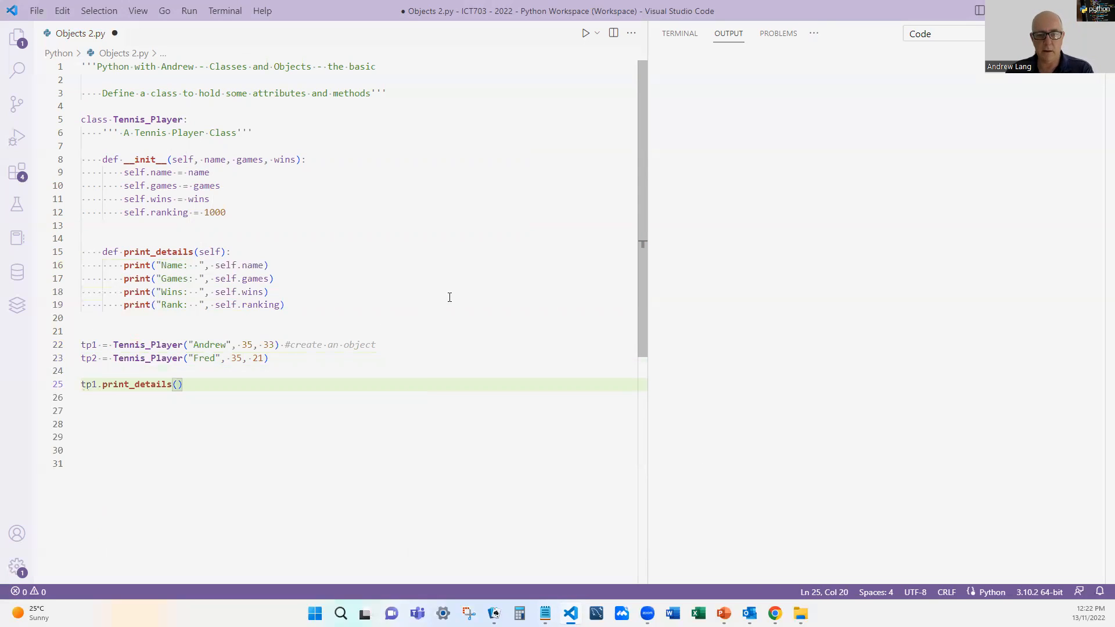
key(Ctrl+s)
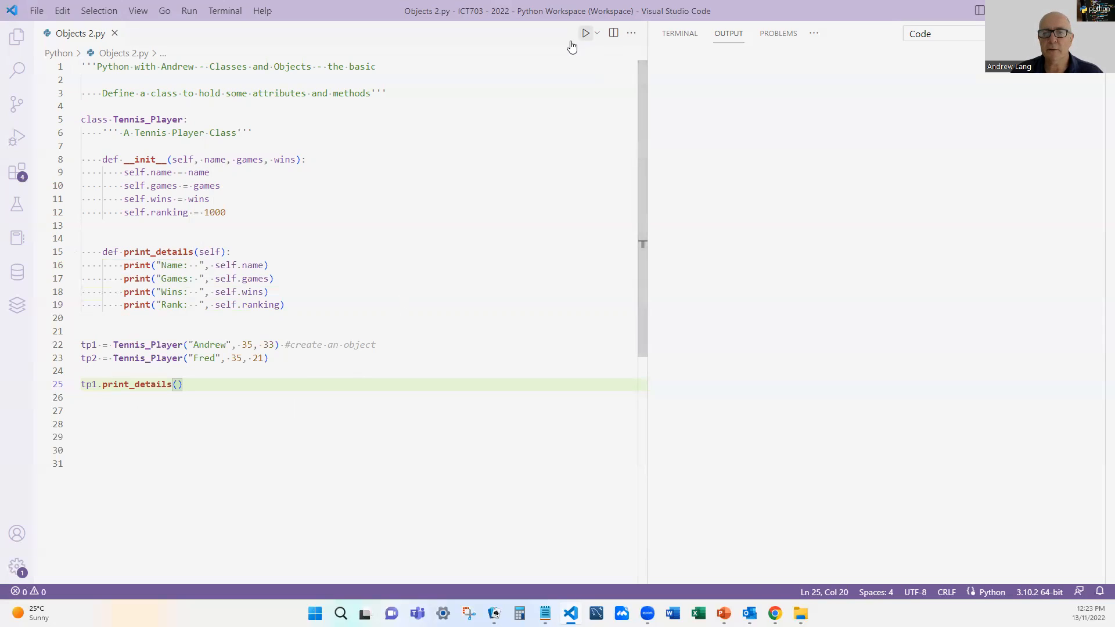
mouse_move(578, 55)
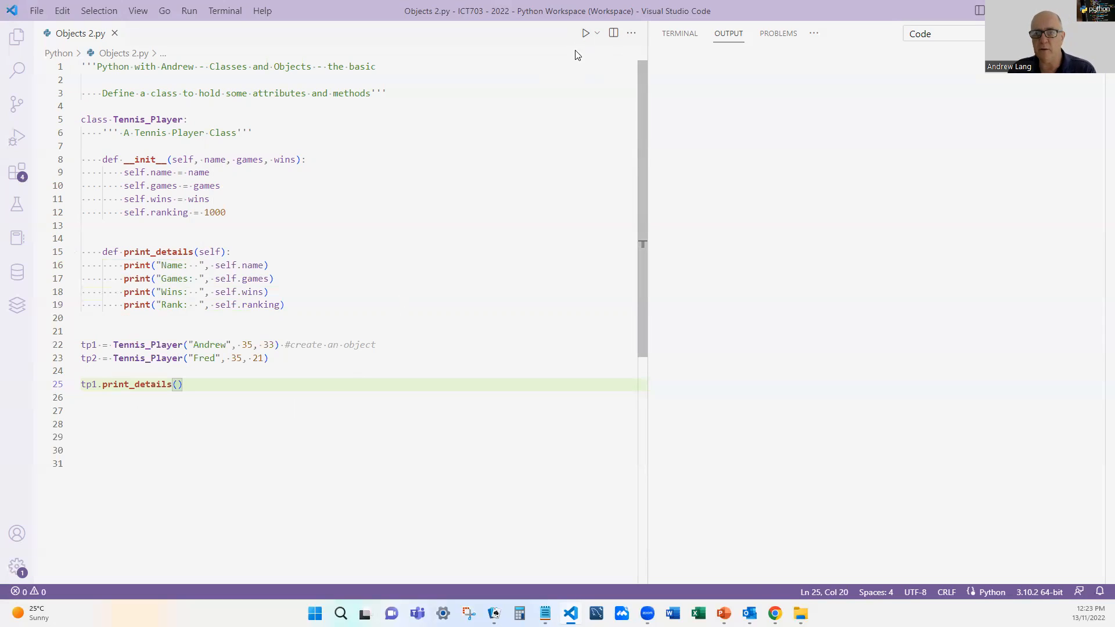
Run the script to print Andrew's name, 35 games, 33 wins and rank 1000.
click(584, 33)
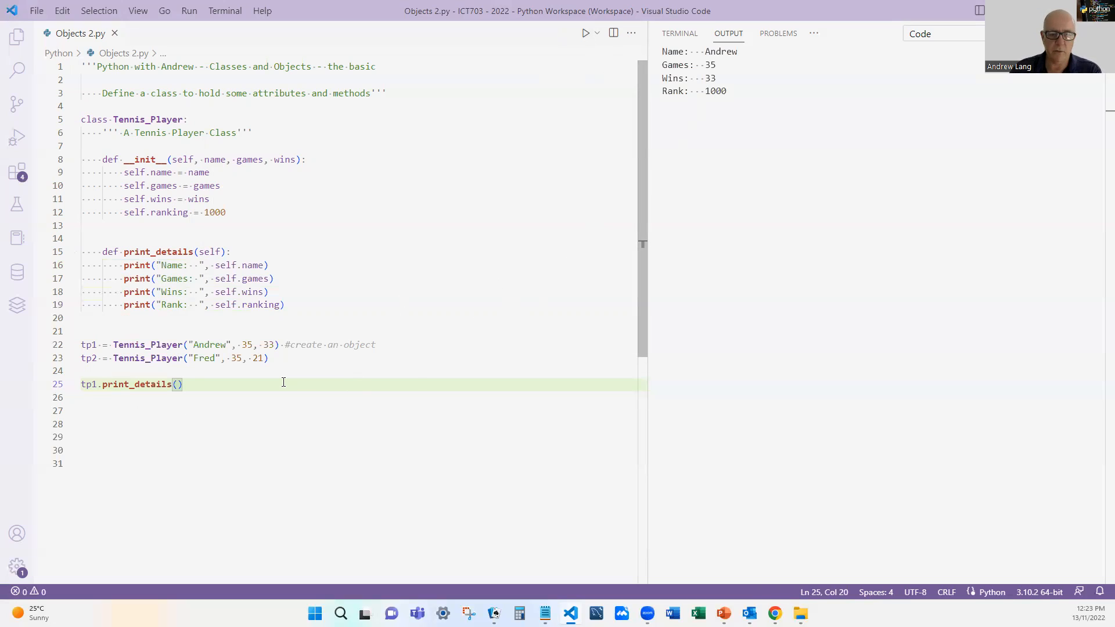
click(181, 304)
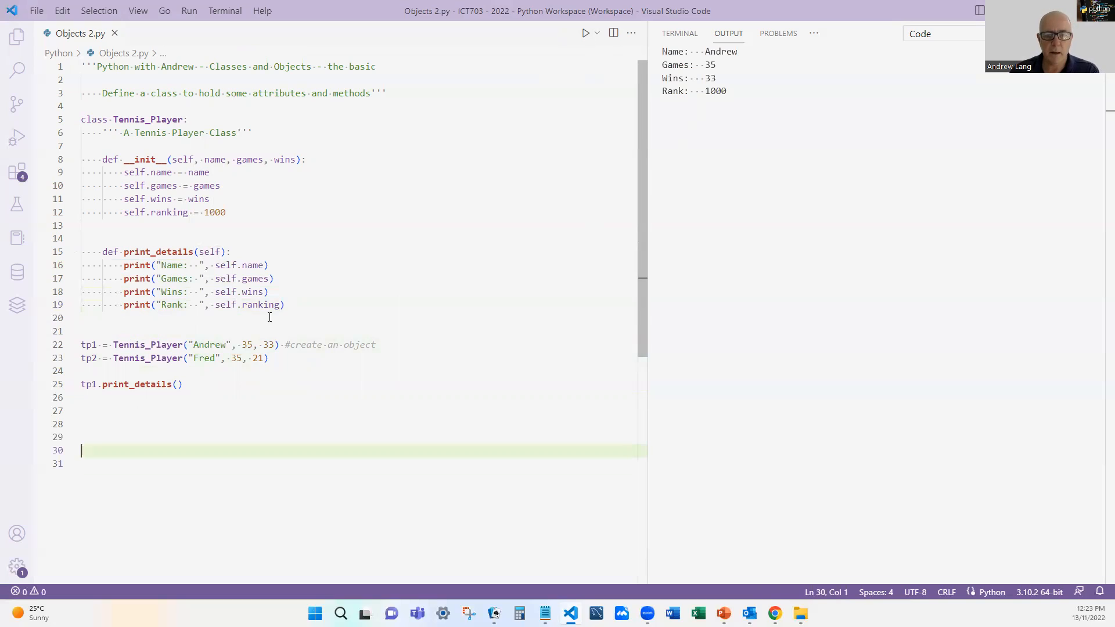
Append a "\n" newline argument to the Rank print and rerun the script.
text(,)
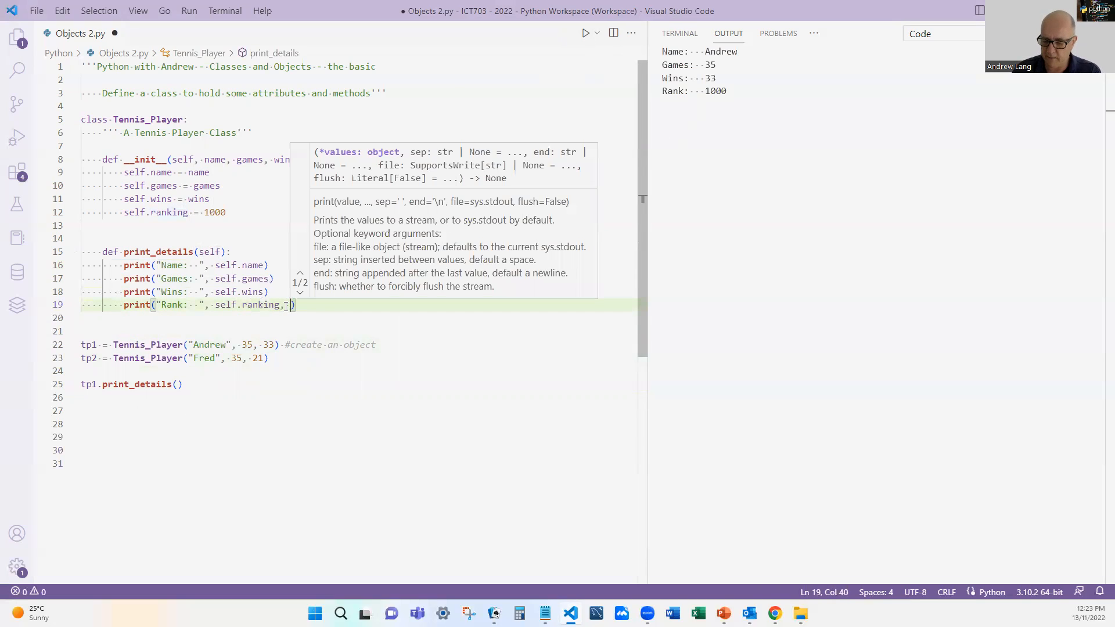
text("/n")
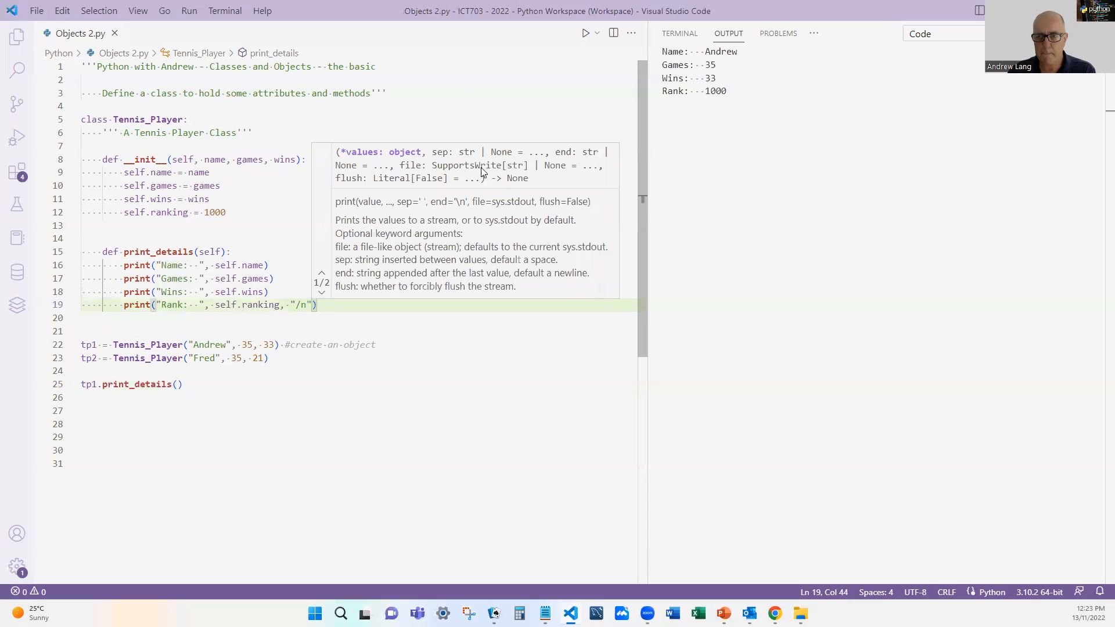
click(585, 32)
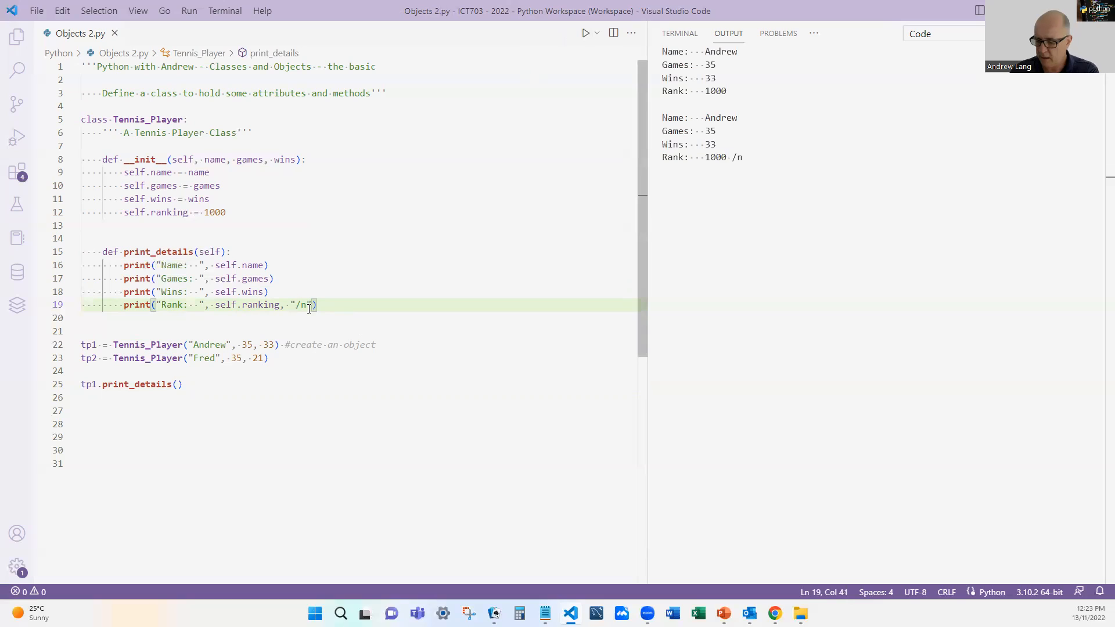
text(\n)
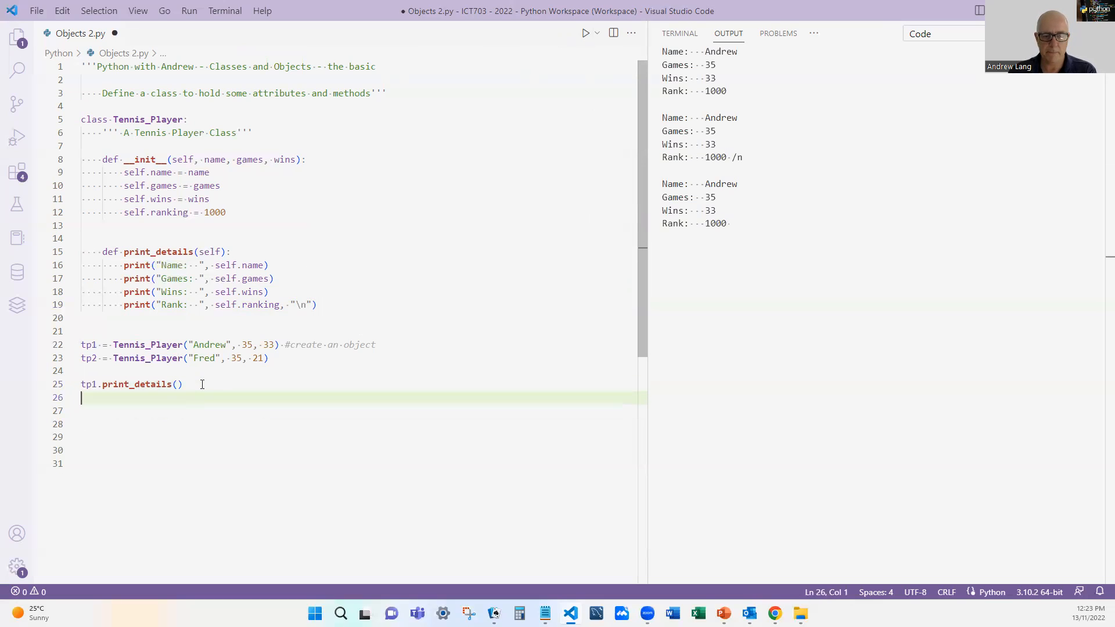
Add tp2.print_details() and run to print Fred's details after Andrew's.
text(tp2)
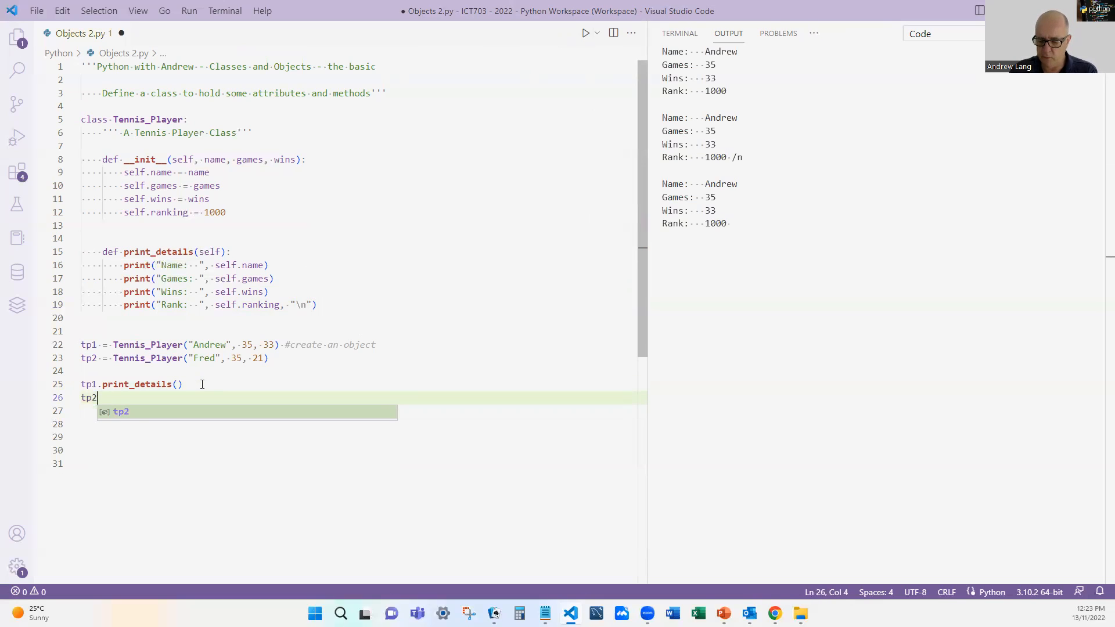
text(.print_details)
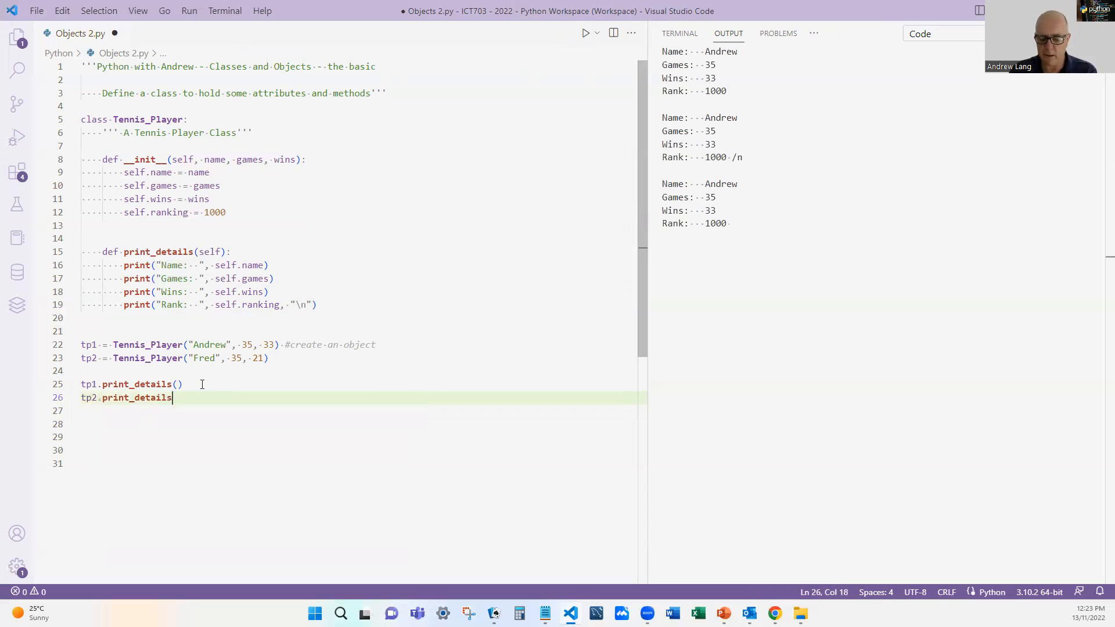
text(())
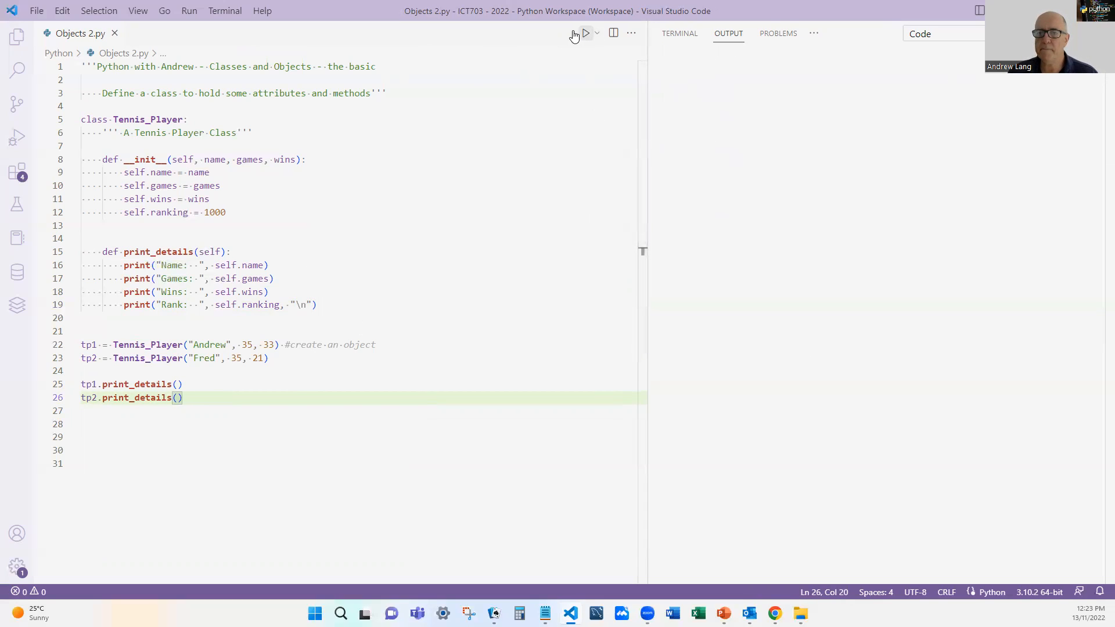
click(586, 34)
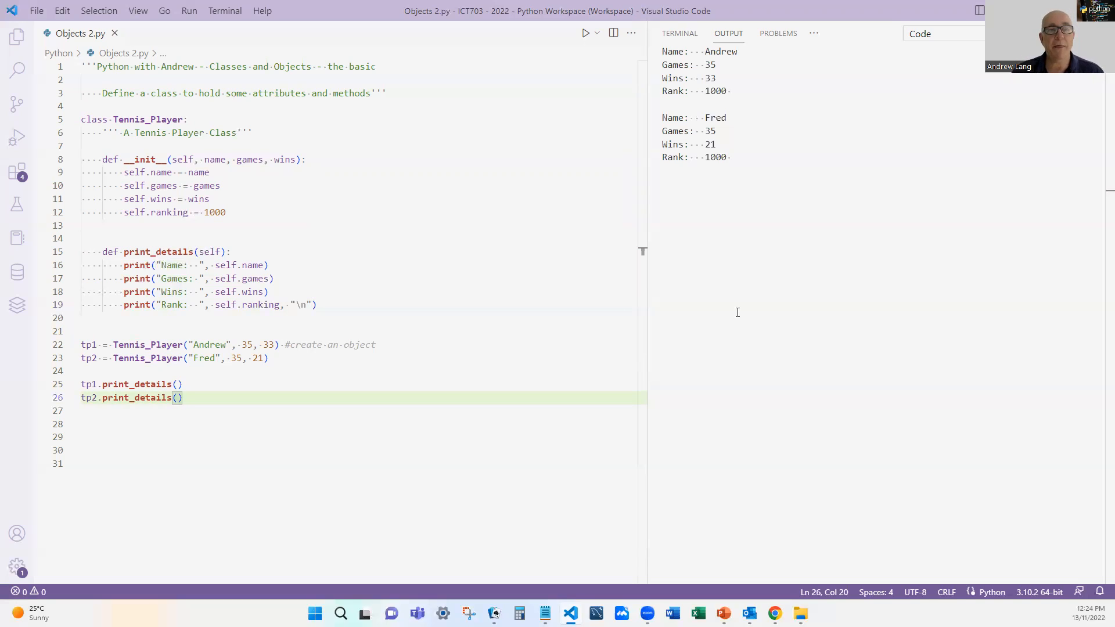
mouse_move(361, 306)
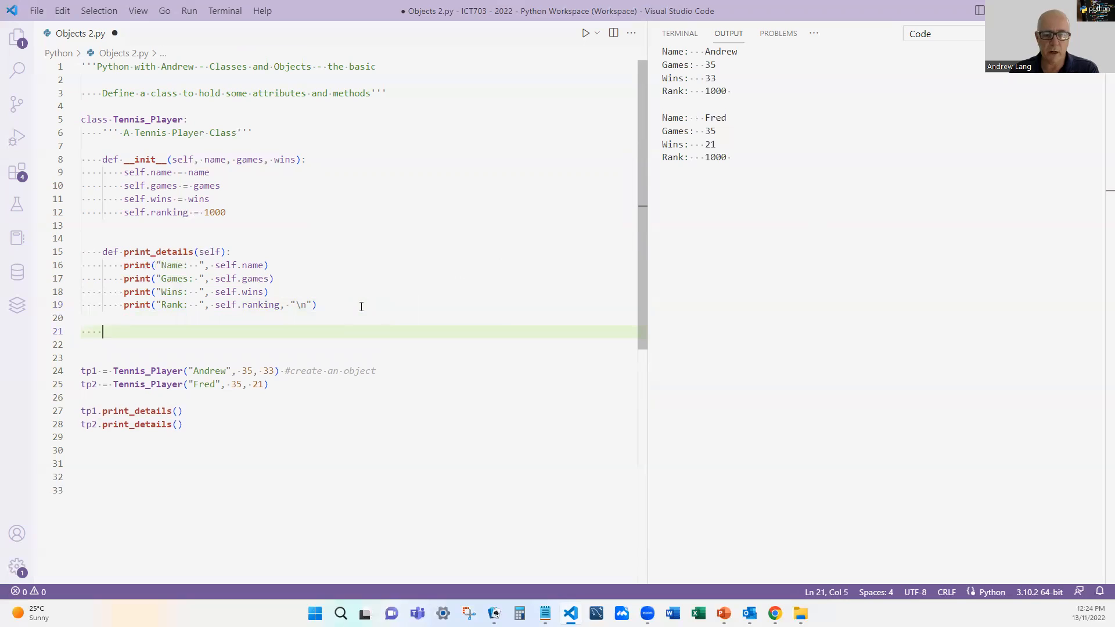
Define win(self) so it adds one to self.games and self.wins.
text(def)
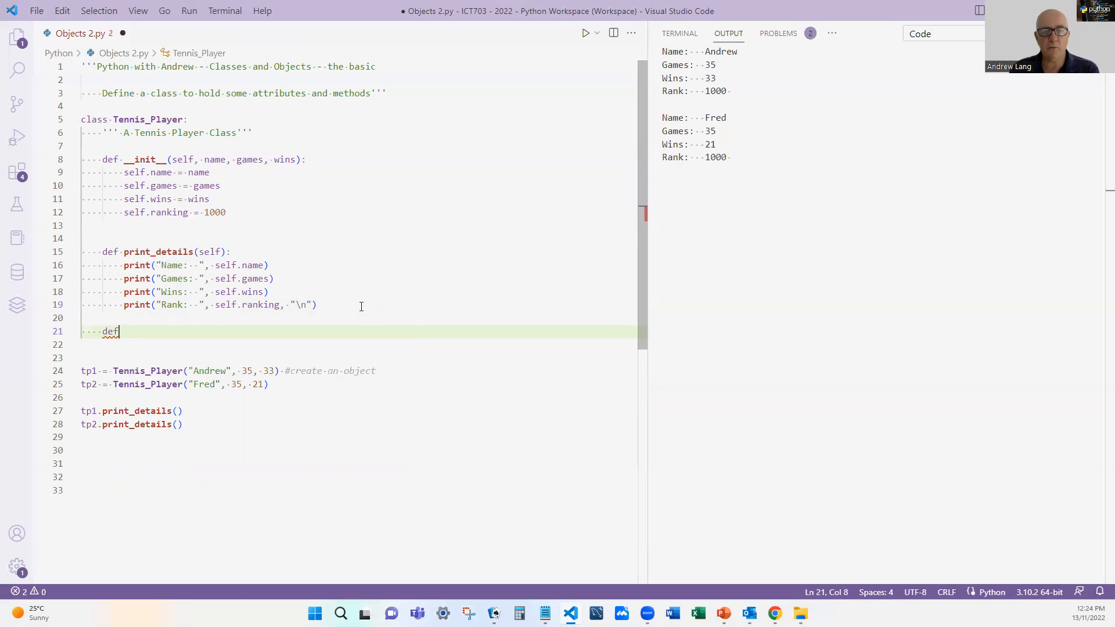
text(win)
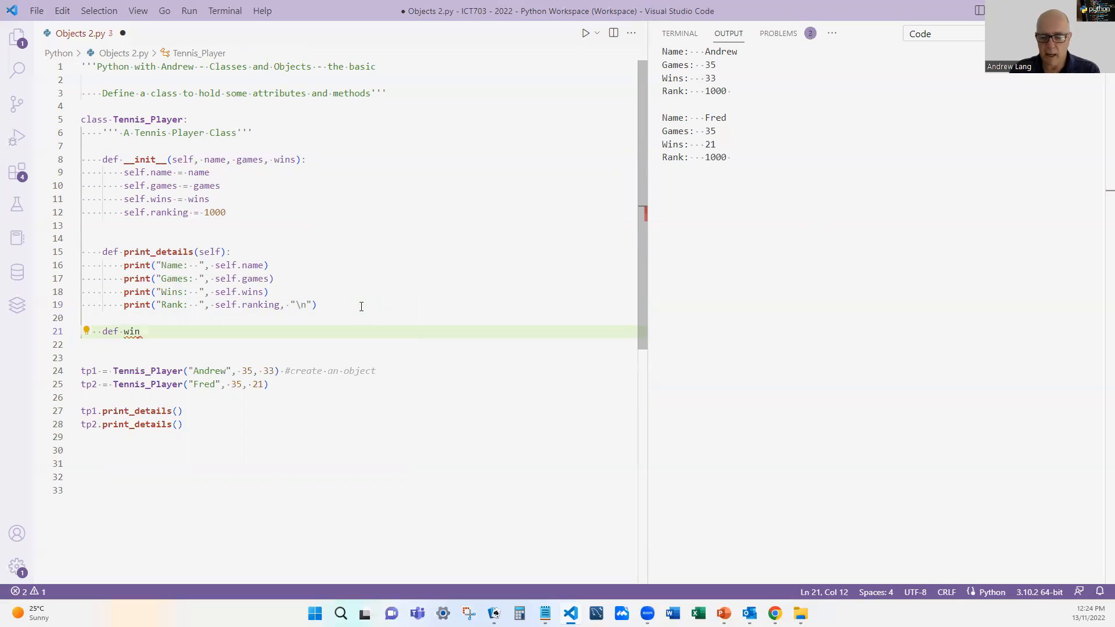
text((self):)
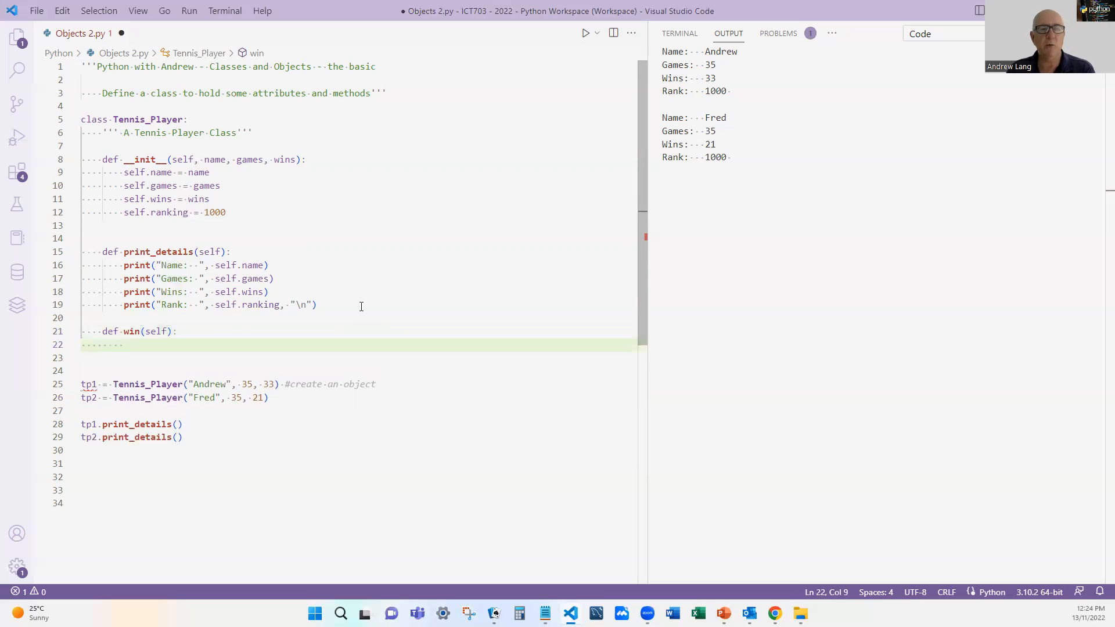
text(self)
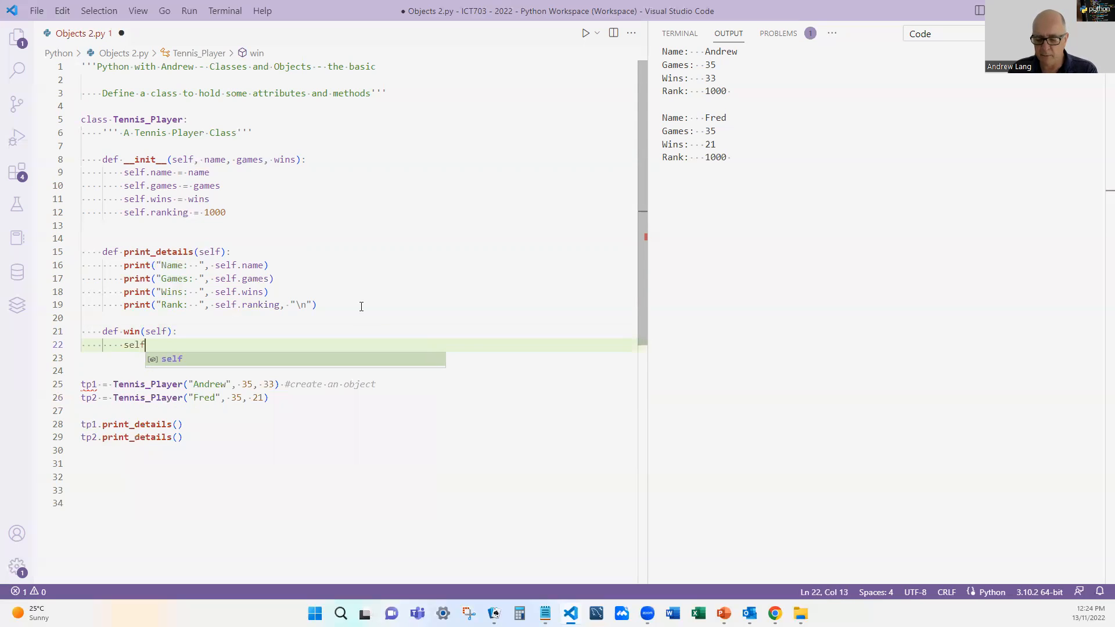
text(.games +)
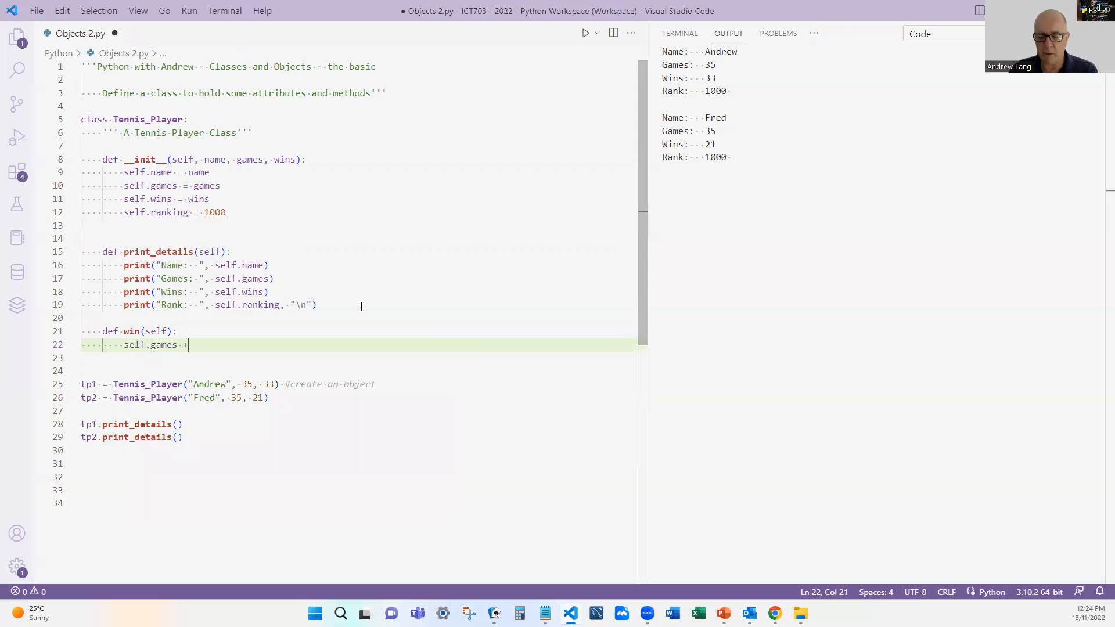
text(= 1)
click(358, 358)
text(se)
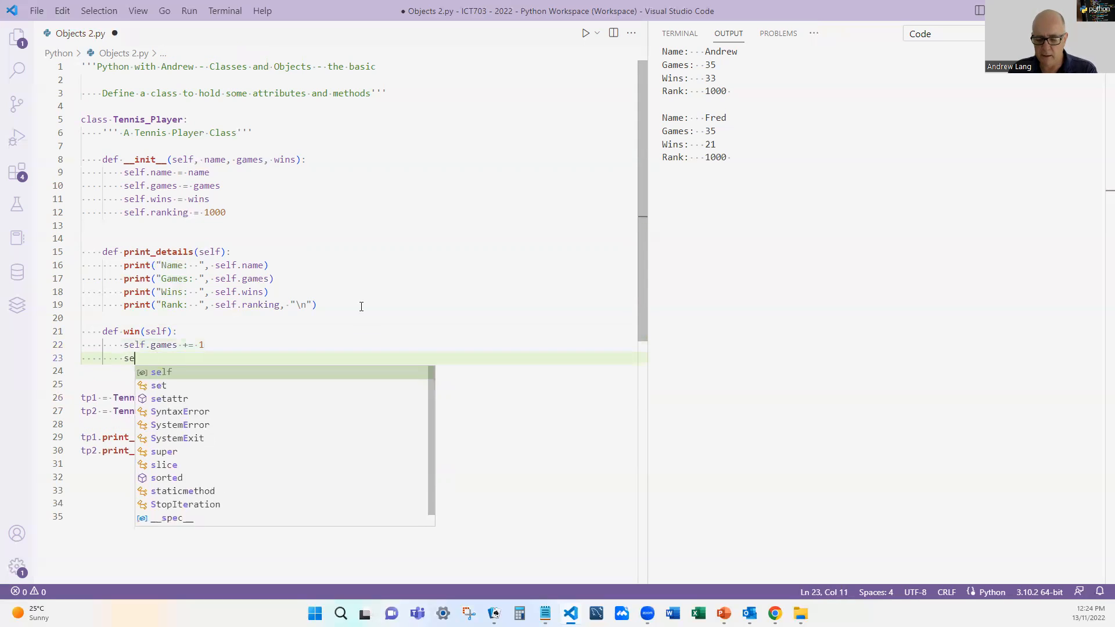
text(lf.w)
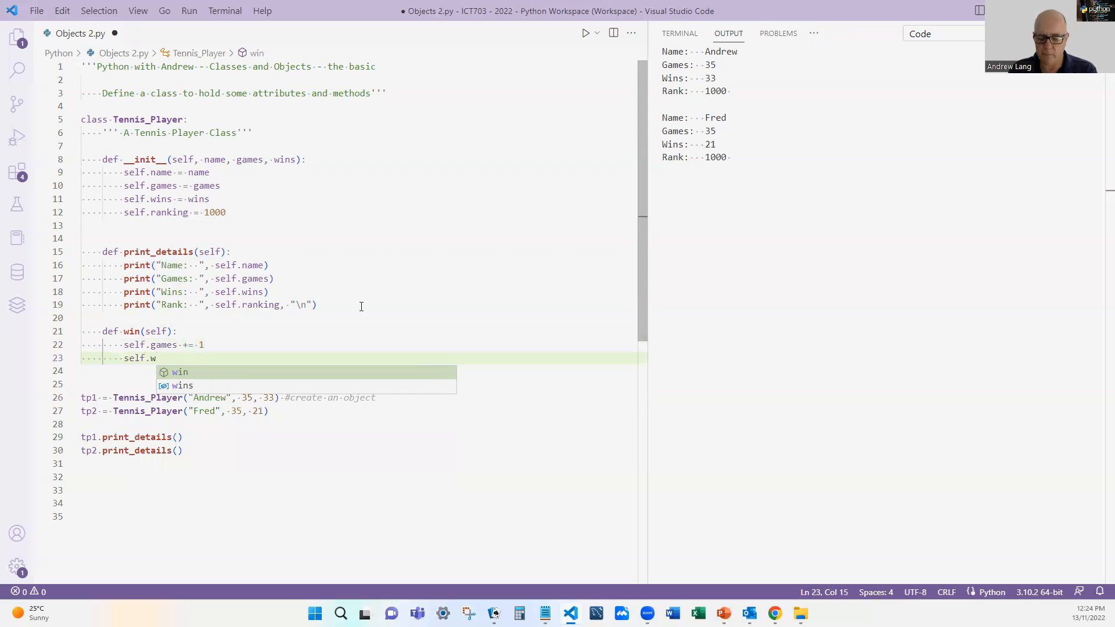
text(in)
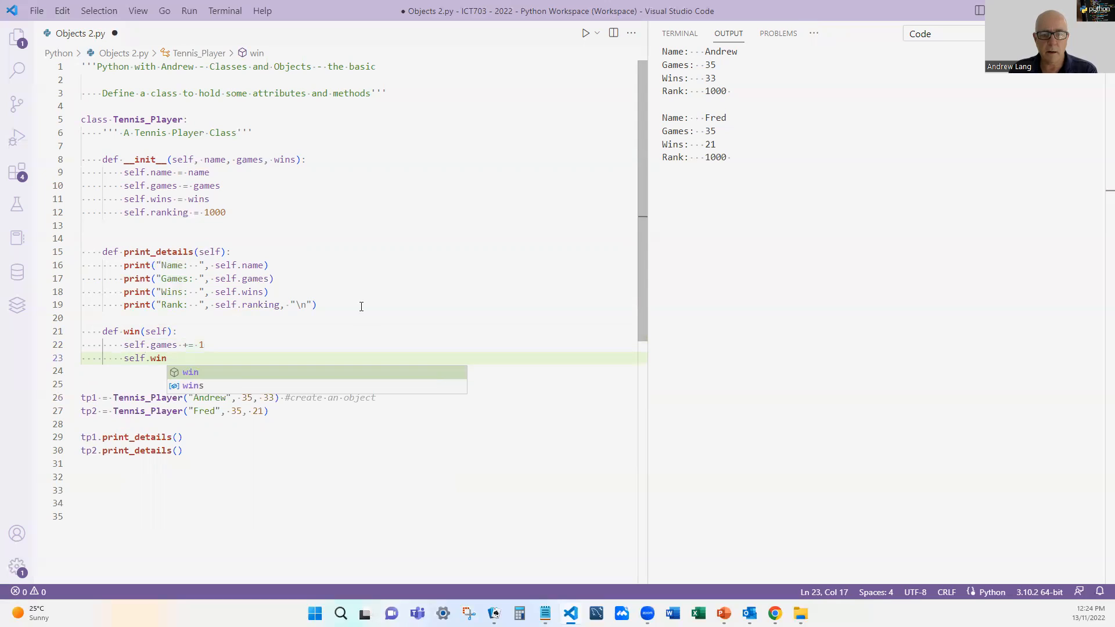
text(s)
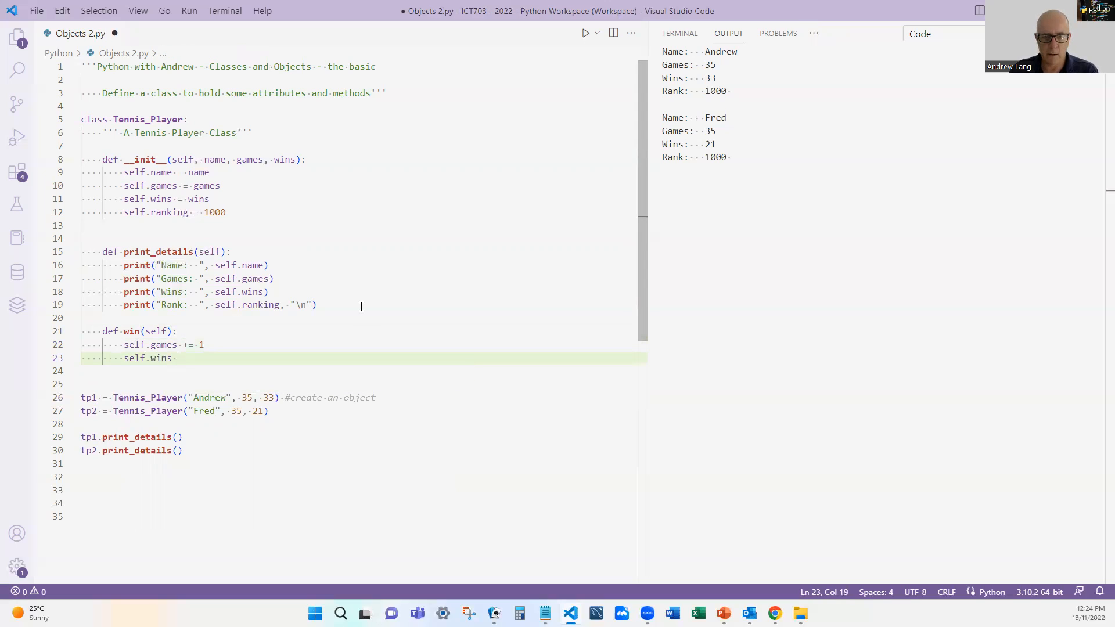
text(+)
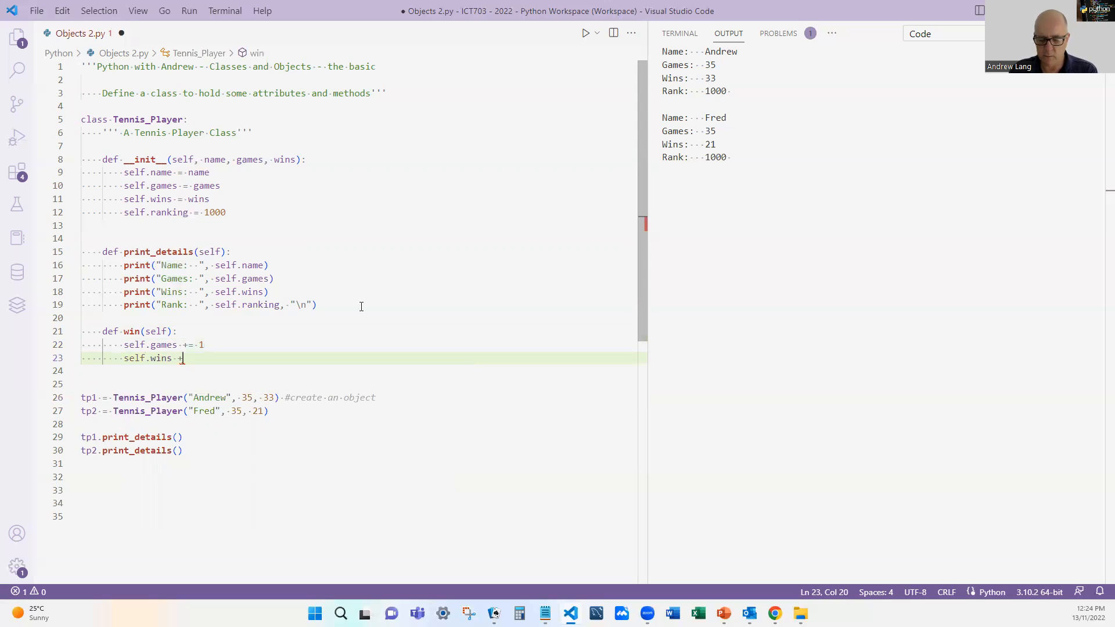
text(=1)
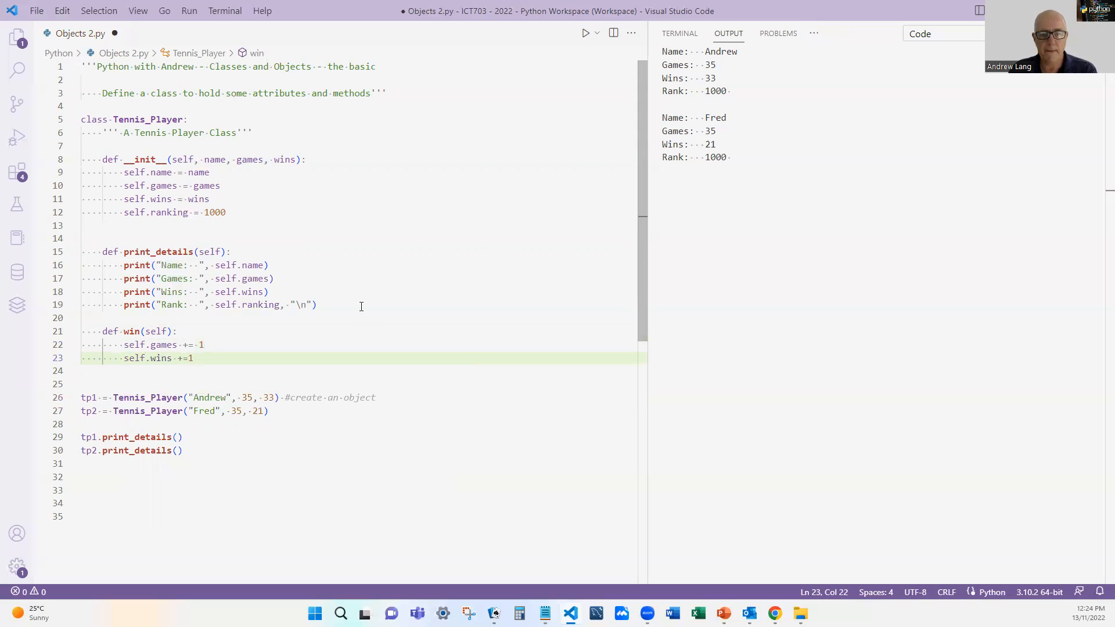
Make win lower self.ranking by 5 when the ranking is above 5.
text(se)
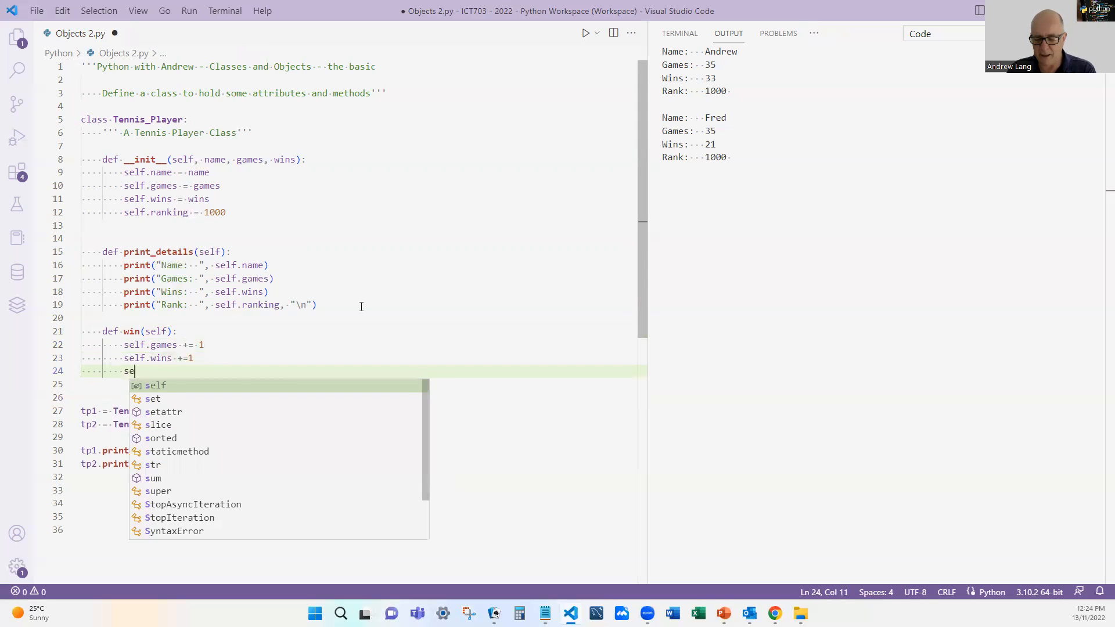
text(lf.)
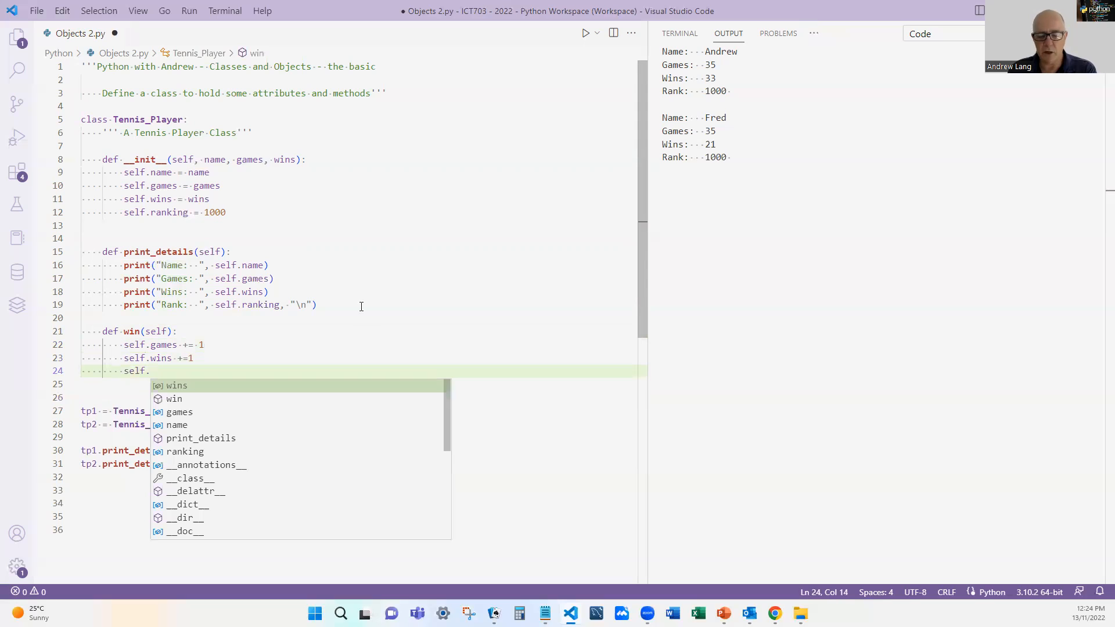
text(ranking)
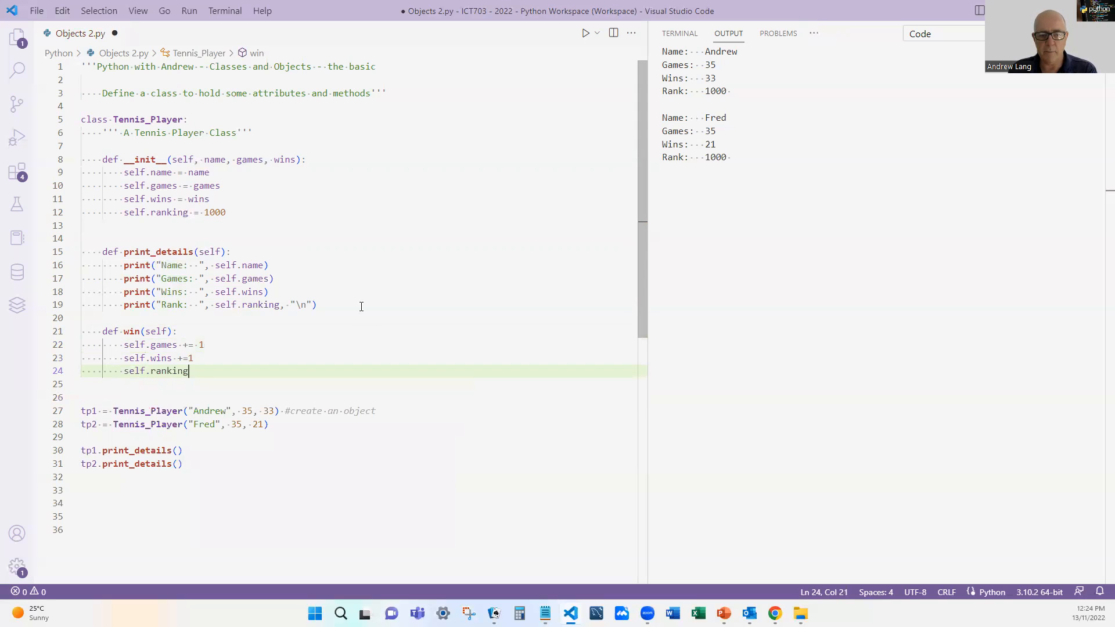
text(-)
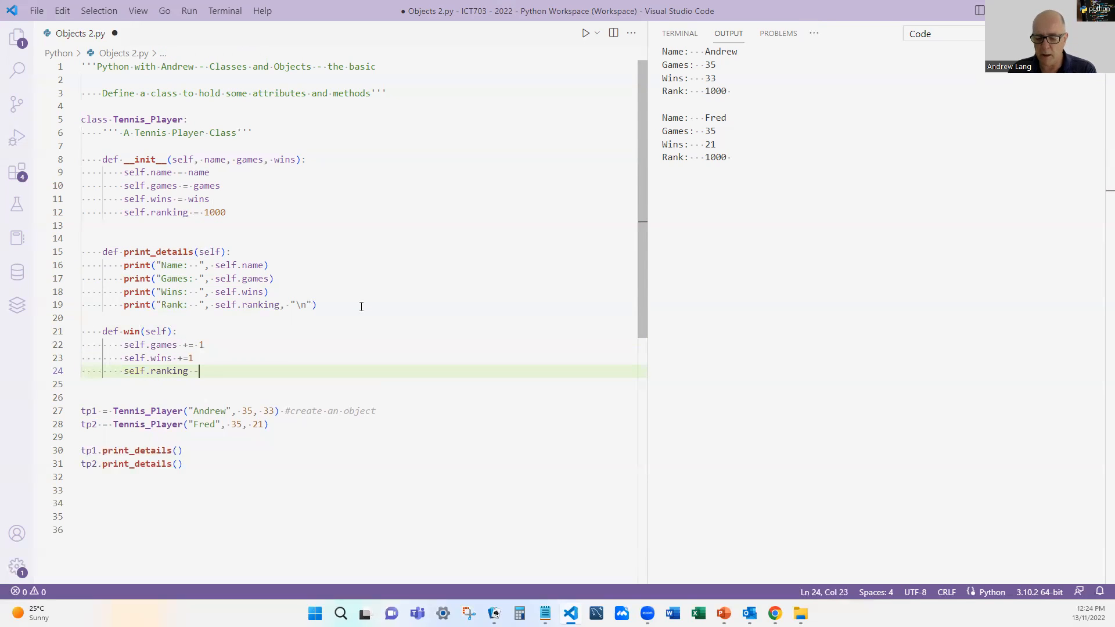
text(=5)
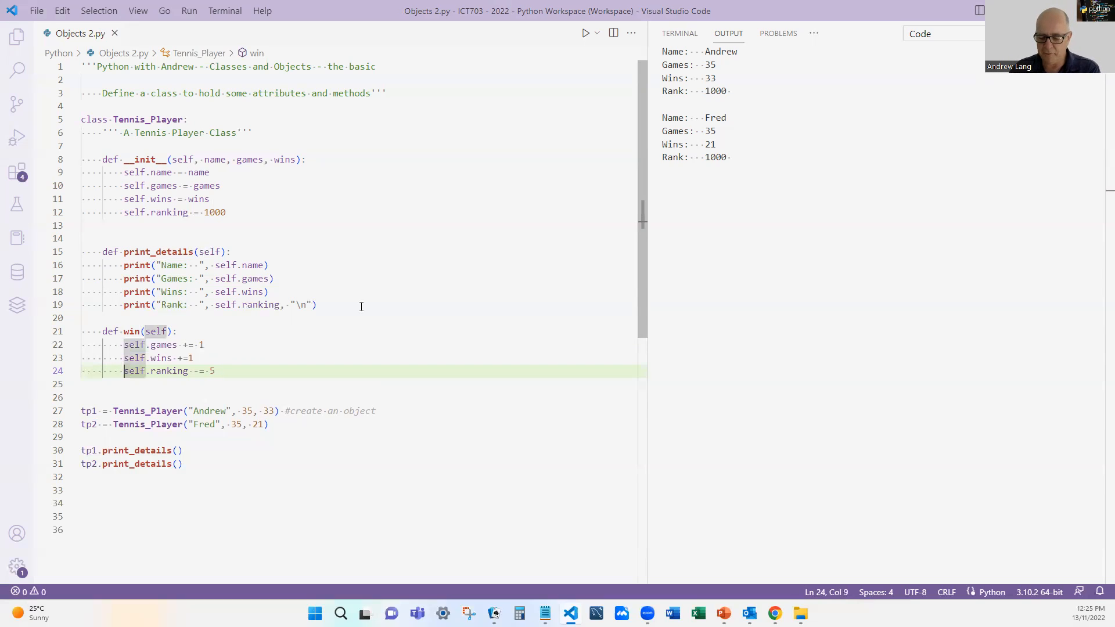
text(if self)
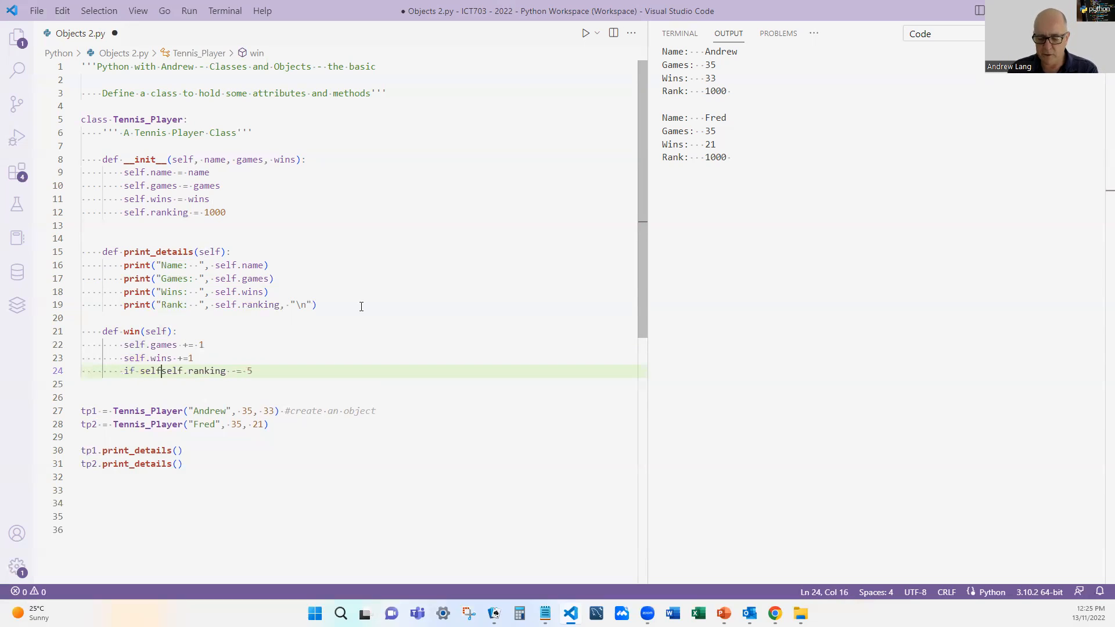
text(.ranking)
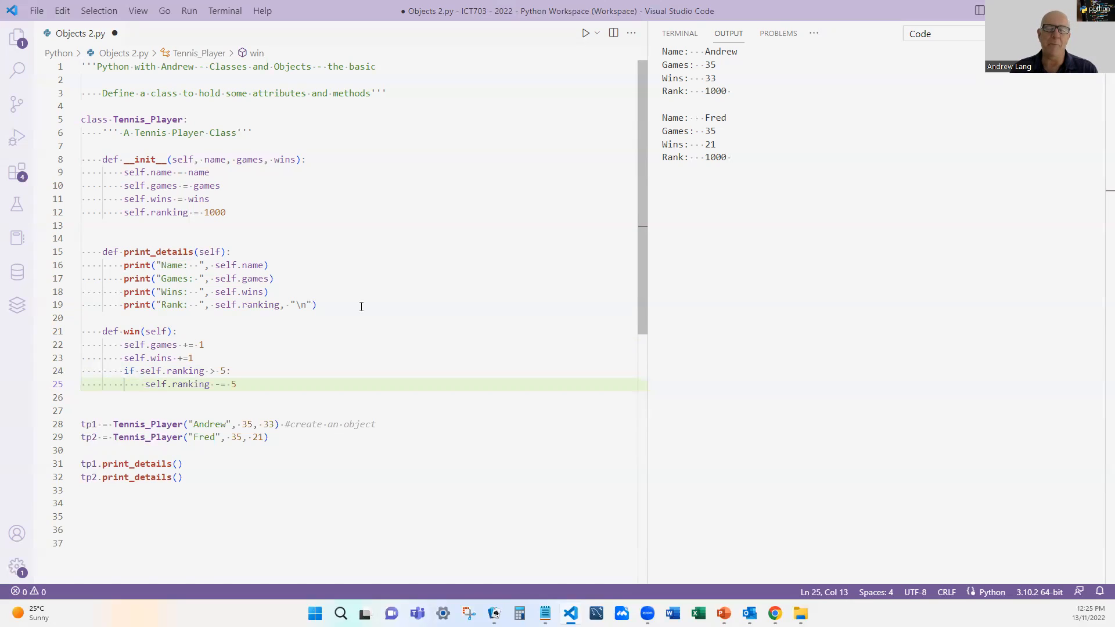
mouse_move(364, 291)
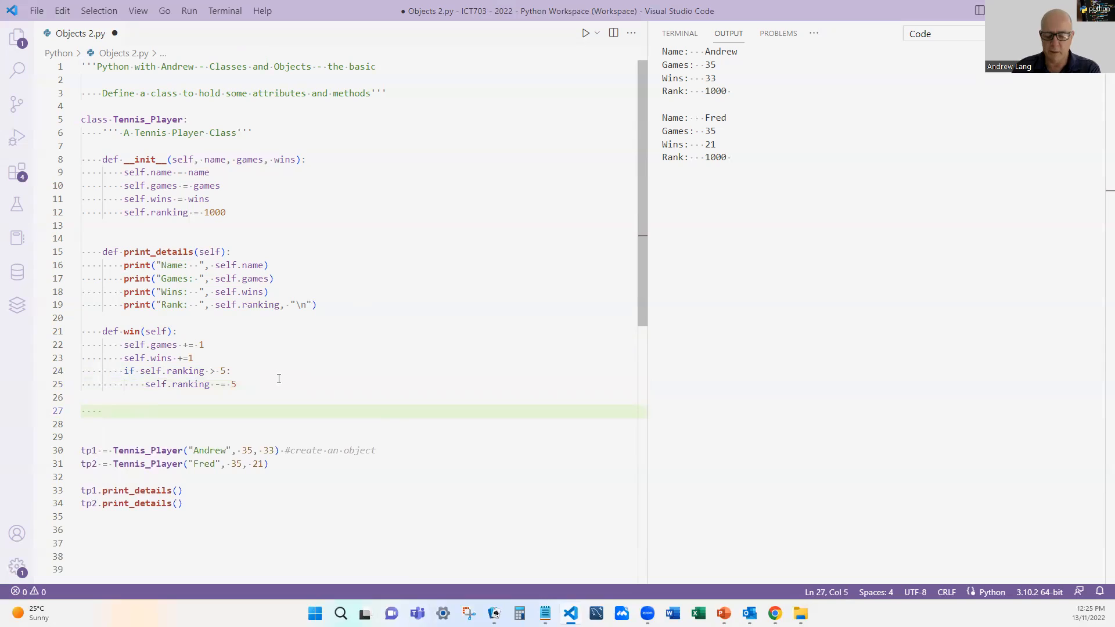
Define lose(self) adding one game and subtracting 3 from self.ranking.
text(def)
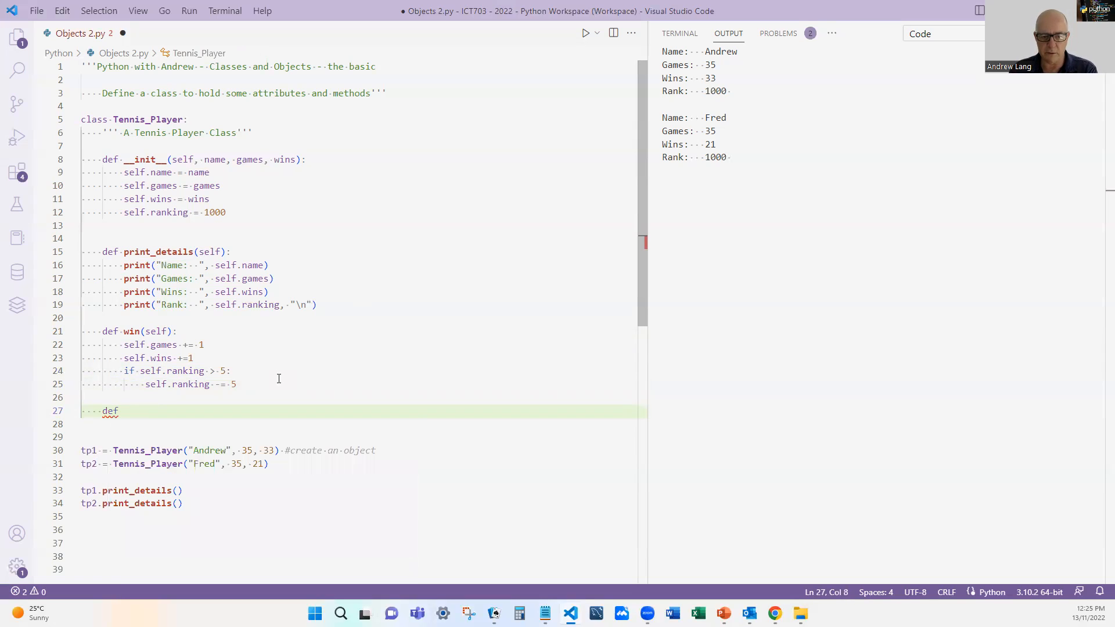
text(lose)
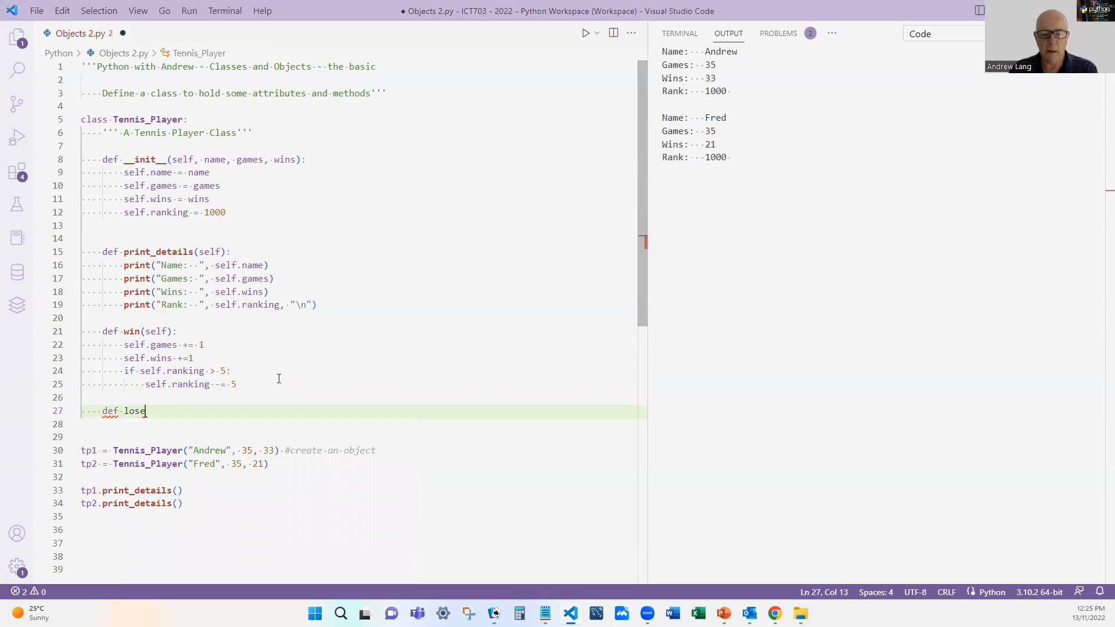
text((self):)
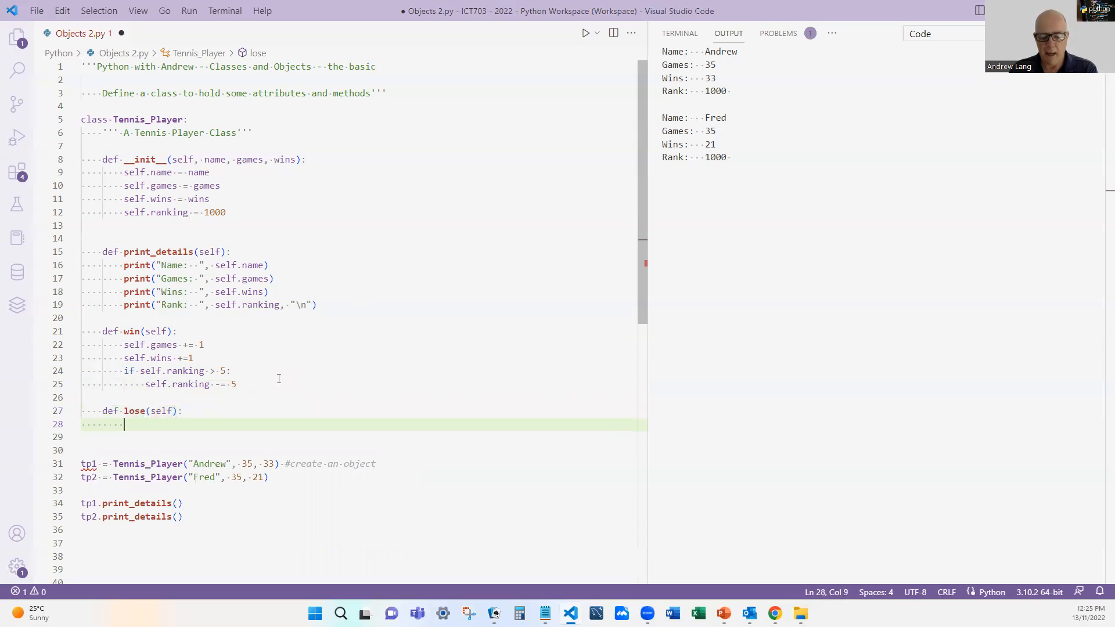
text(sel)
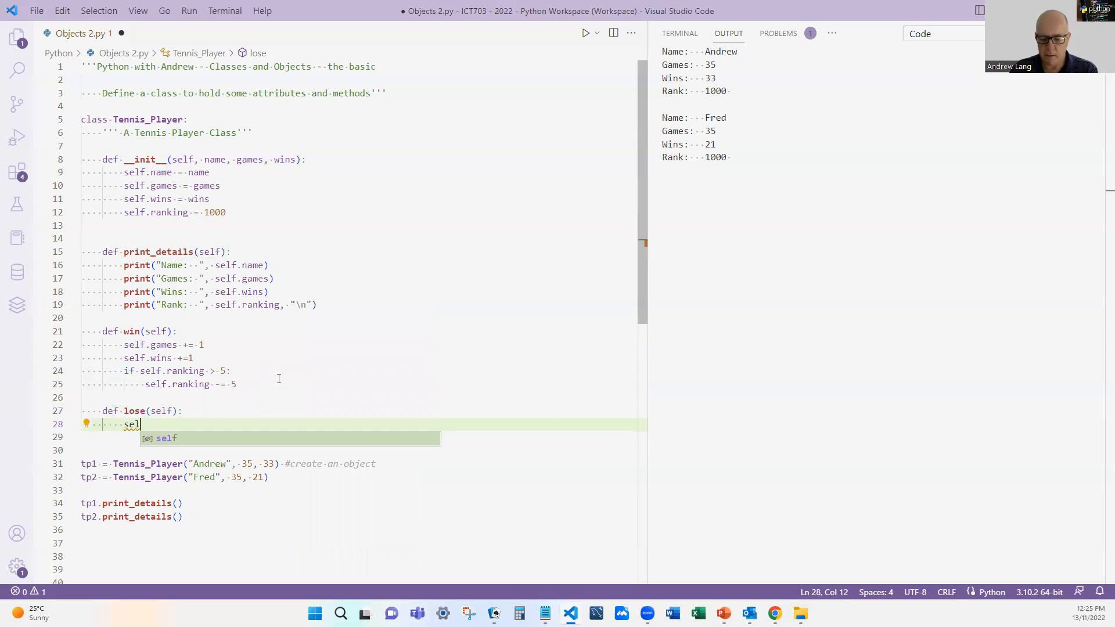
text(.game += 1)
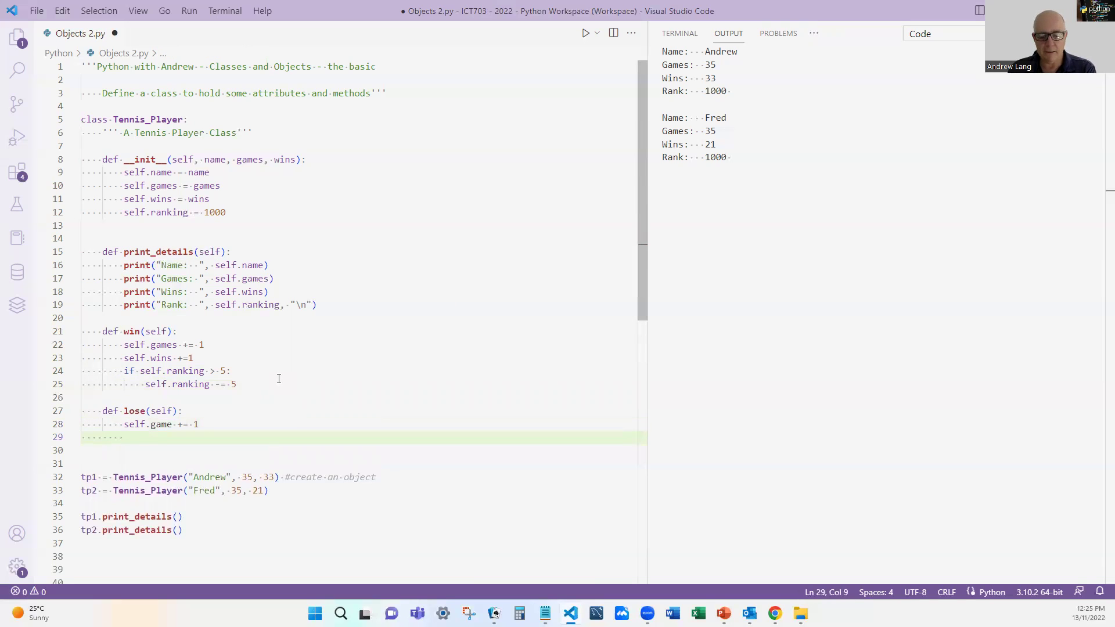
text(self.ranking -= 3)
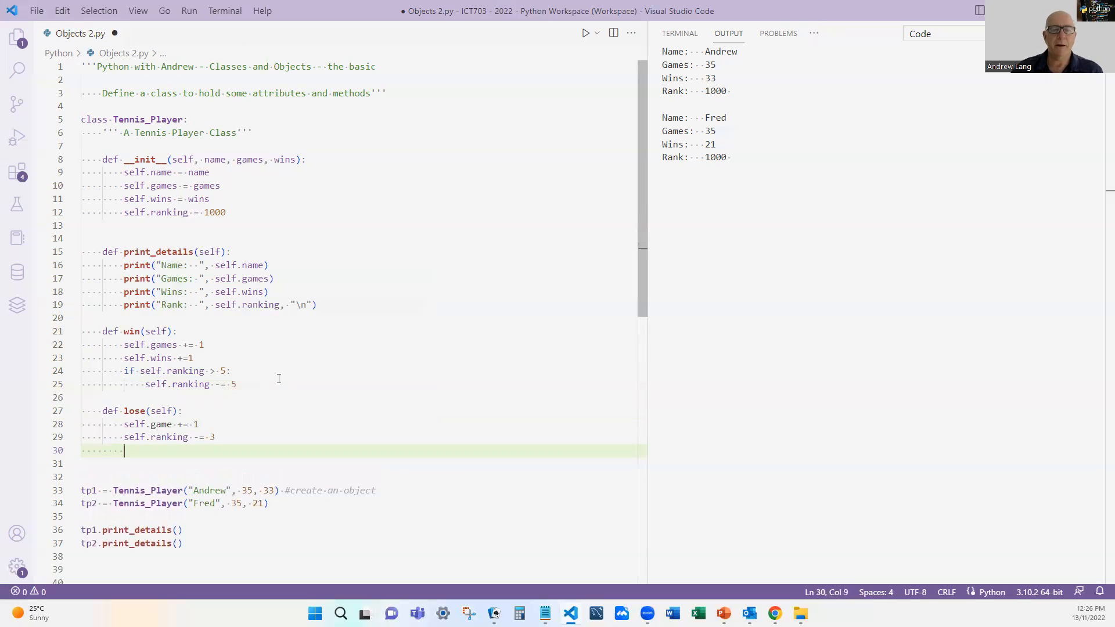
Correct self.game to self.games in lose, then start a line after the print_details calls.
scroll(down, 3)
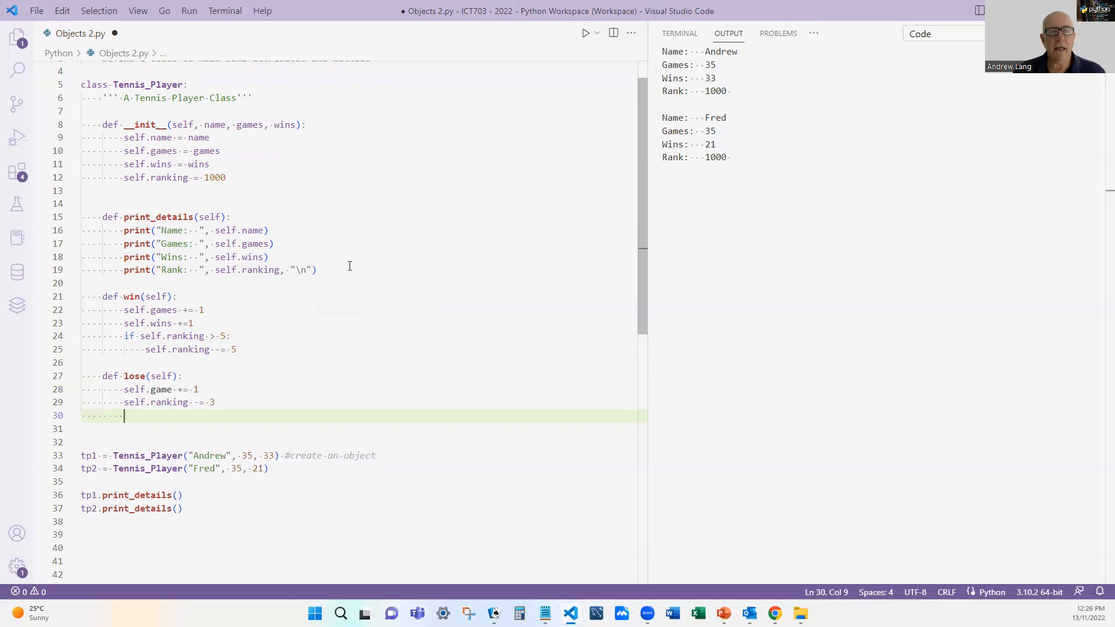
mouse_move(390, 248)
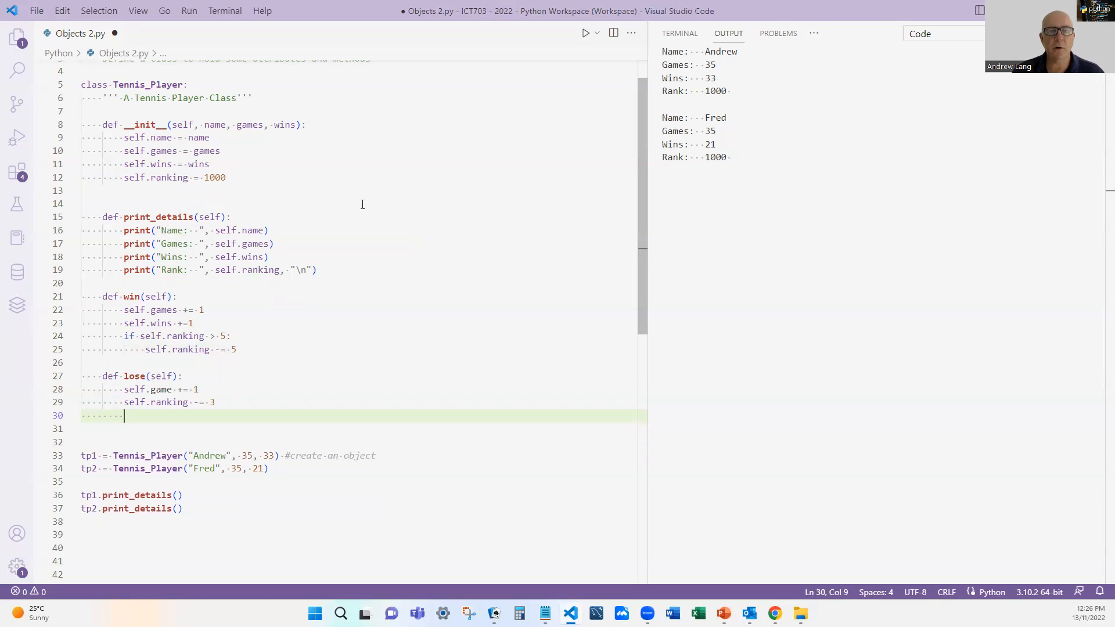
mouse_move(344, 187)
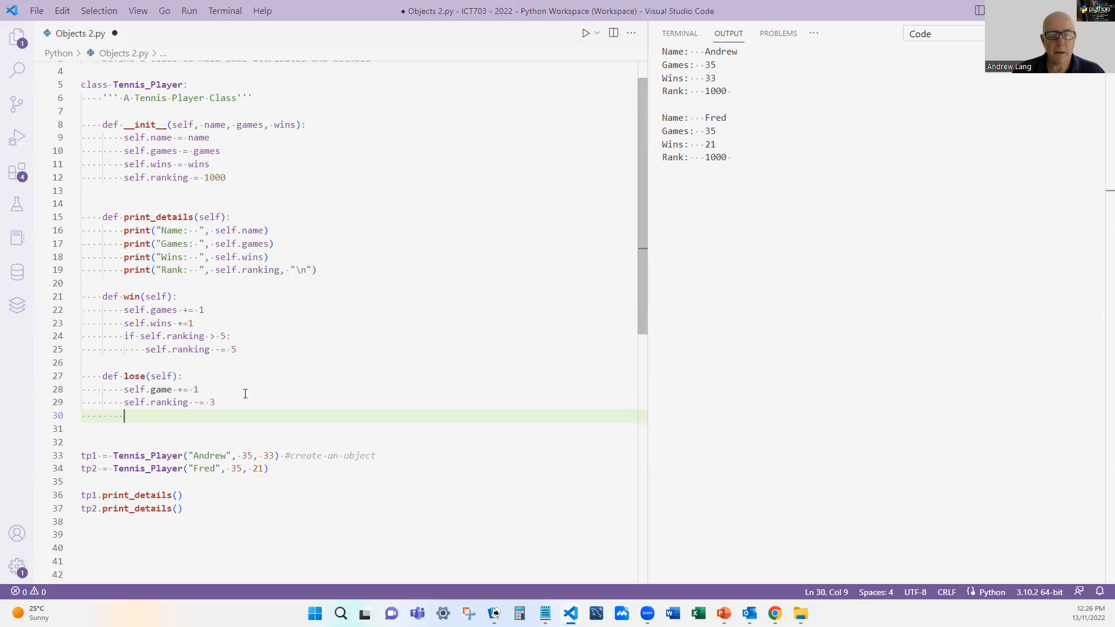
click(173, 389)
text(s)
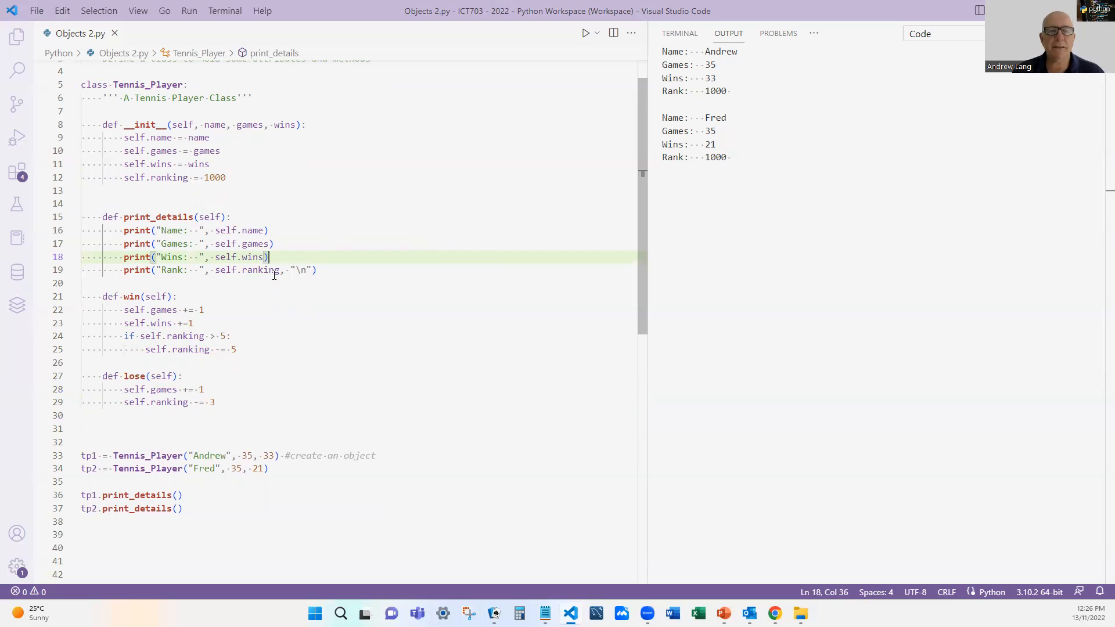
scroll(down, 3)
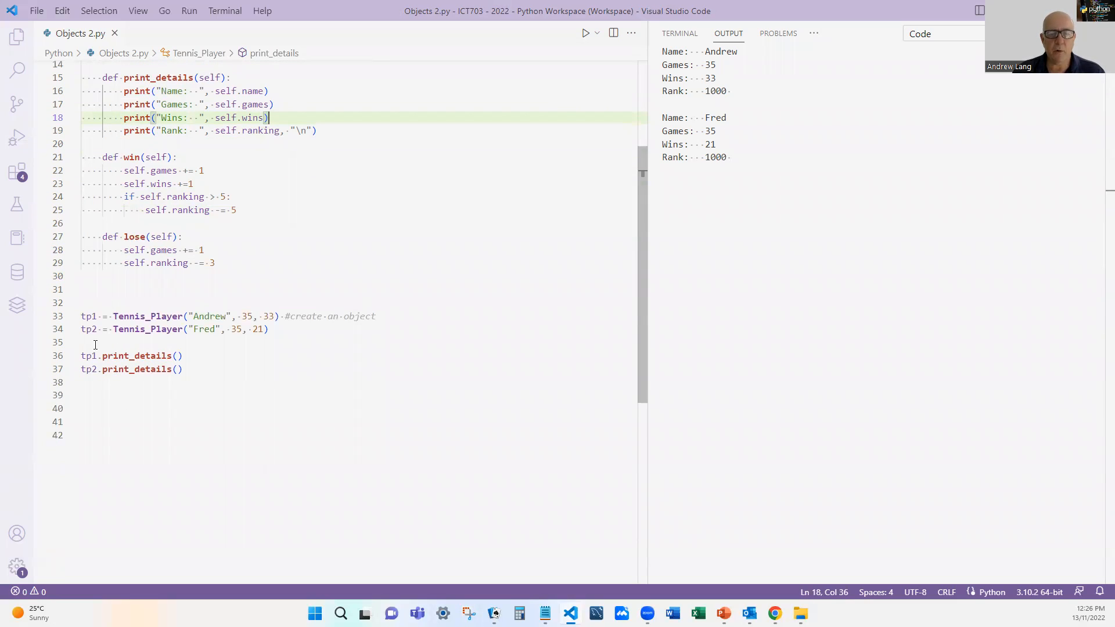
click(183, 369)
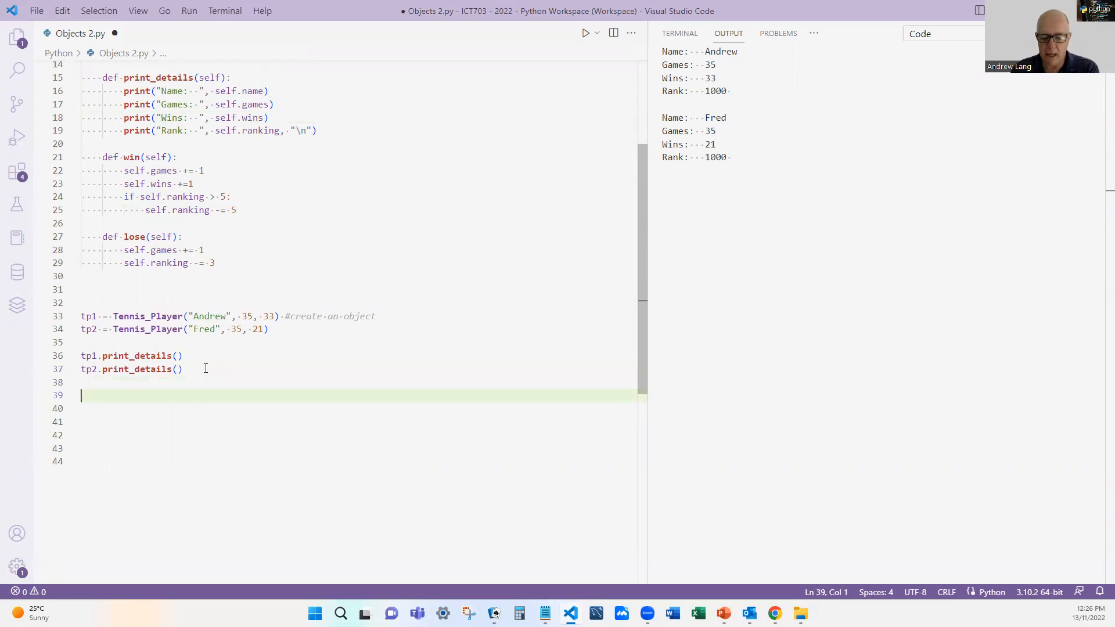
Add tp1.win() and tp2.lose(), save, then print tp1's and tp2's details again.
text(tp)
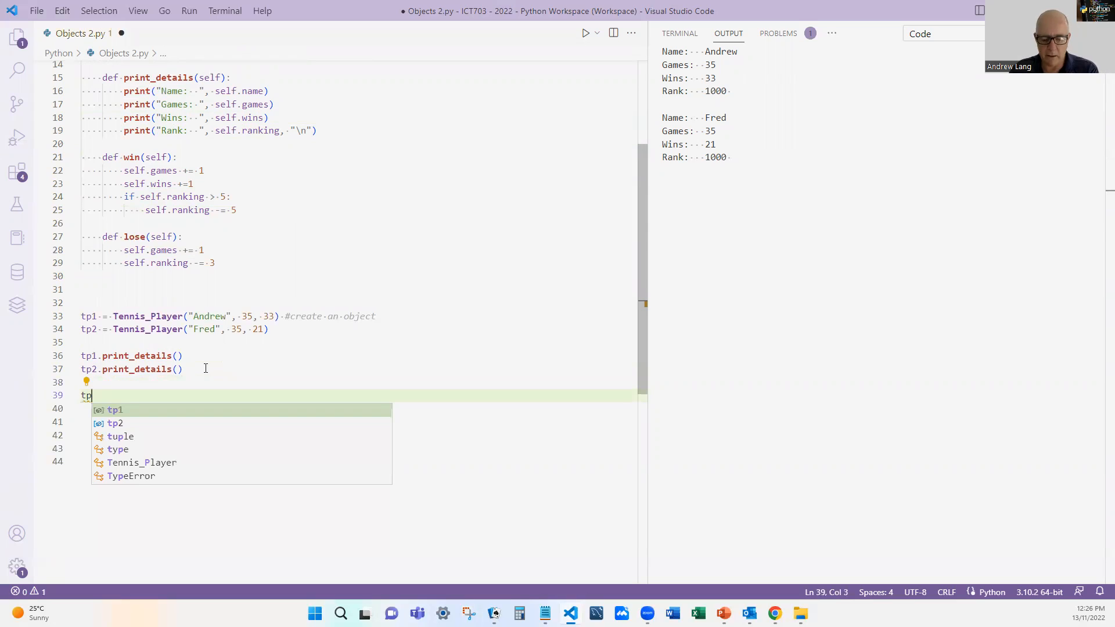
text(1.win()
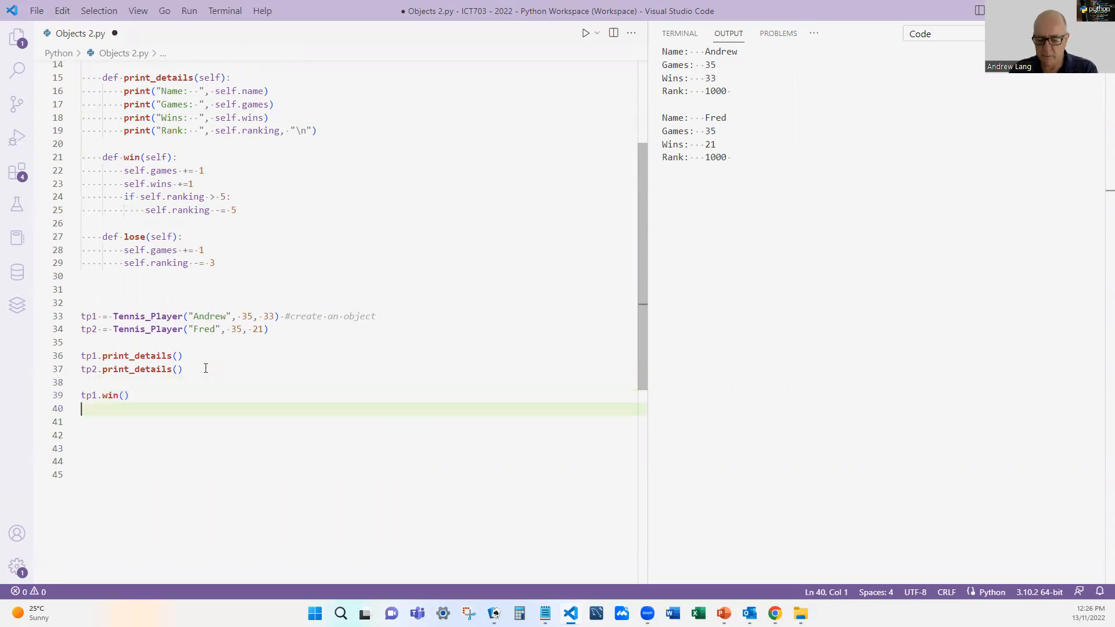
text(tp2.lose()
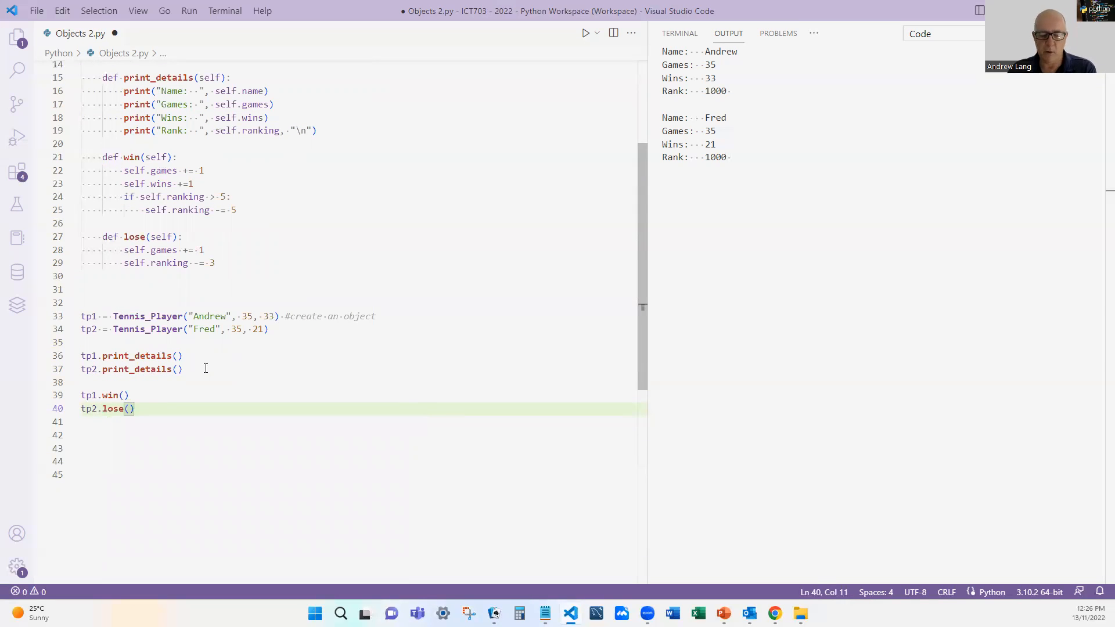
key(ctrl+s)
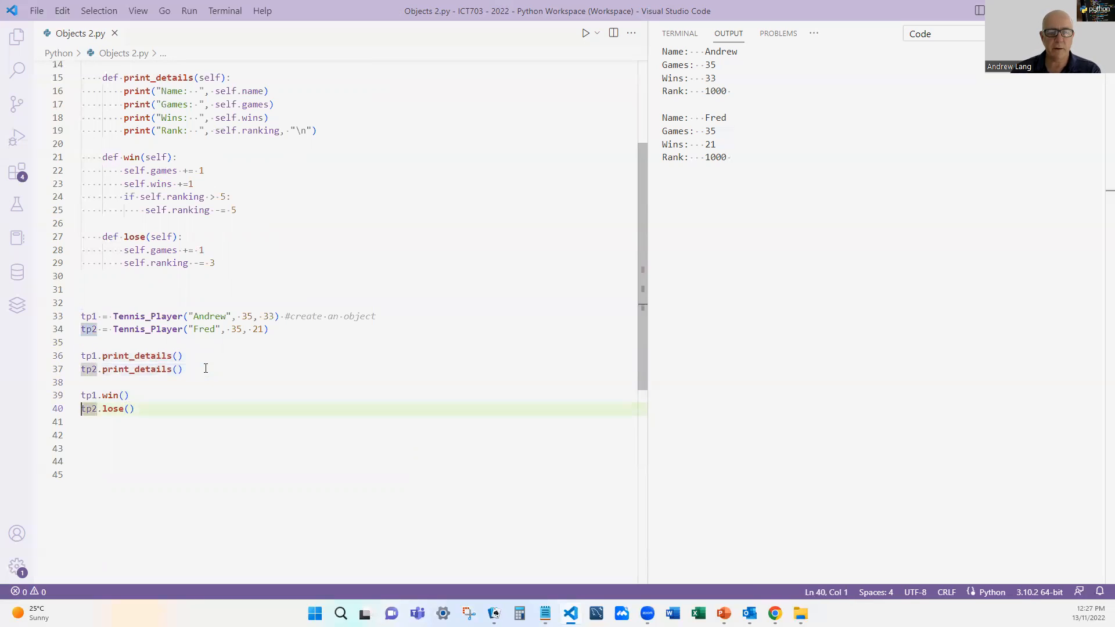
text(tp1.print_details())
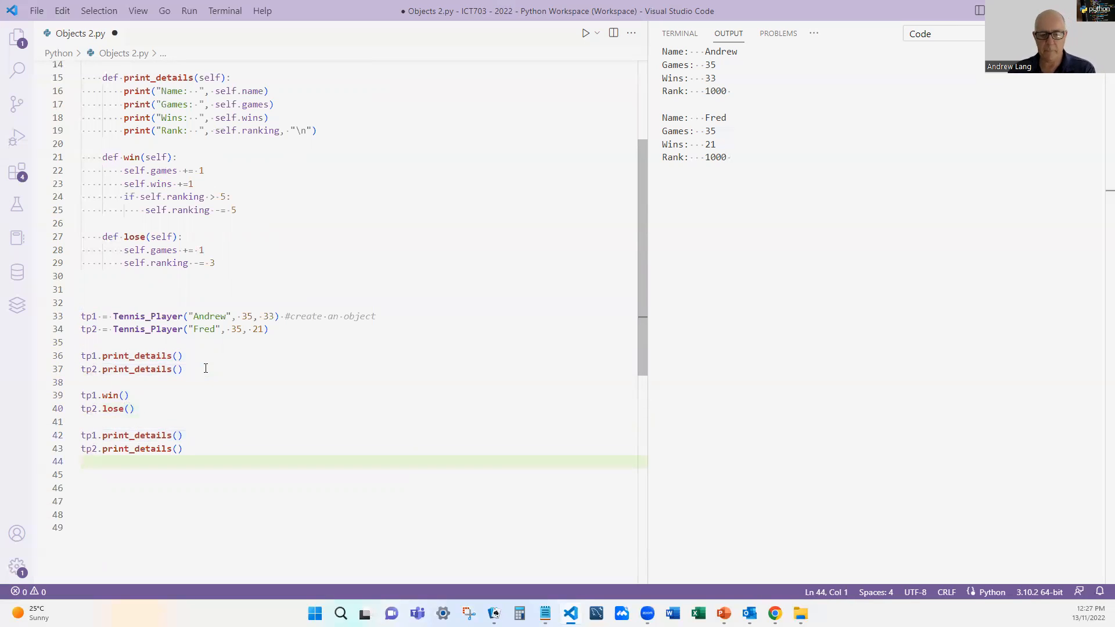
Save, rerun, and highlight output: Andrew 36 games, 34 wins, rank 995; Fred rank 997.
key(Ctrl+s)
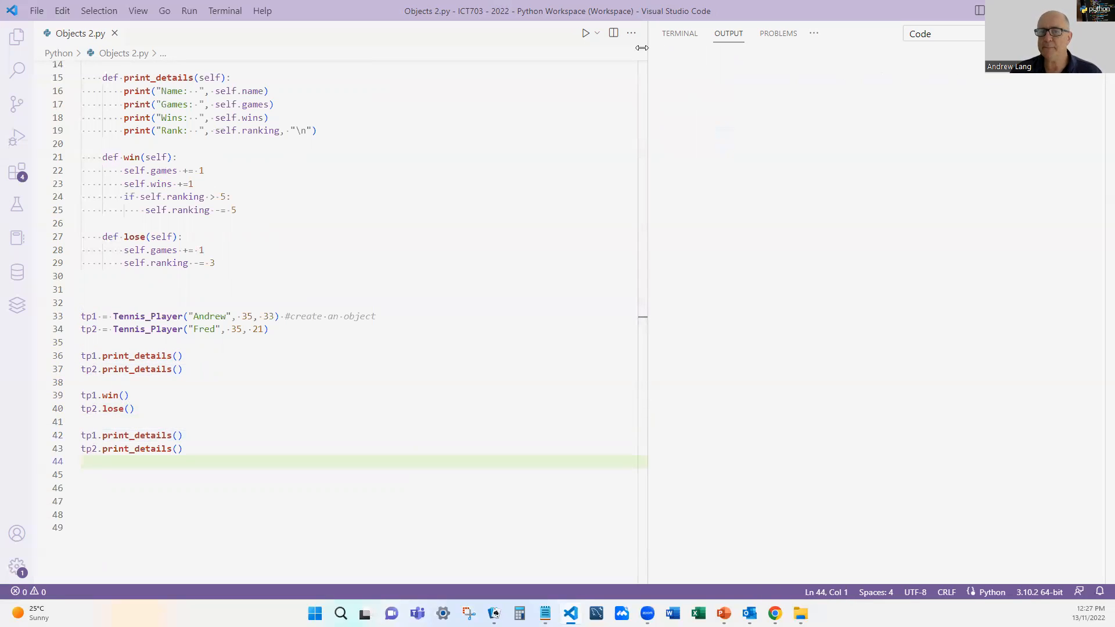
click(584, 32)
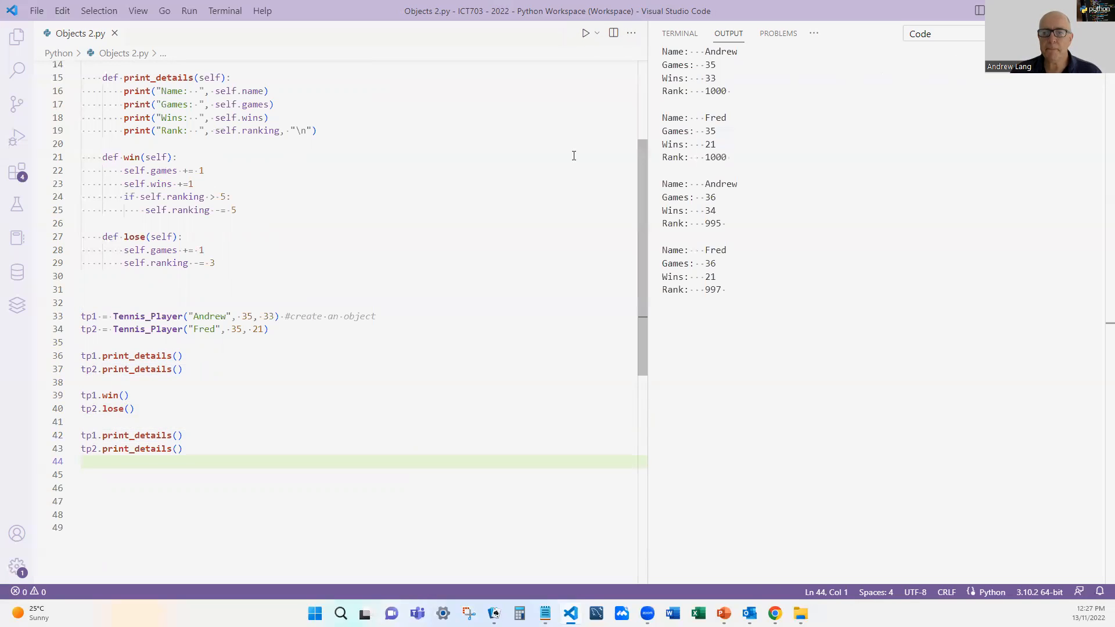
mouse_move(709, 91)
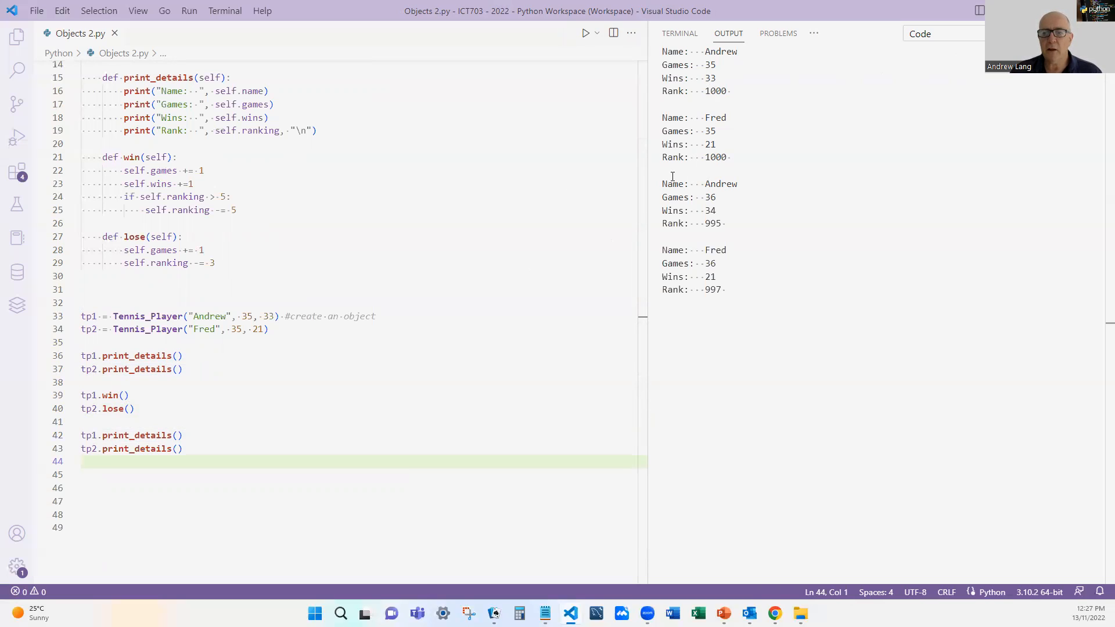
mouse_move(661, 187)
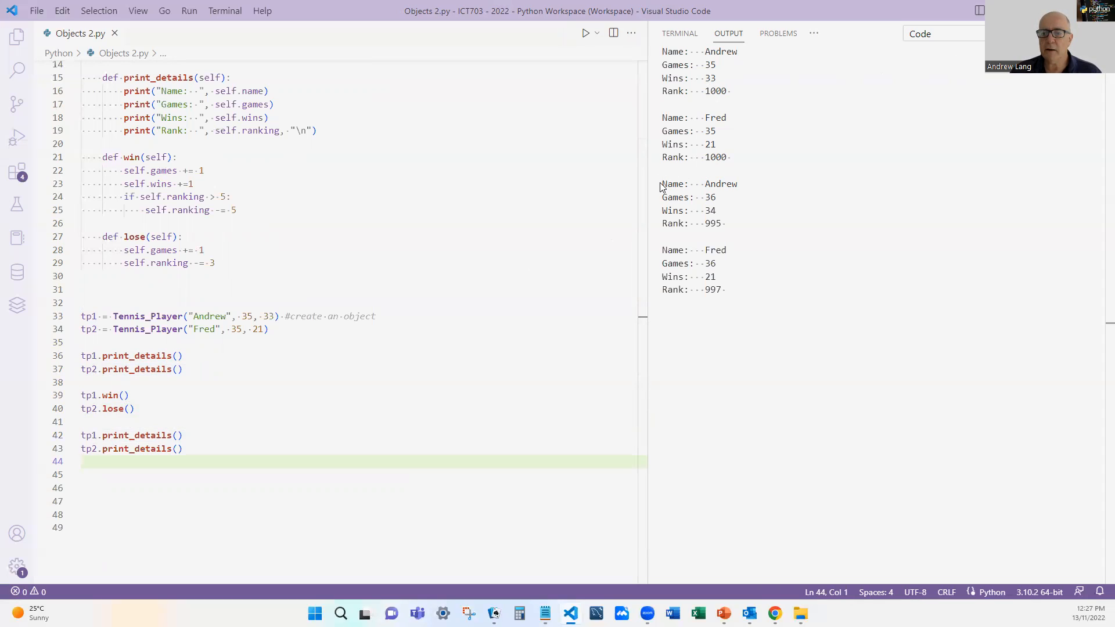
drag(661, 184, 719, 276)
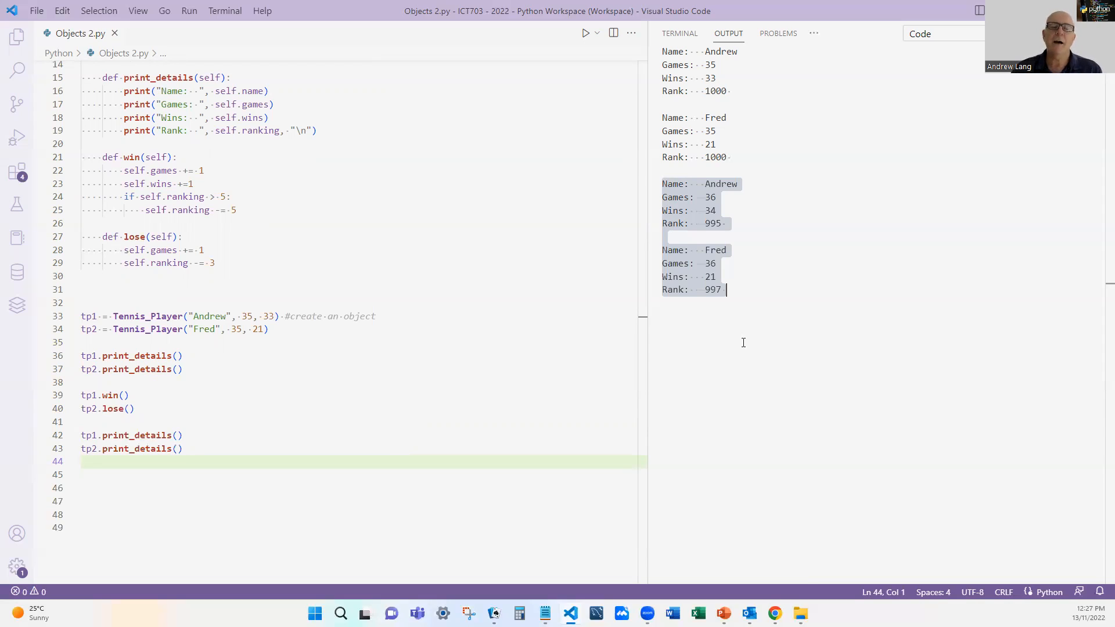
mouse_move(496, 215)
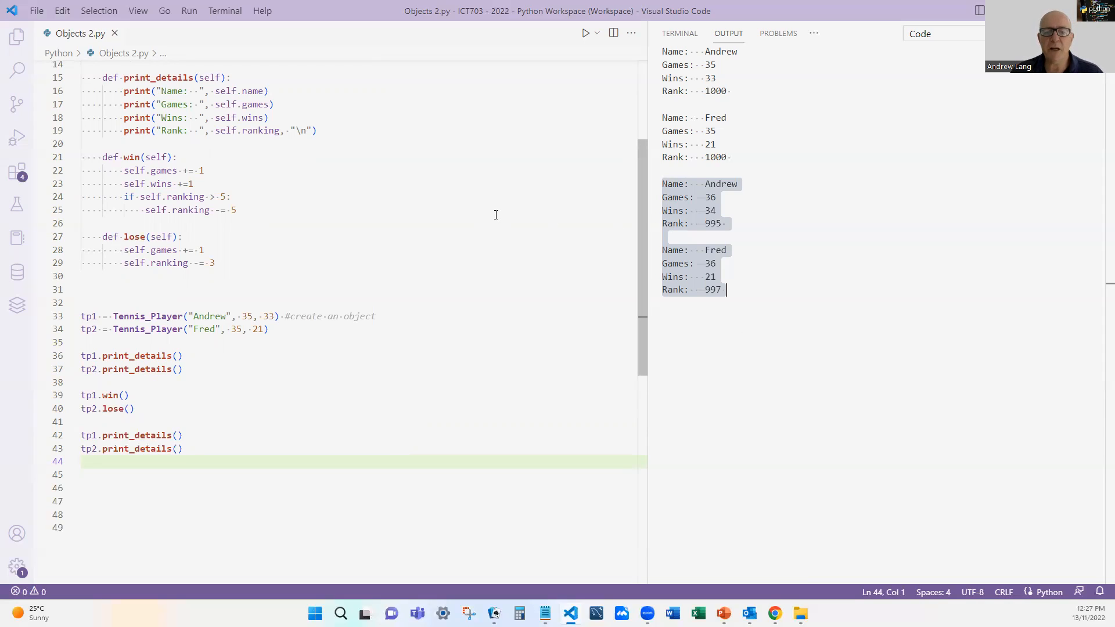
mouse_move(860, 214)
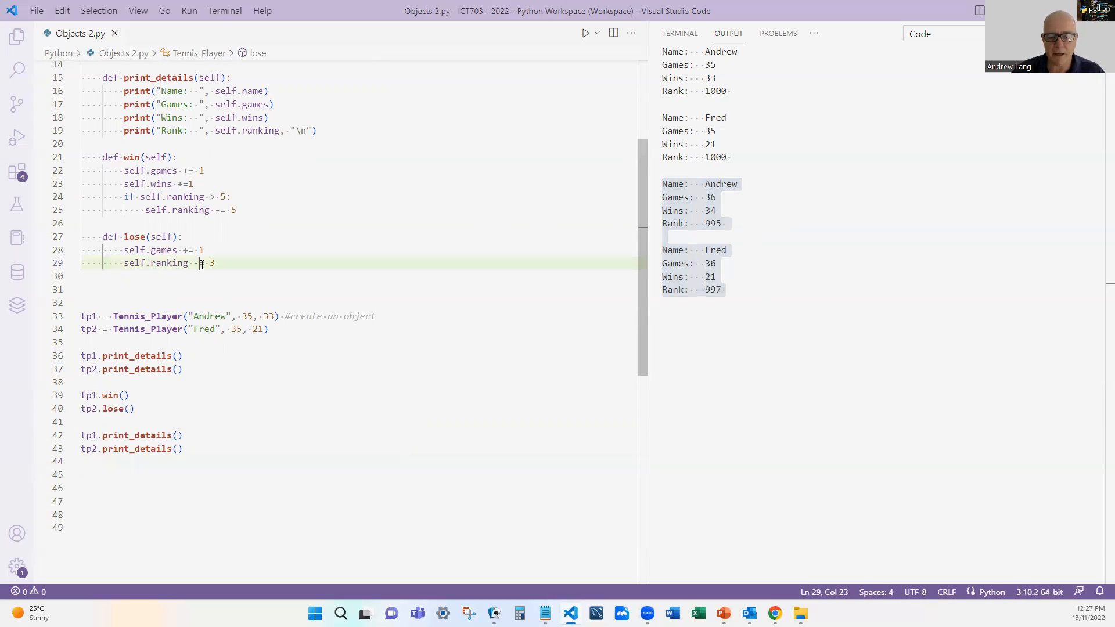
Change the lose method's ranking update from -= 3 to += 3, save, and rerun, showing Fred at 1003.
text(+)
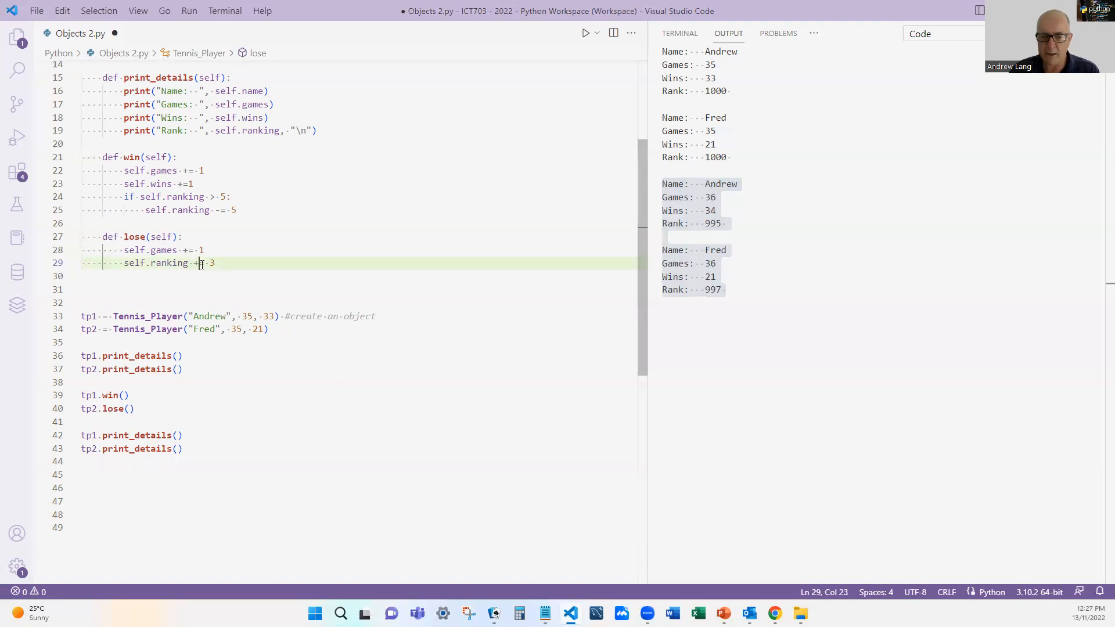
key(Ctrl+S)
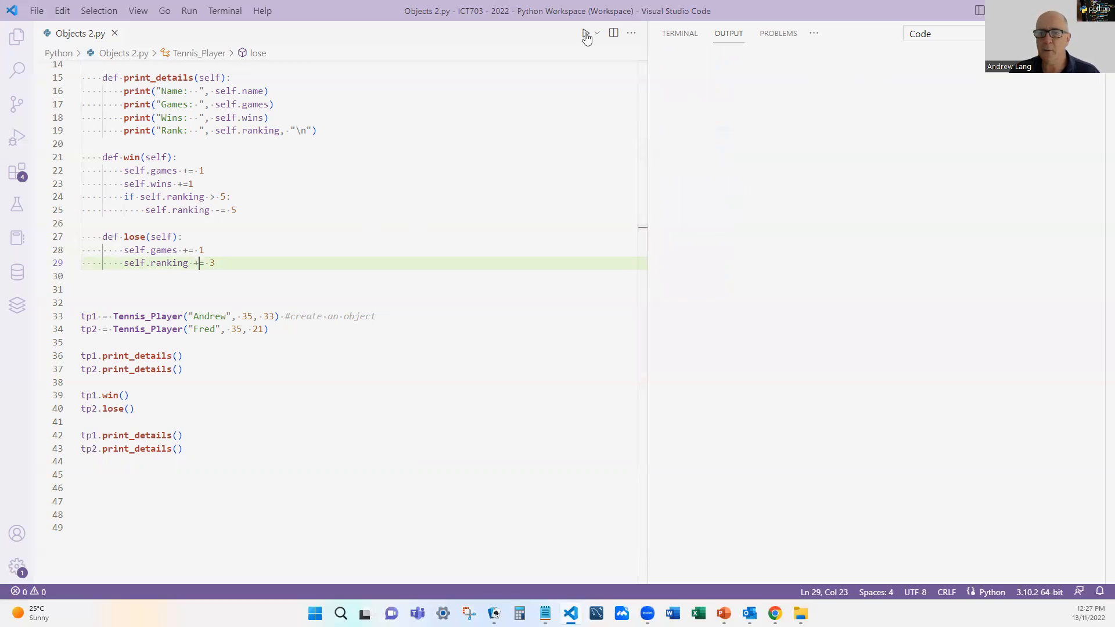
click(582, 34)
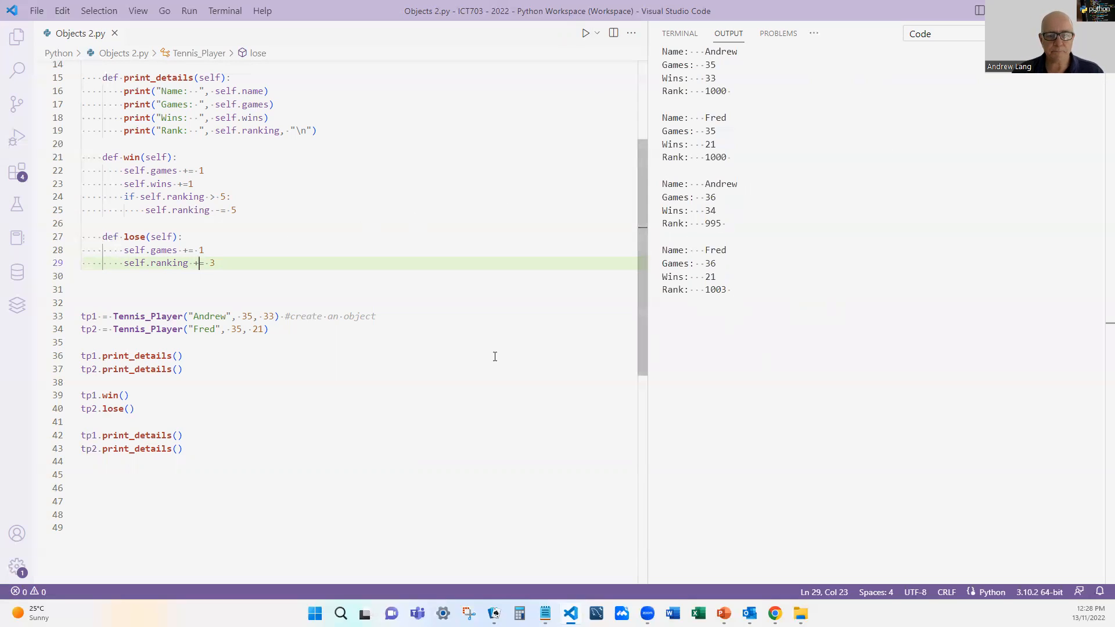
mouse_move(517, 350)
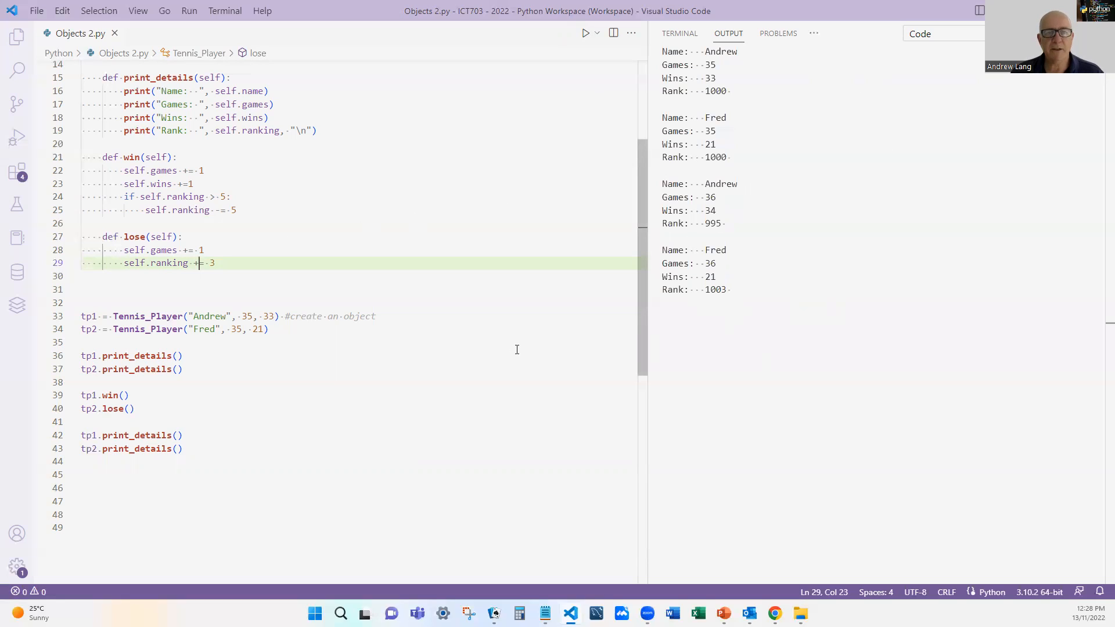
mouse_move(507, 332)
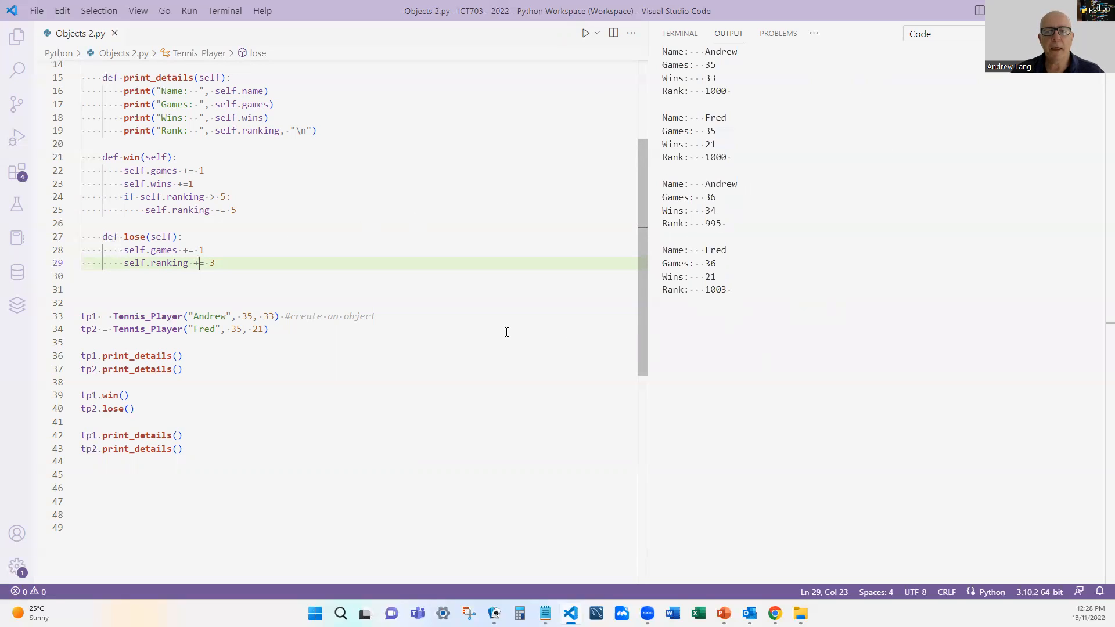
mouse_move(493, 310)
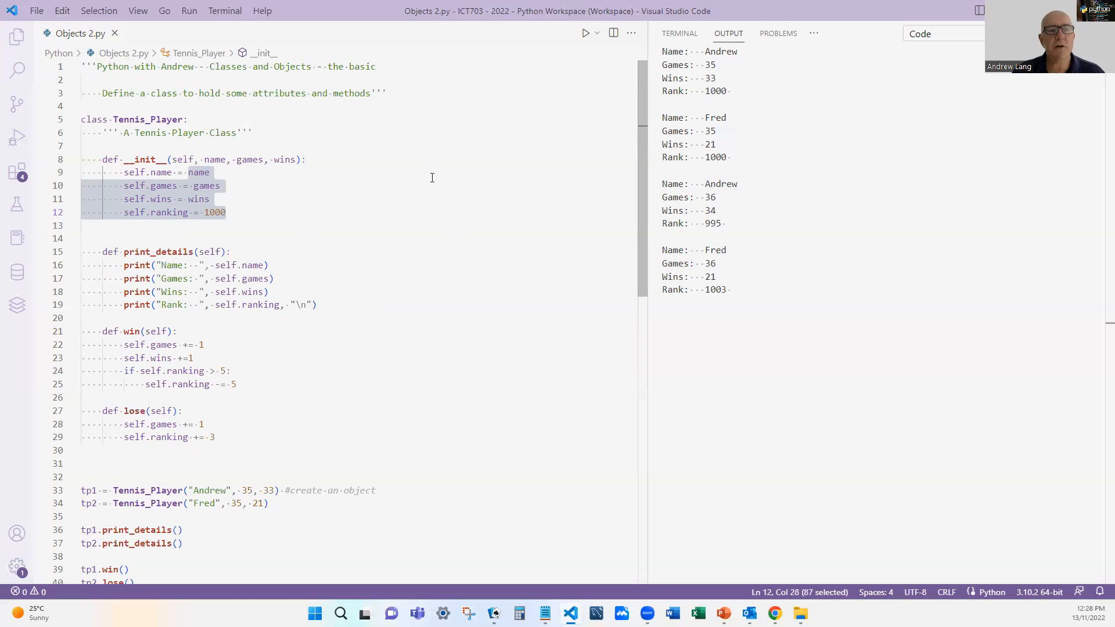
mouse_move(343, 237)
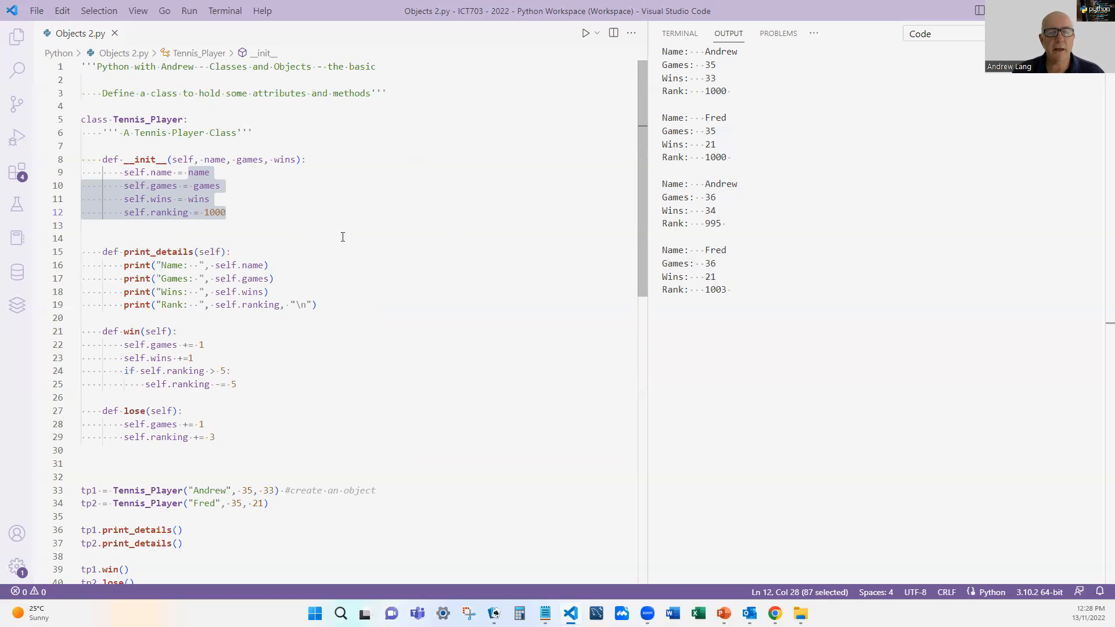
scroll(down, 3)
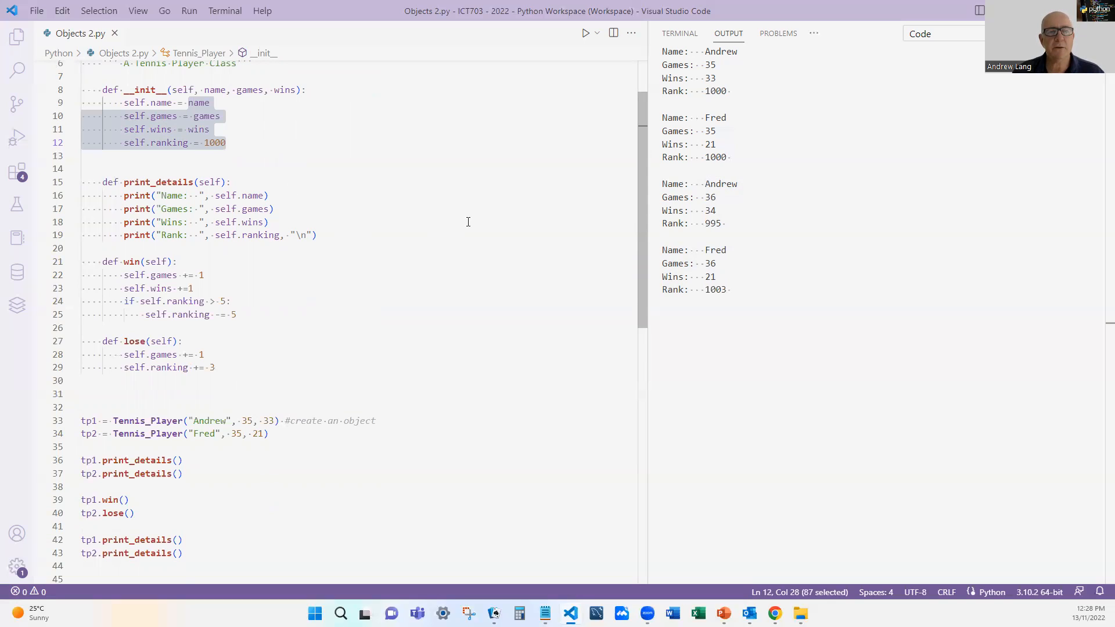
mouse_move(332, 214)
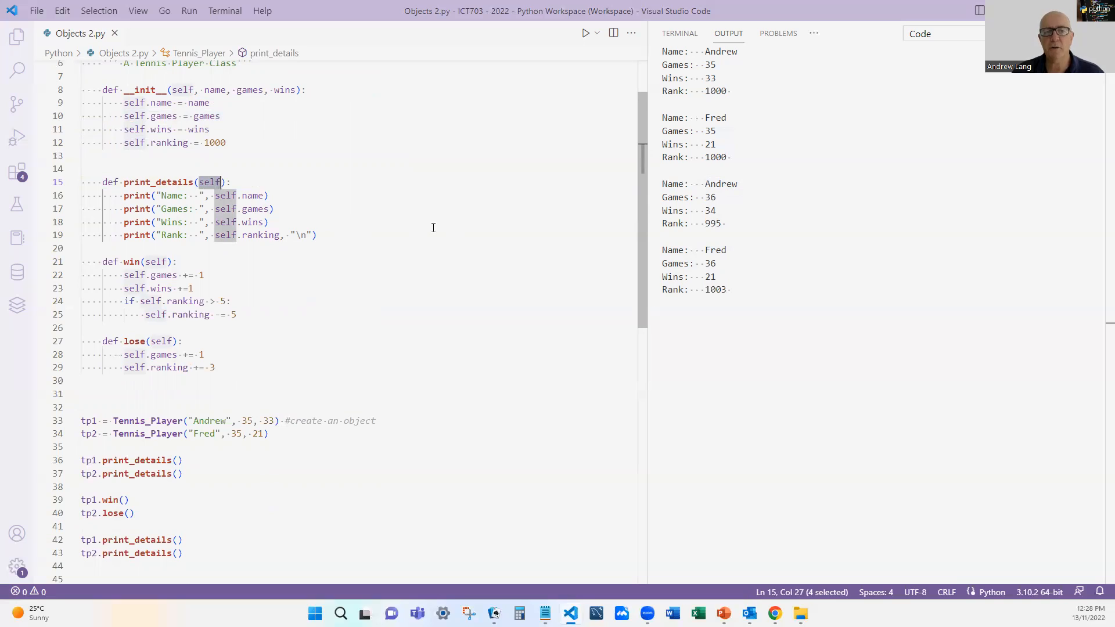
mouse_move(437, 226)
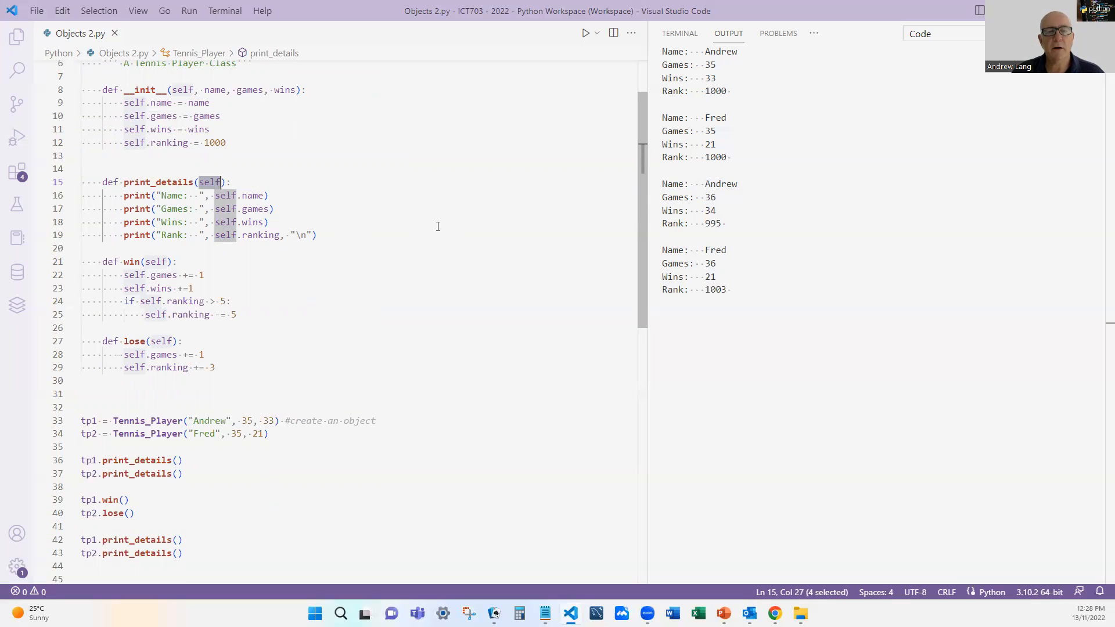
mouse_move(421, 223)
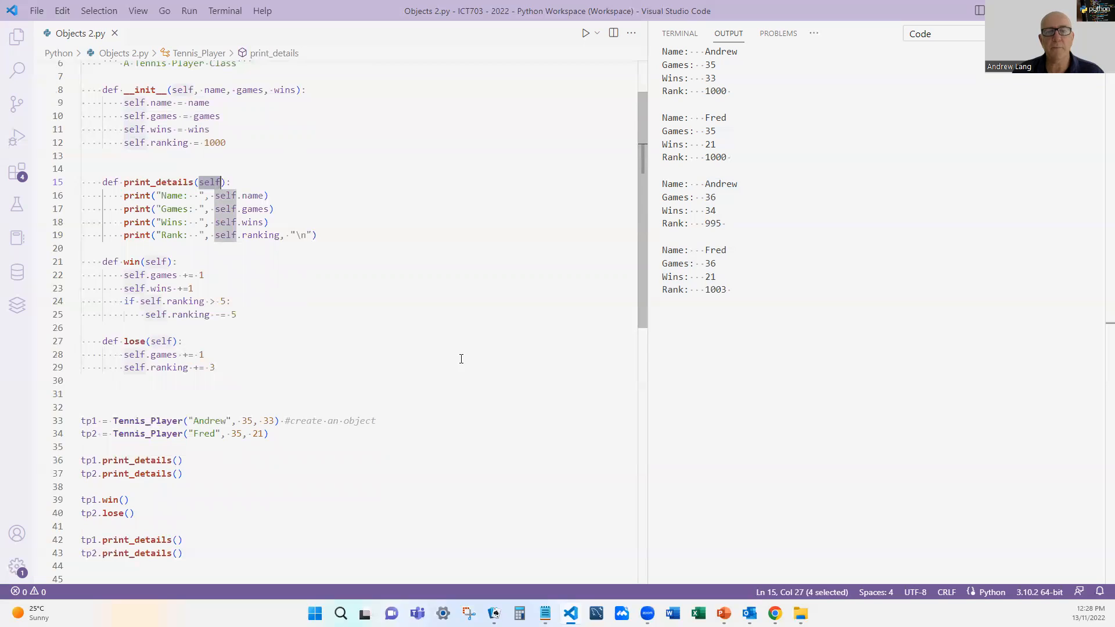
mouse_move(373, 256)
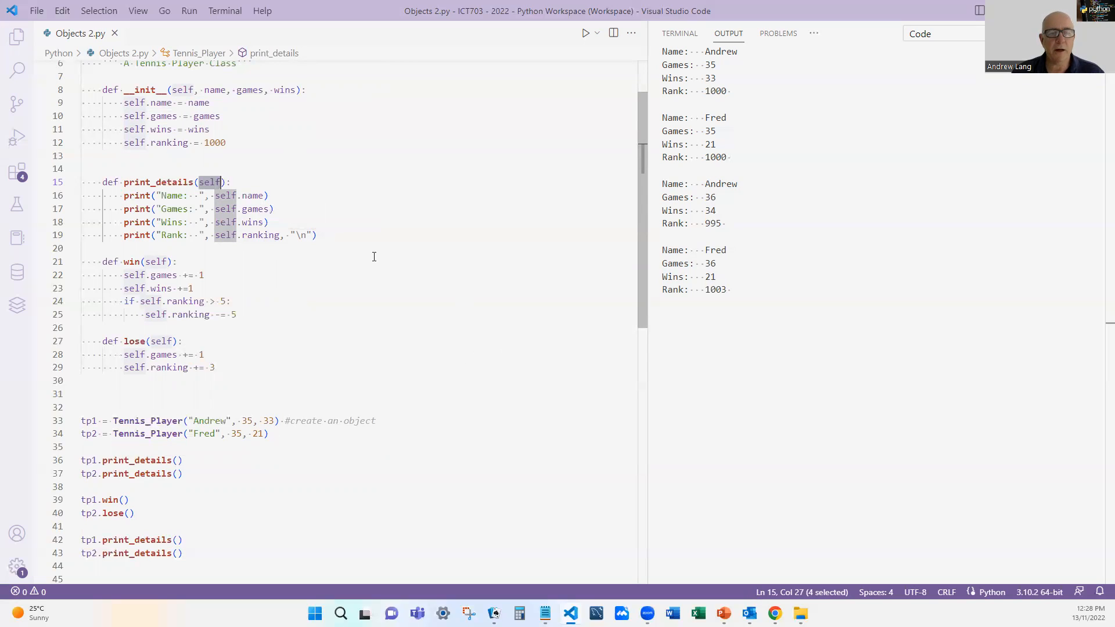
scroll(down, 3)
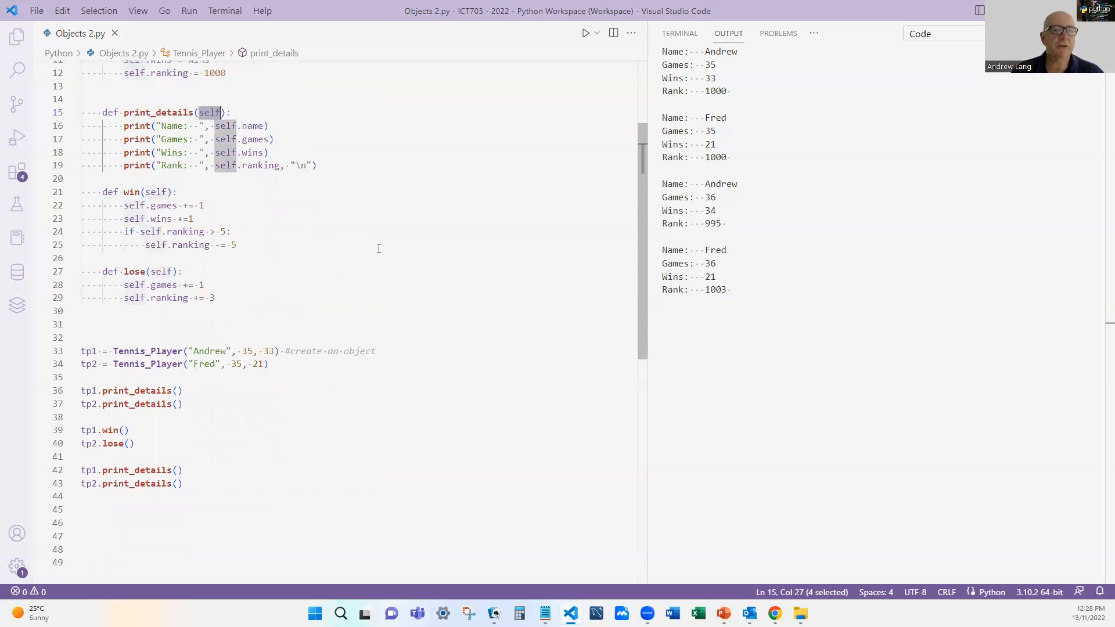
mouse_move(446, 264)
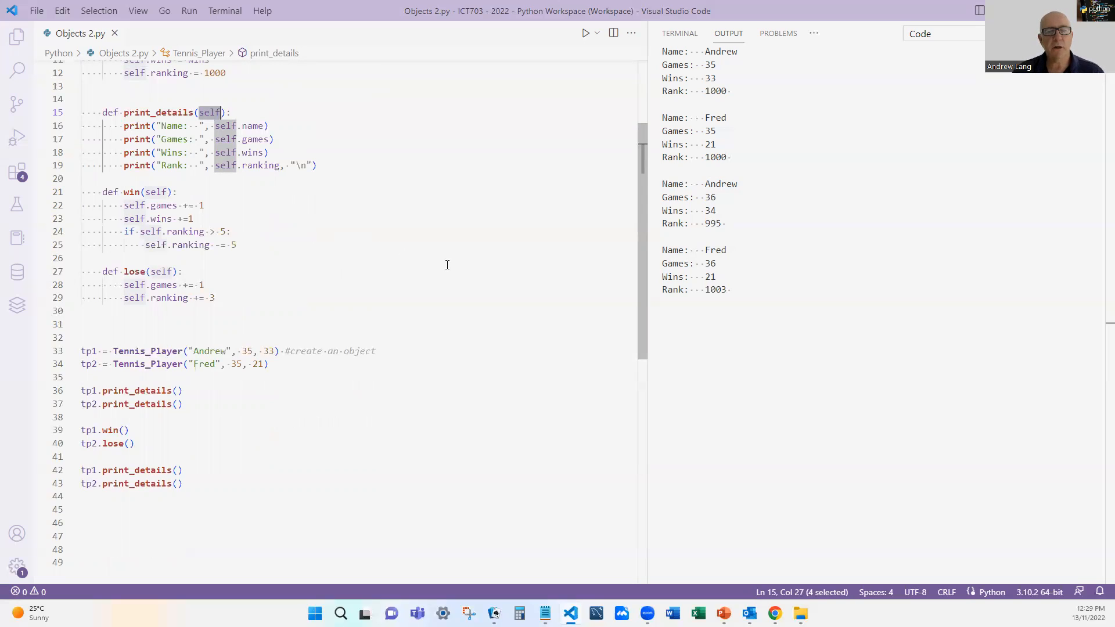
mouse_move(345, 273)
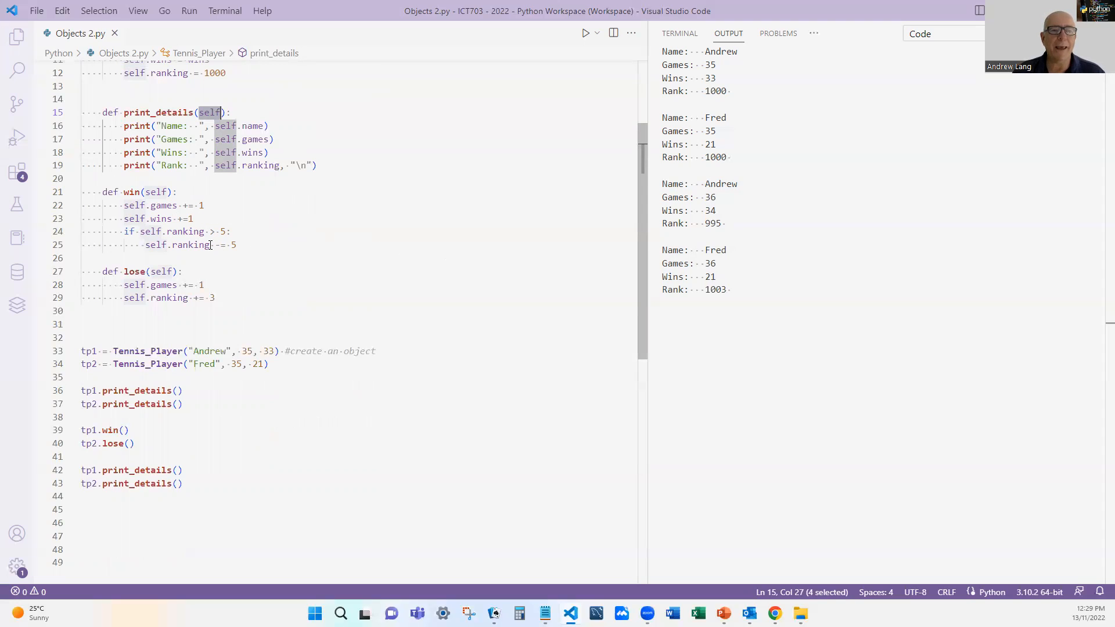
mouse_move(276, 244)
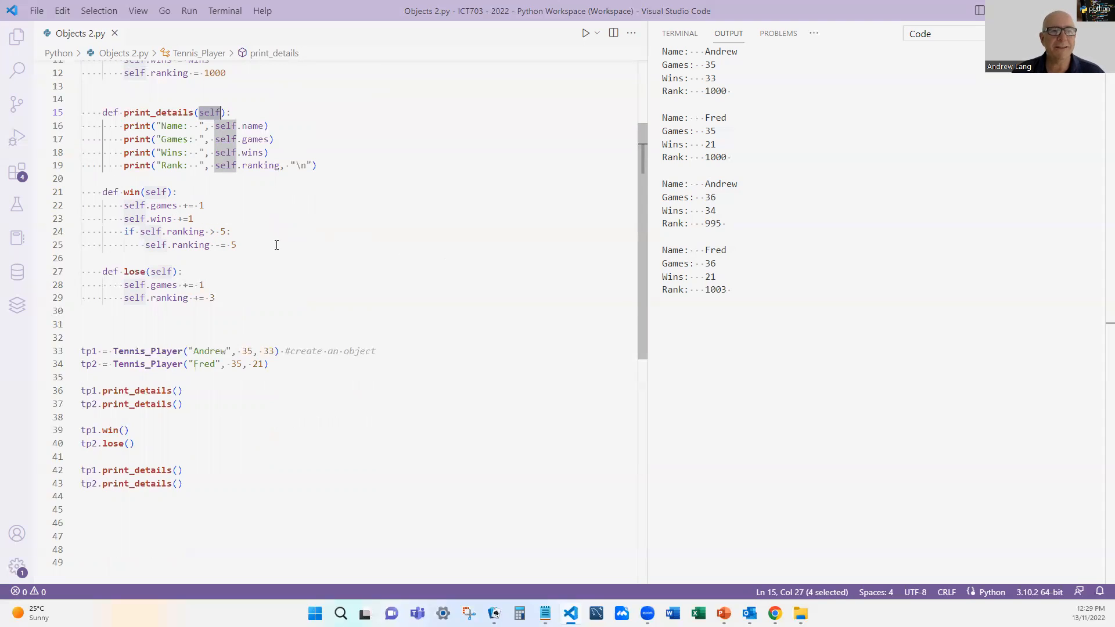
mouse_move(305, 244)
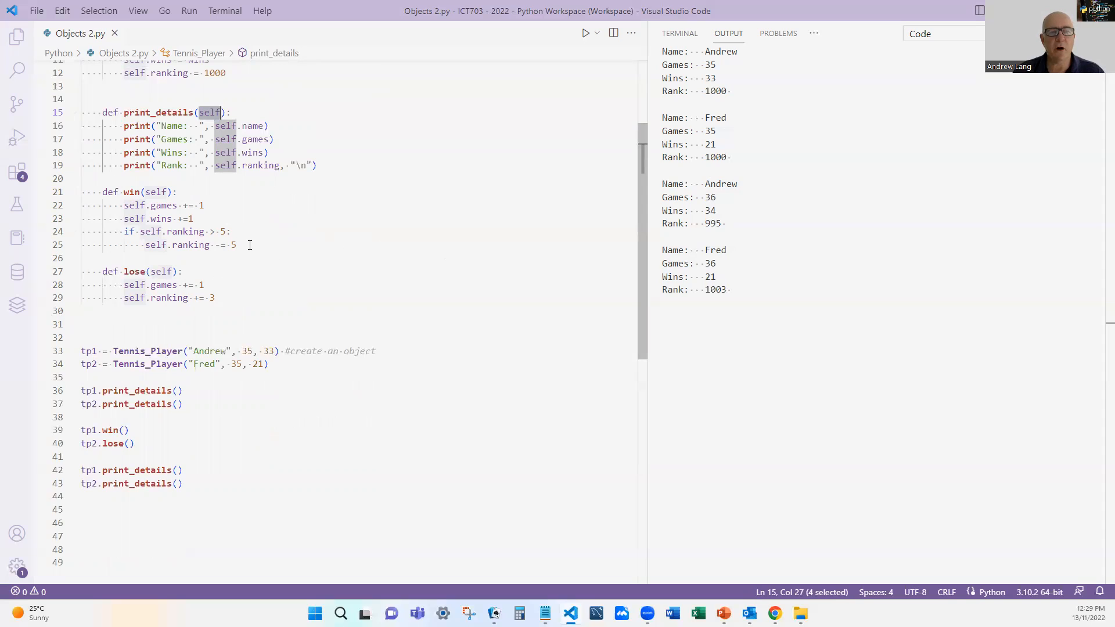
scroll(down, 3)
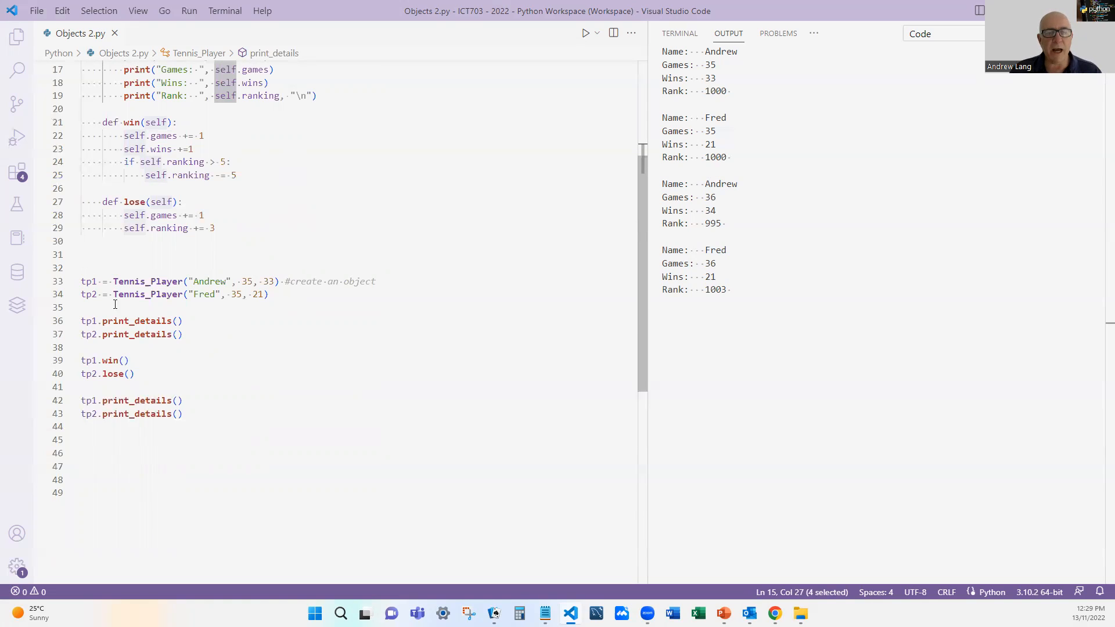
mouse_move(93, 294)
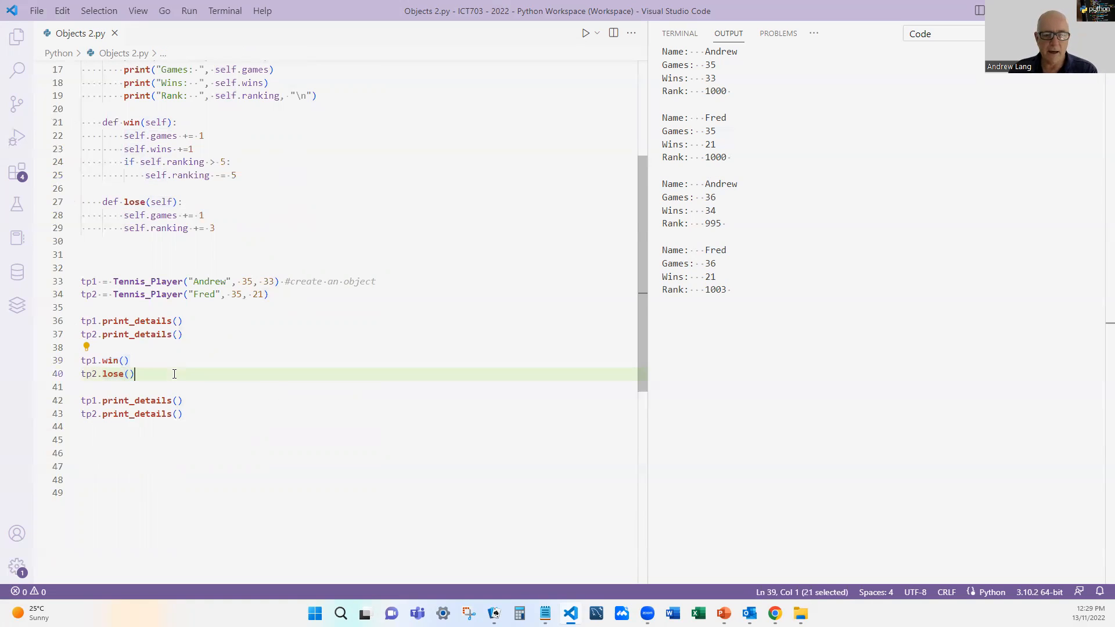
Add another tp1.win() call, rerun, and select the output showing Andrew 990, Fred 1006.
key(Enter)
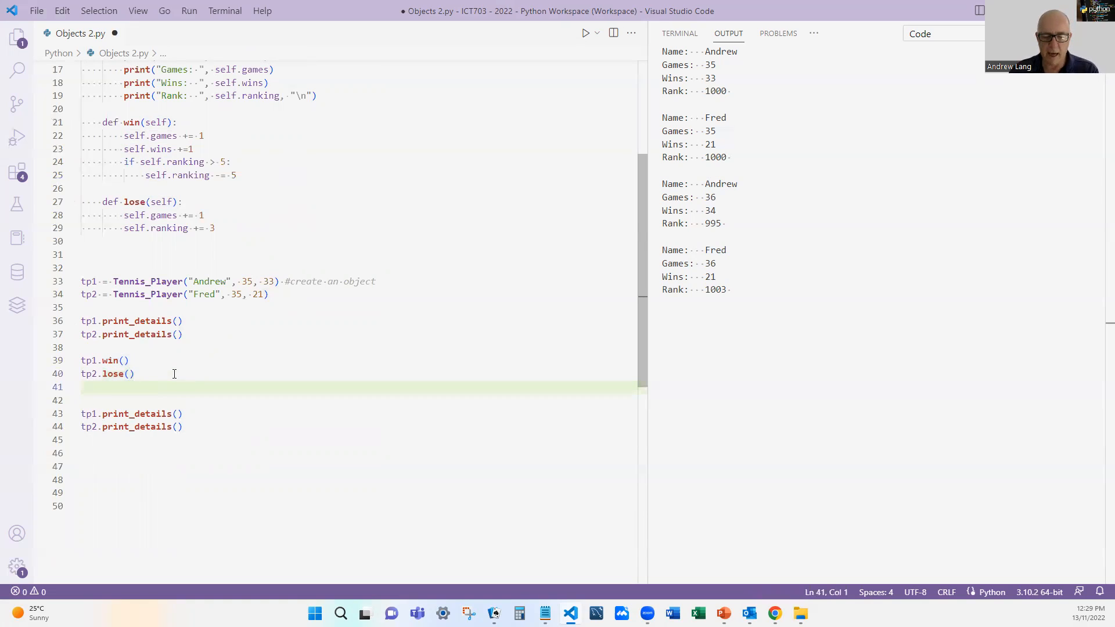
text(tp1.win())
click(360, 400)
text(tp2.lose())
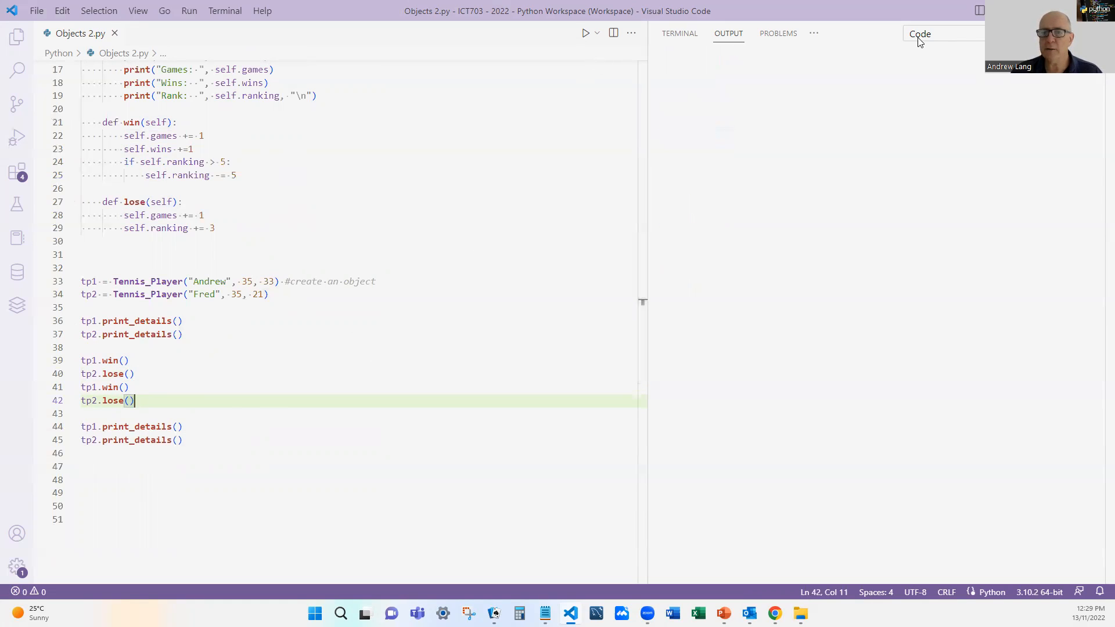
click(585, 33)
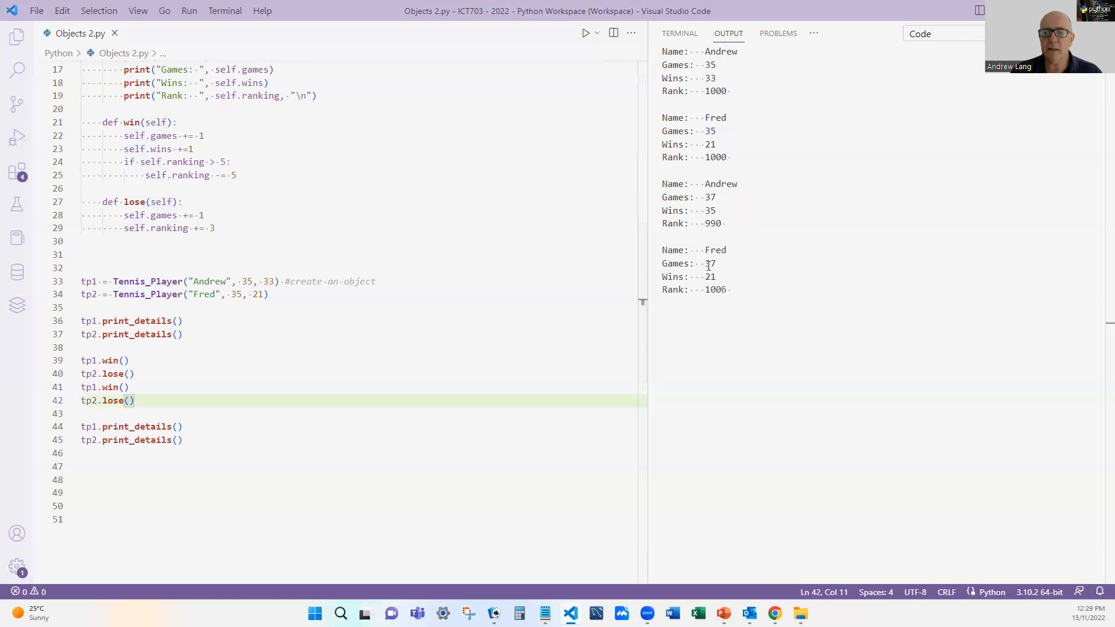
mouse_move(672, 197)
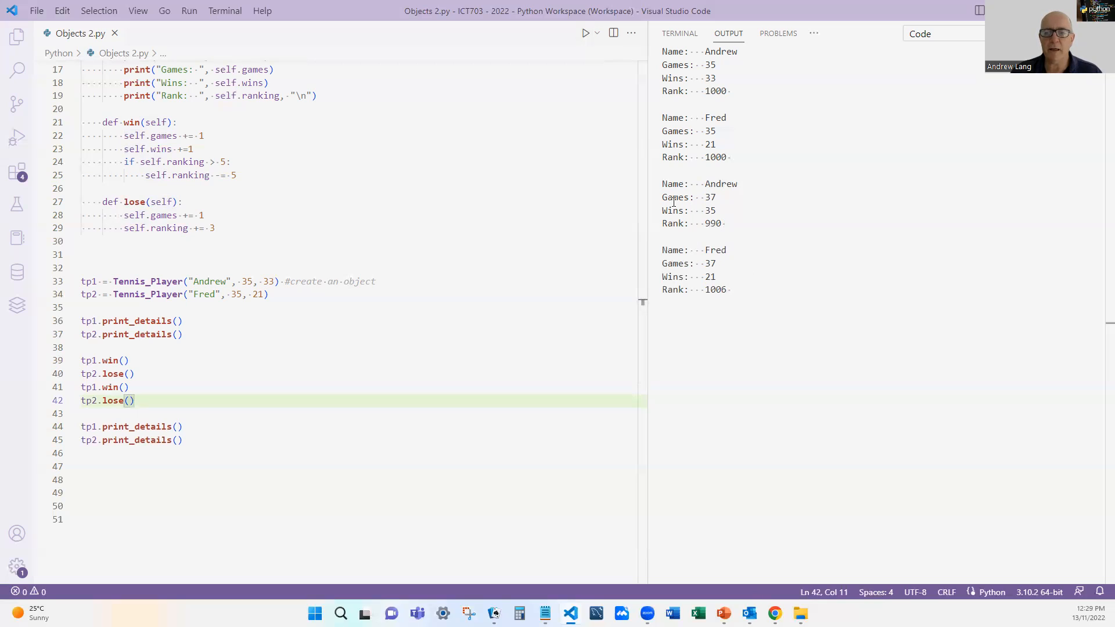
drag(661, 184, 738, 295)
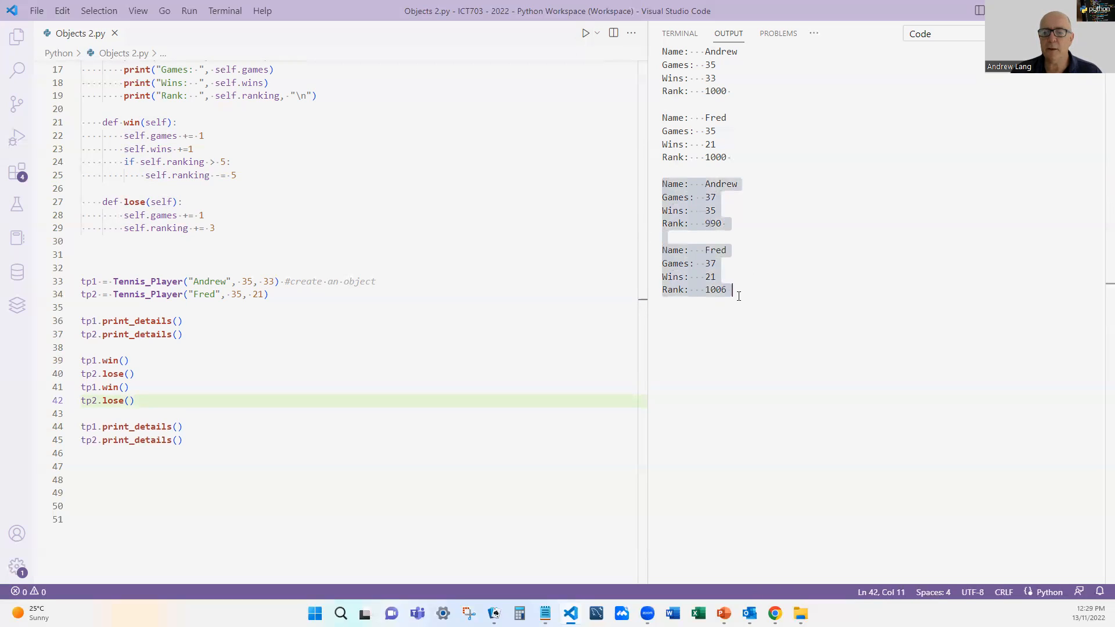
mouse_move(368, 350)
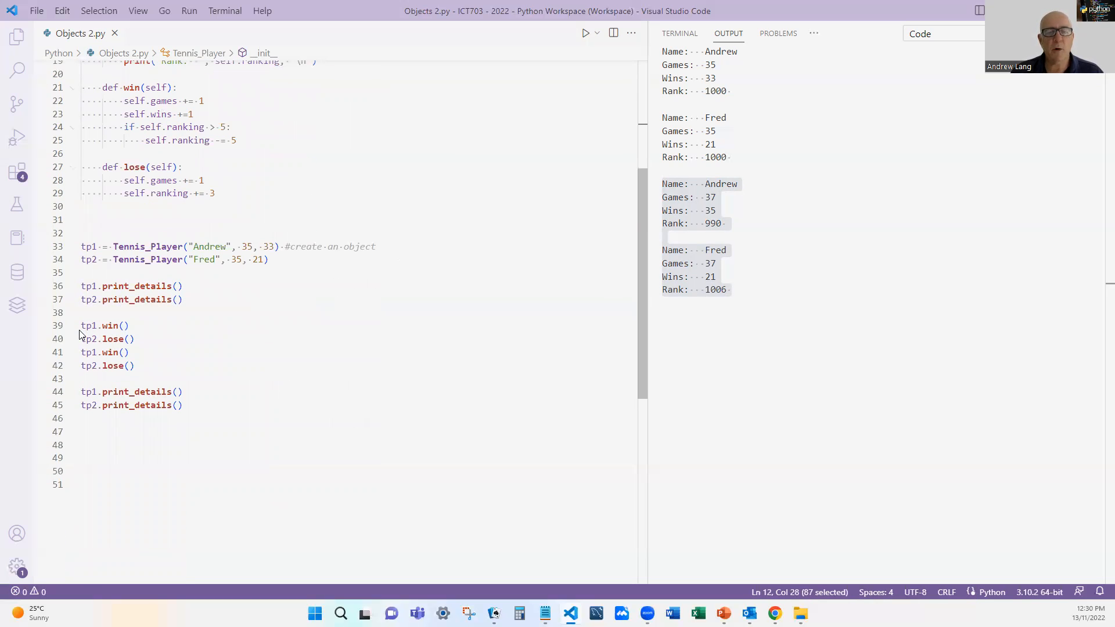
mouse_move(114, 326)
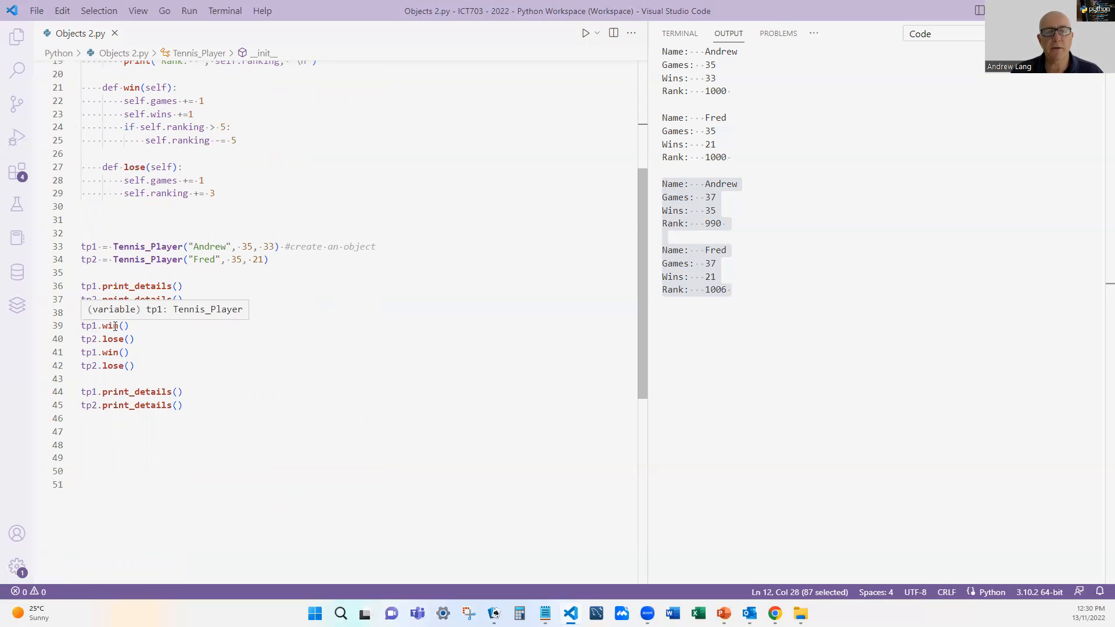
mouse_move(92, 326)
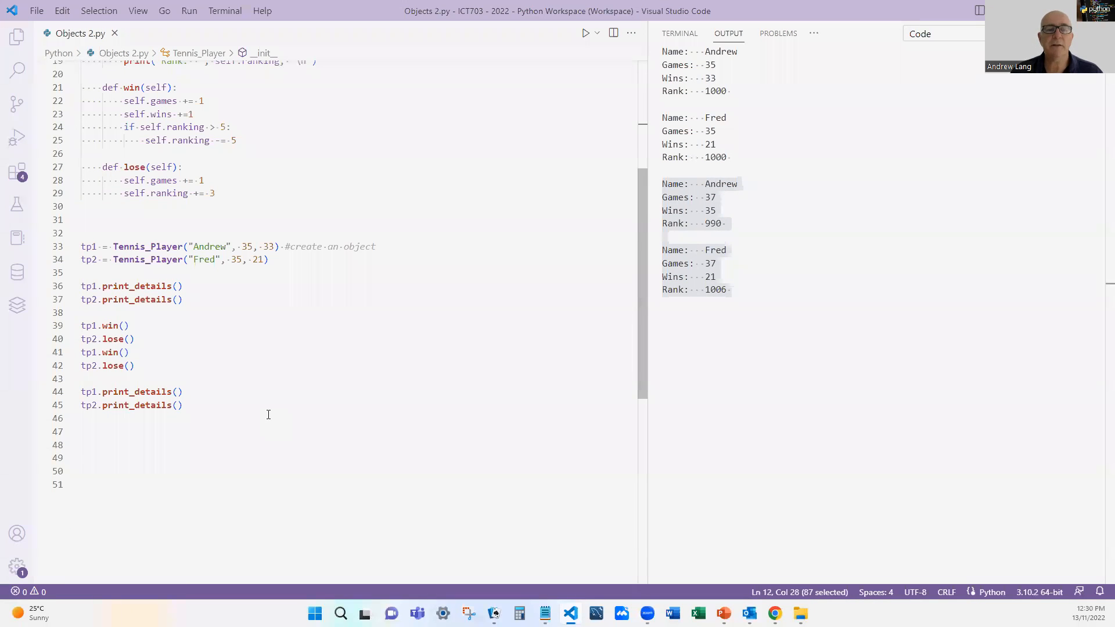
mouse_move(270, 412)
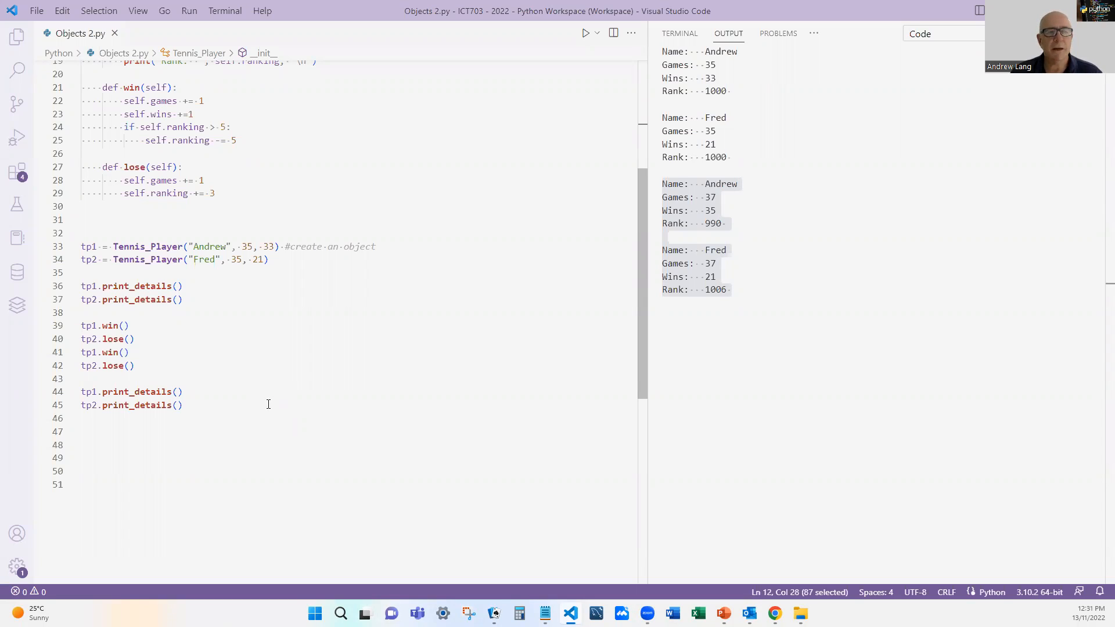
mouse_move(272, 395)
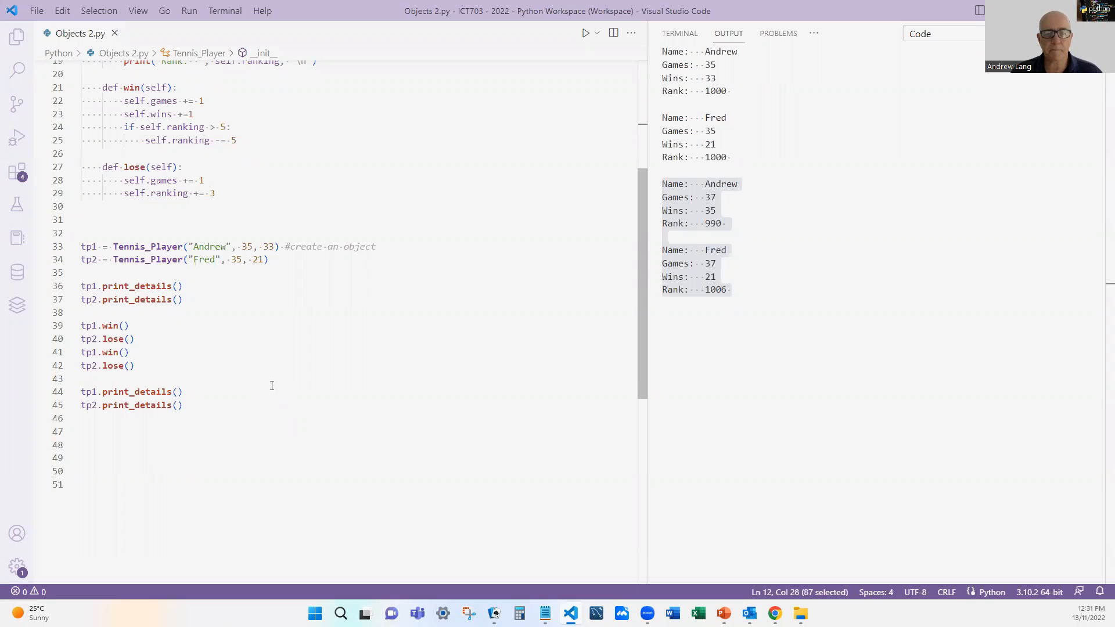
mouse_move(246, 391)
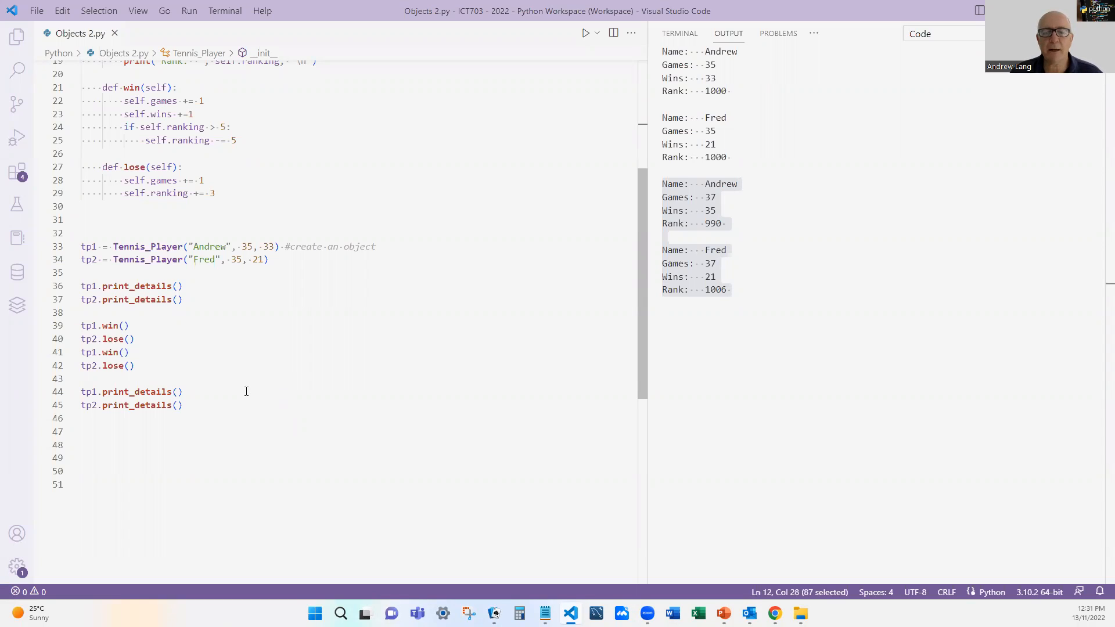
mouse_move(257, 399)
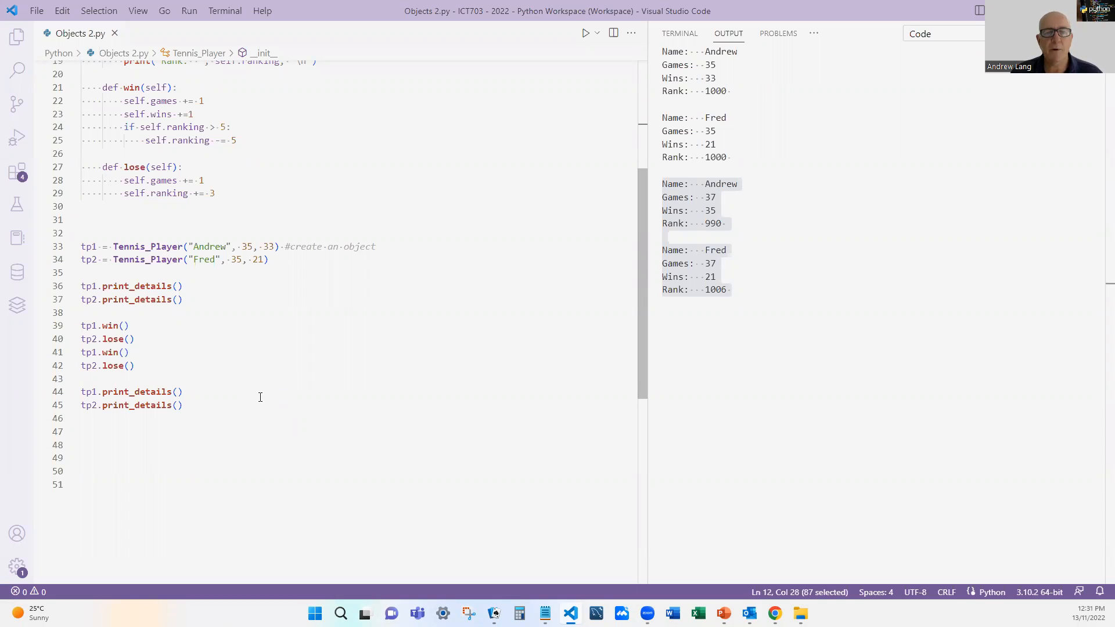
mouse_move(274, 391)
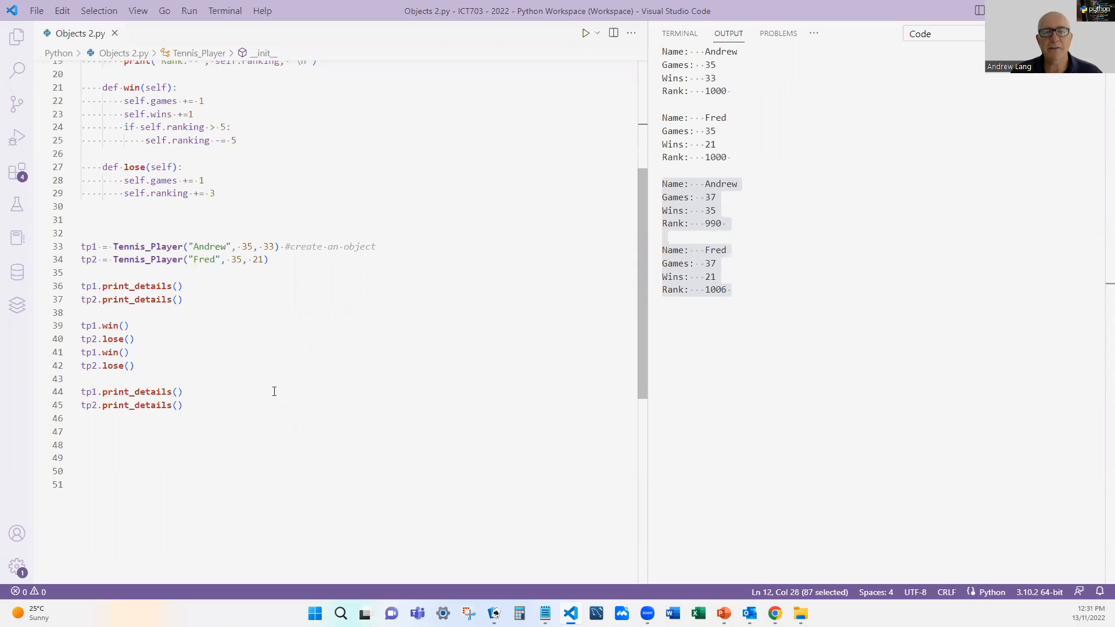
mouse_move(287, 388)
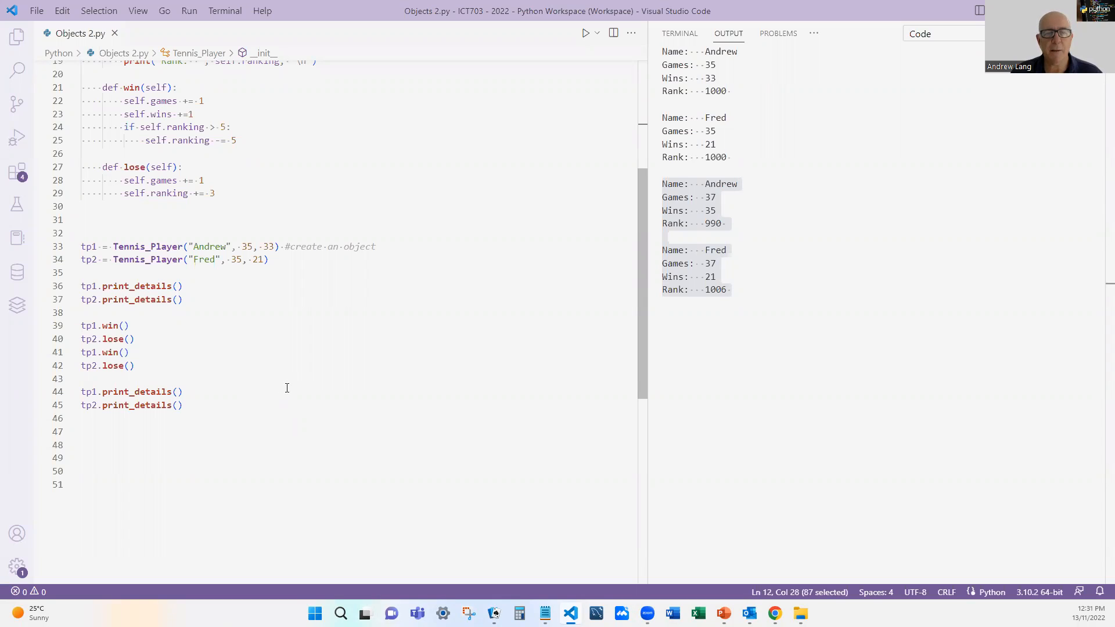
mouse_move(291, 394)
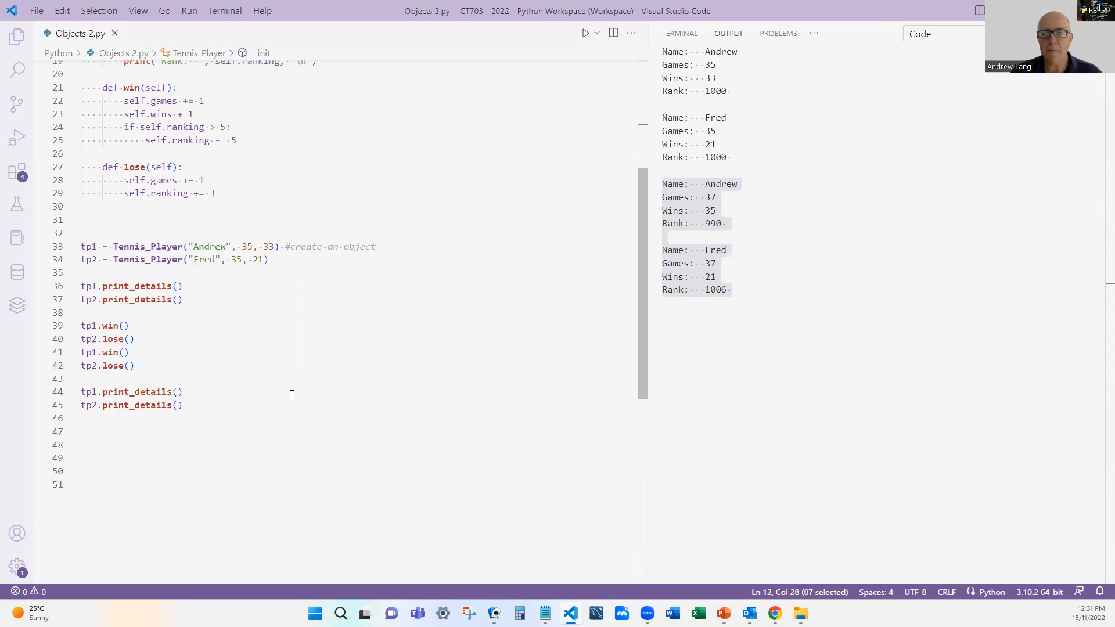